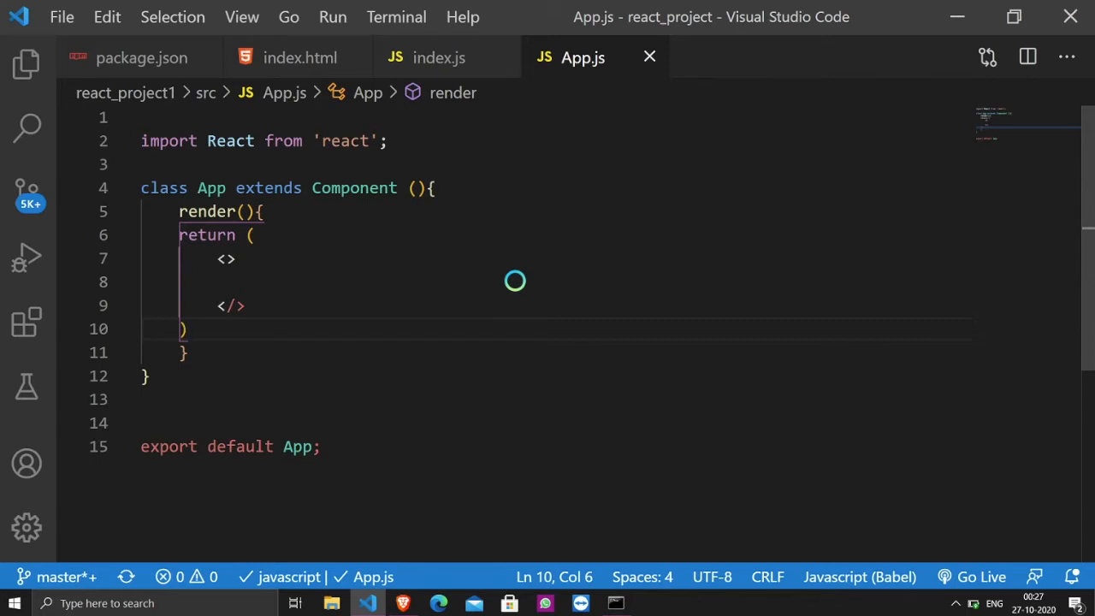
mouse_move(554, 277)
text(,{Component})
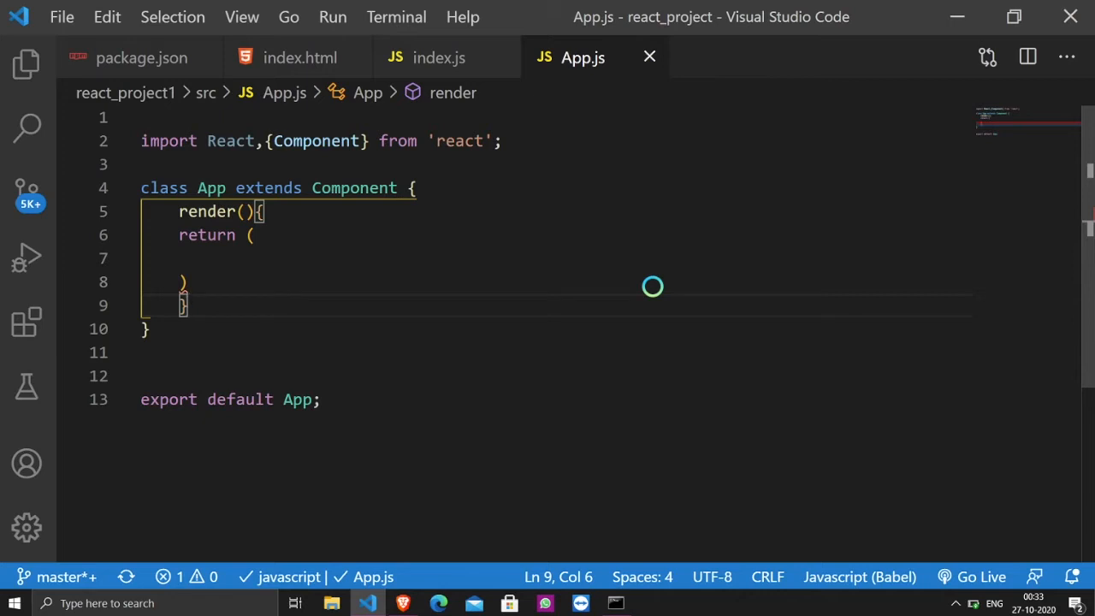
mouse_move(371, 168)
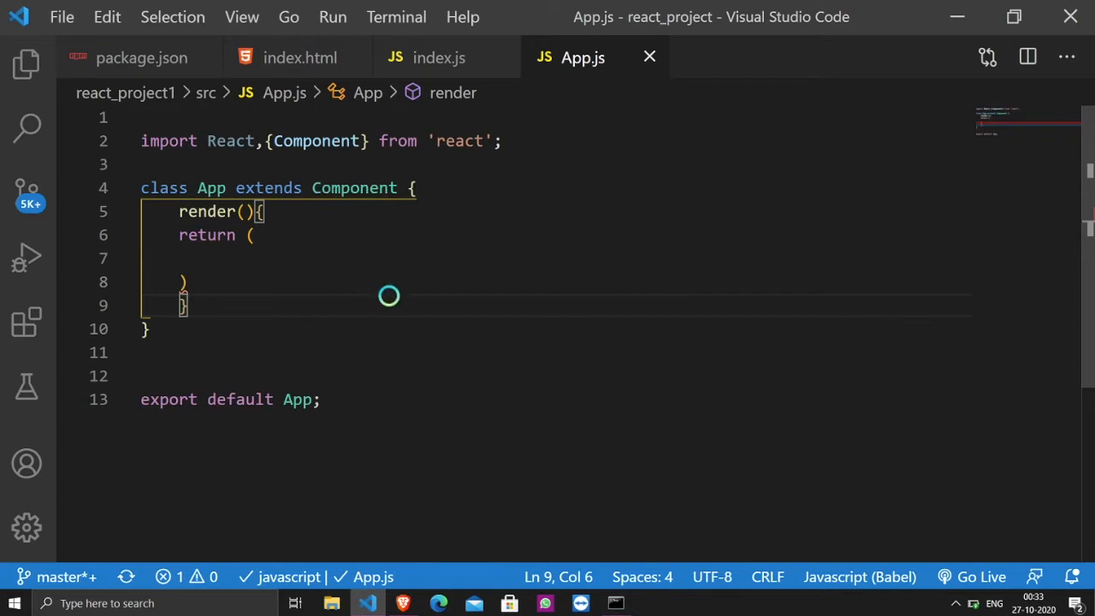
mouse_move(293, 429)
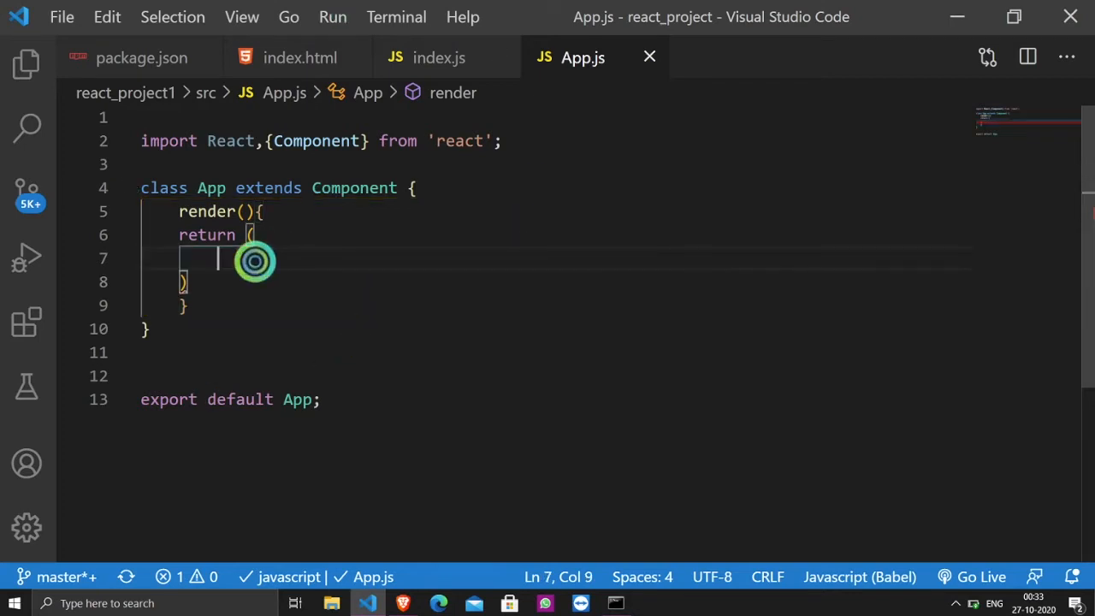
Return <h1>Hello people</h1> from App's render method, then move to index.js
text(<)
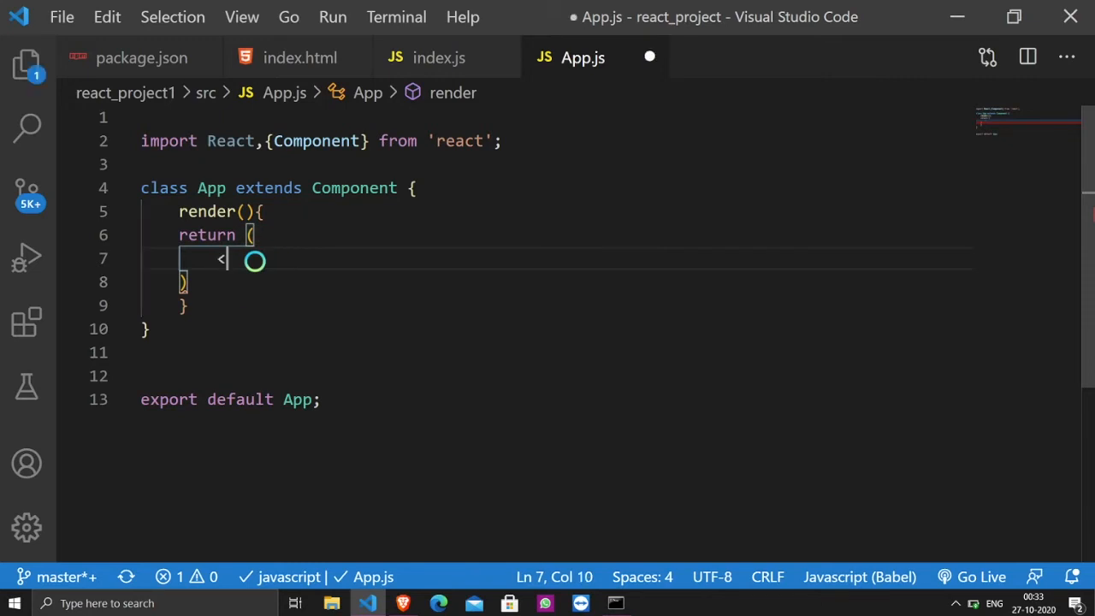
text(h1></h1>)
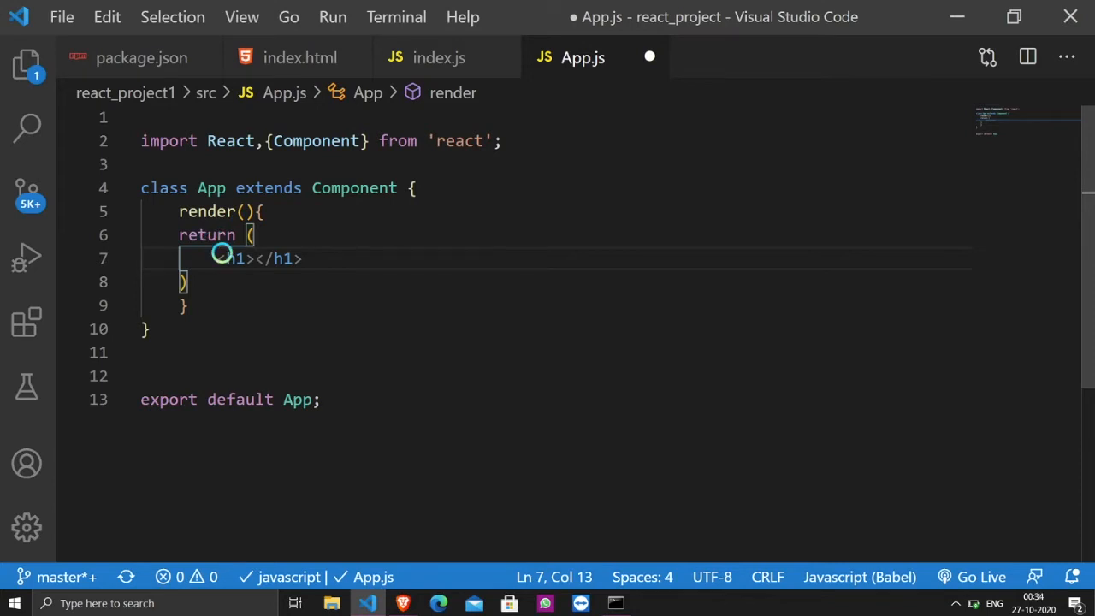
text(Hello p)
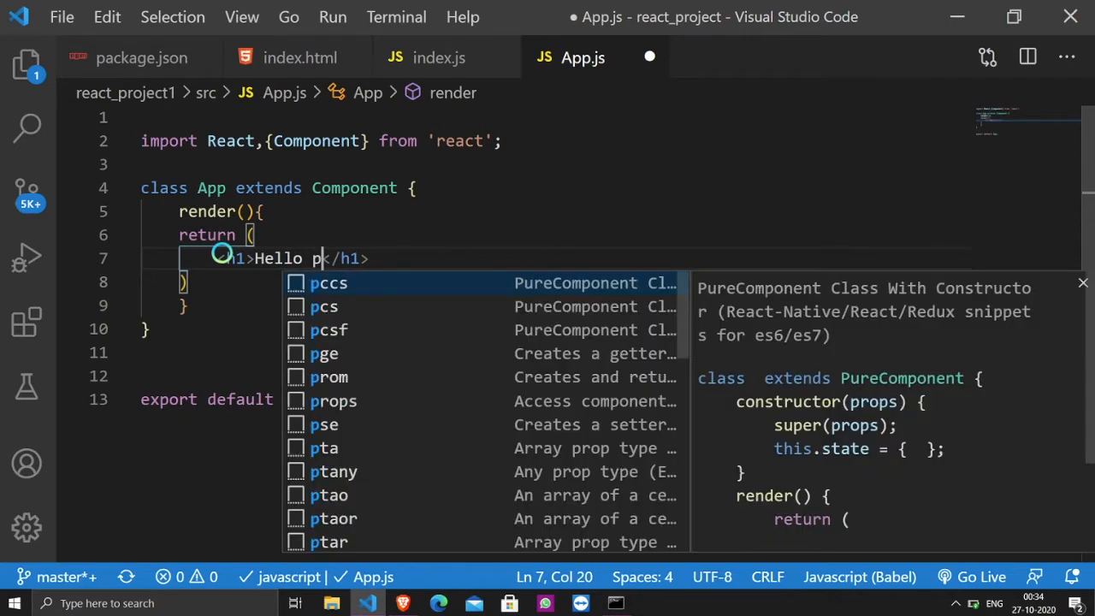
text(eople)
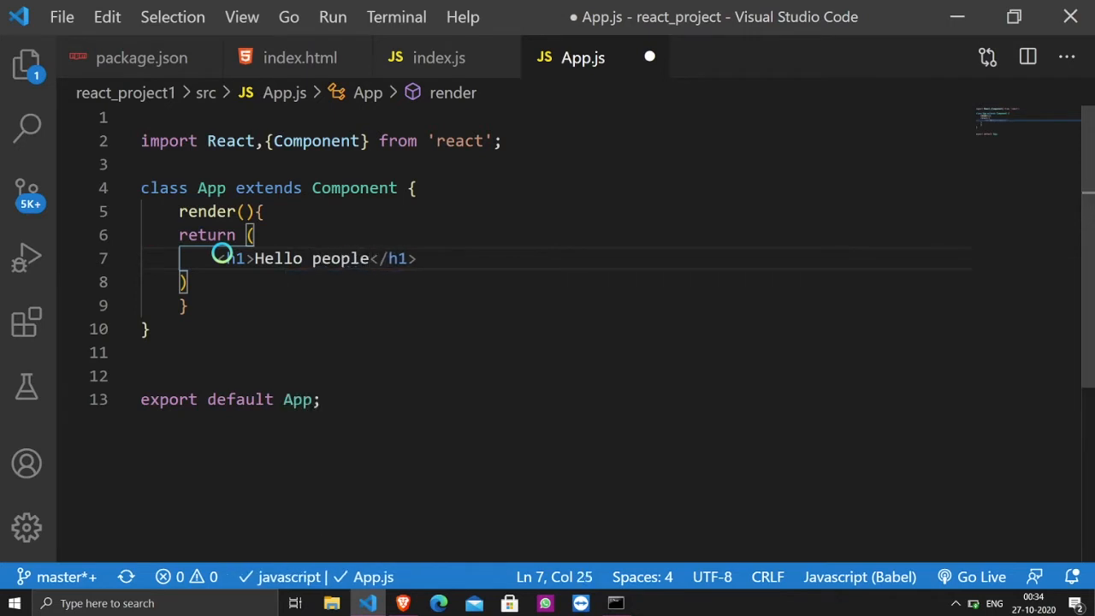
click(428, 58)
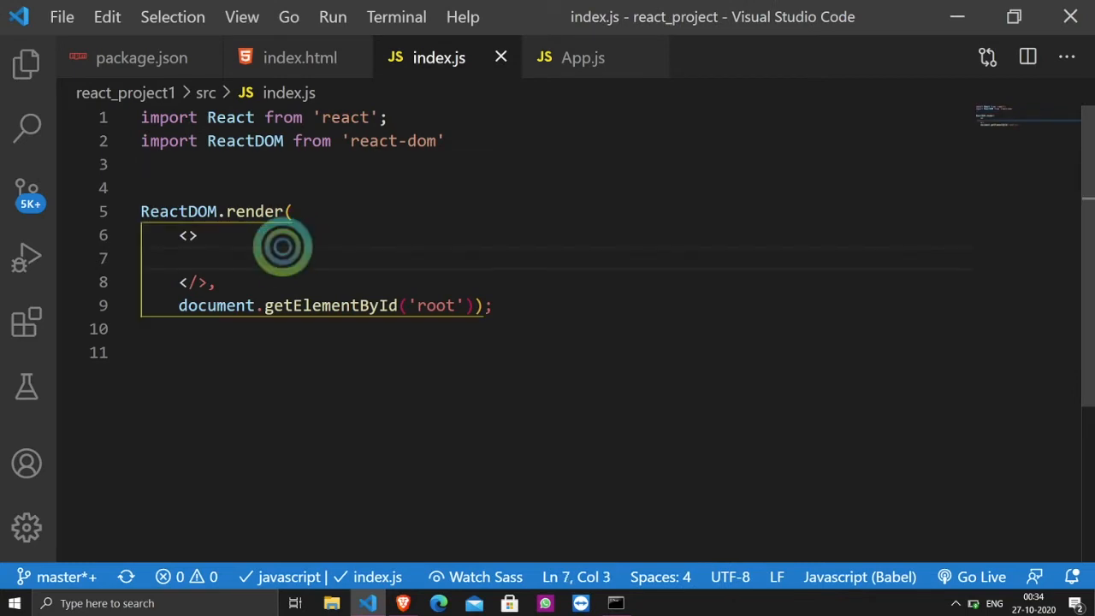
Render <App /> in index.js with import App from './App'; browser shows Hello people
text(<App)
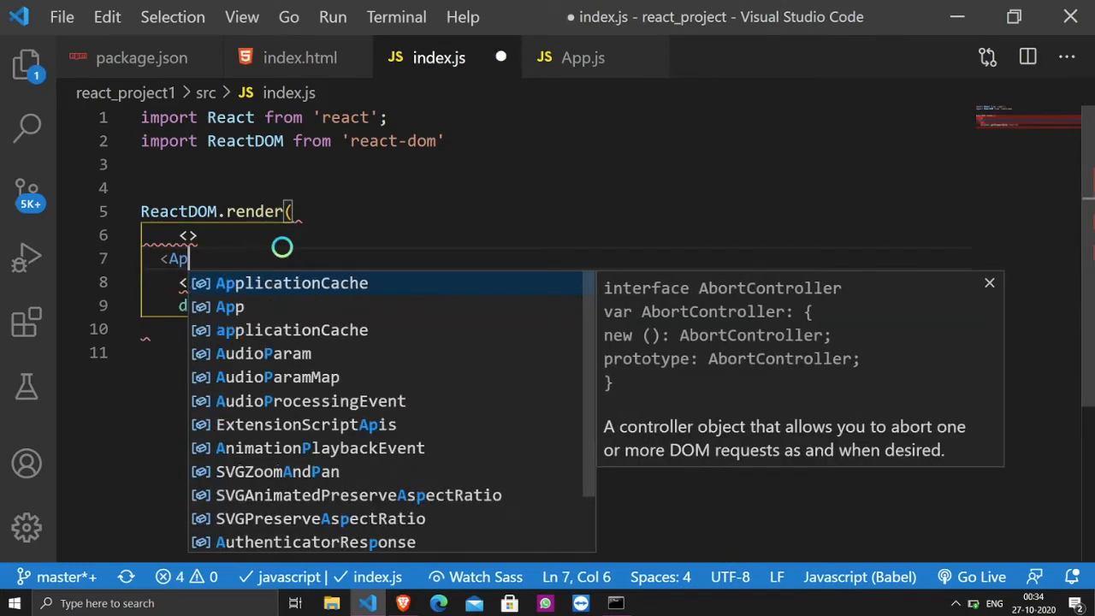
text(/>)
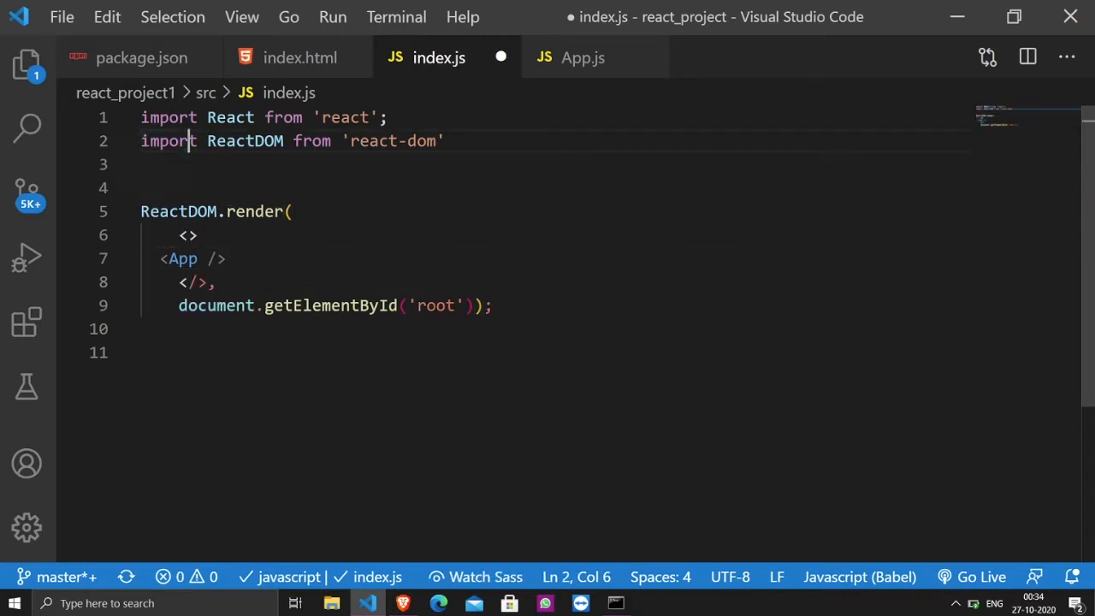
text(import App)
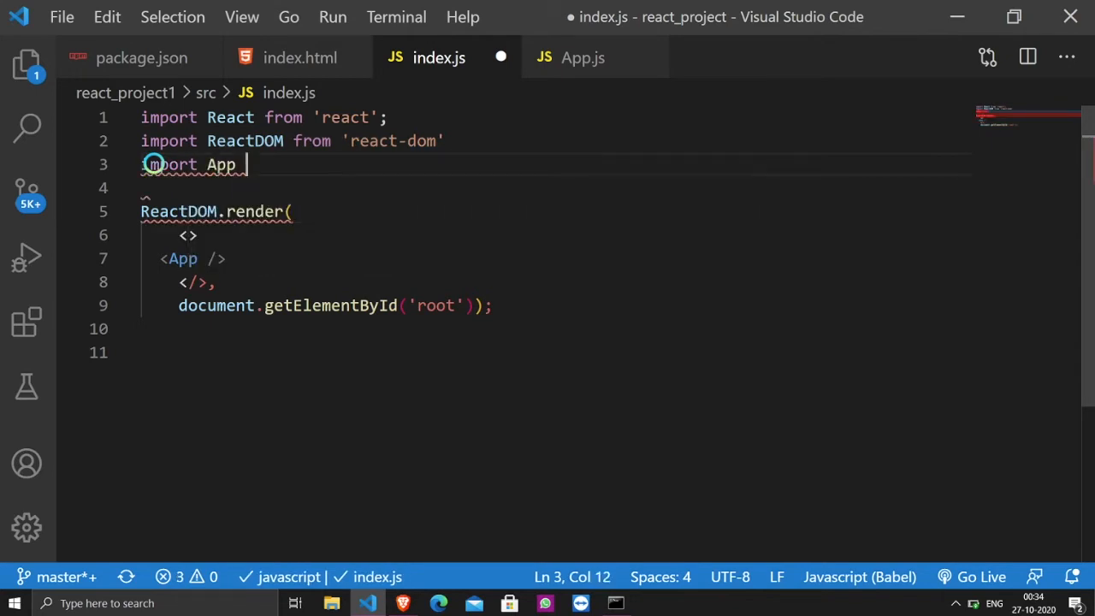
text(from ')
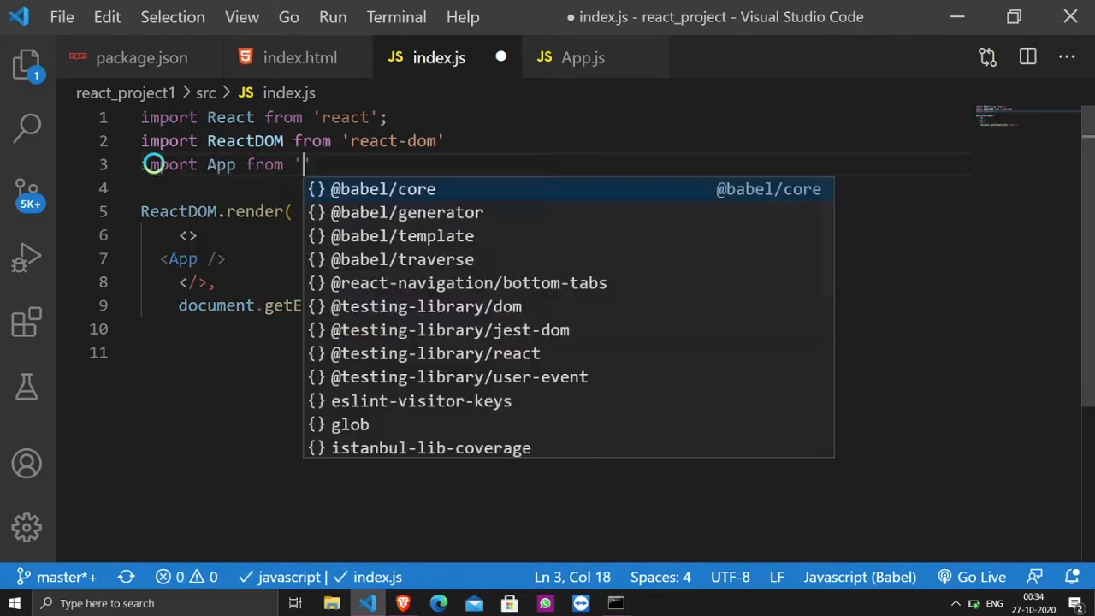
text(./Ap)
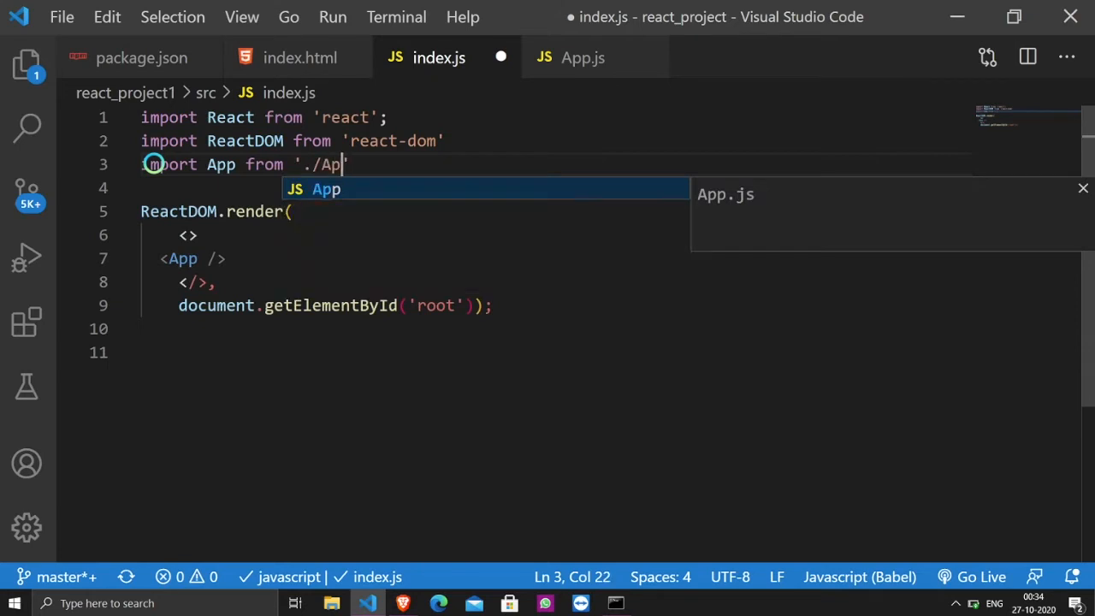
text(p)
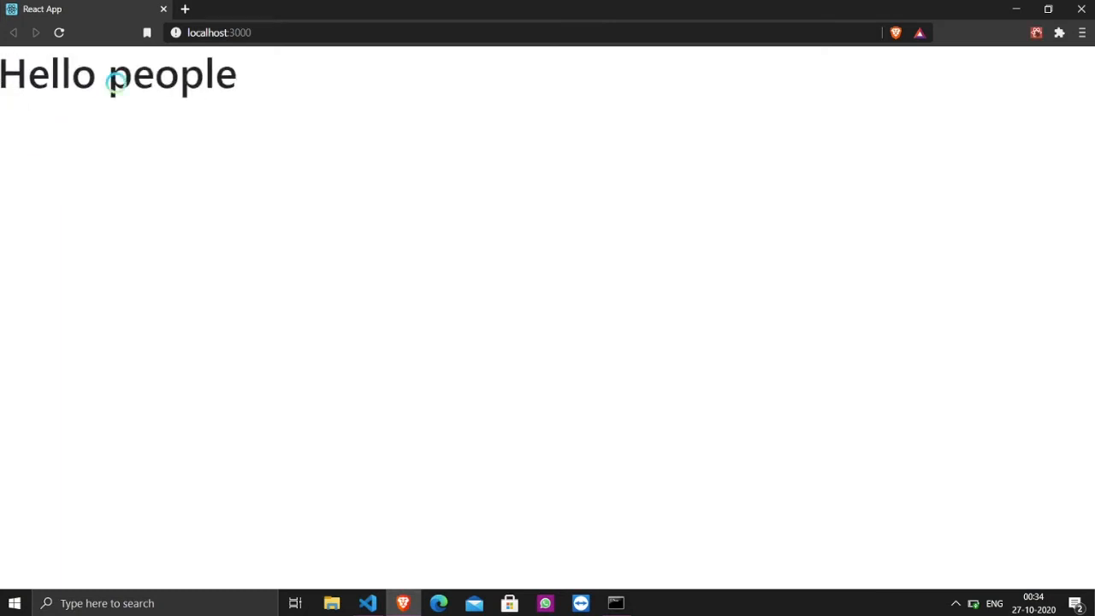
click(366, 602)
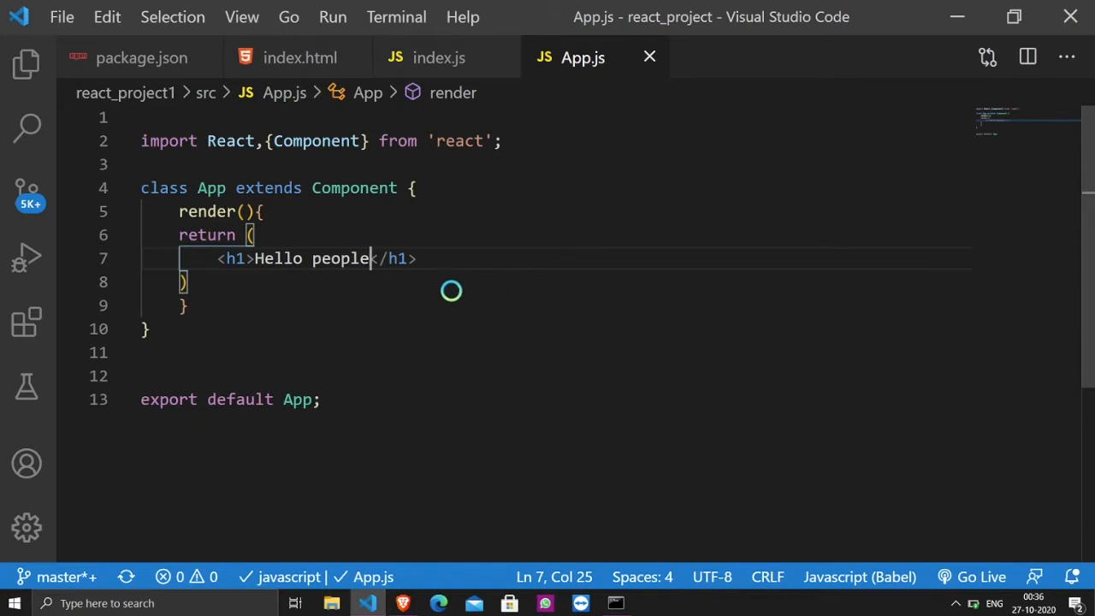
mouse_move(359, 289)
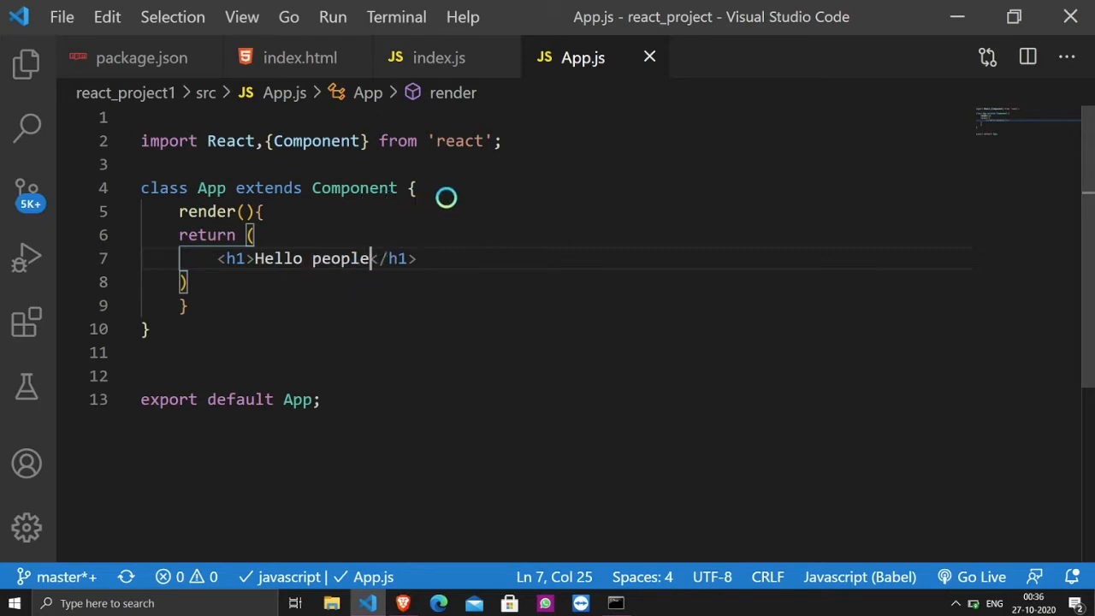
mouse_move(397, 198)
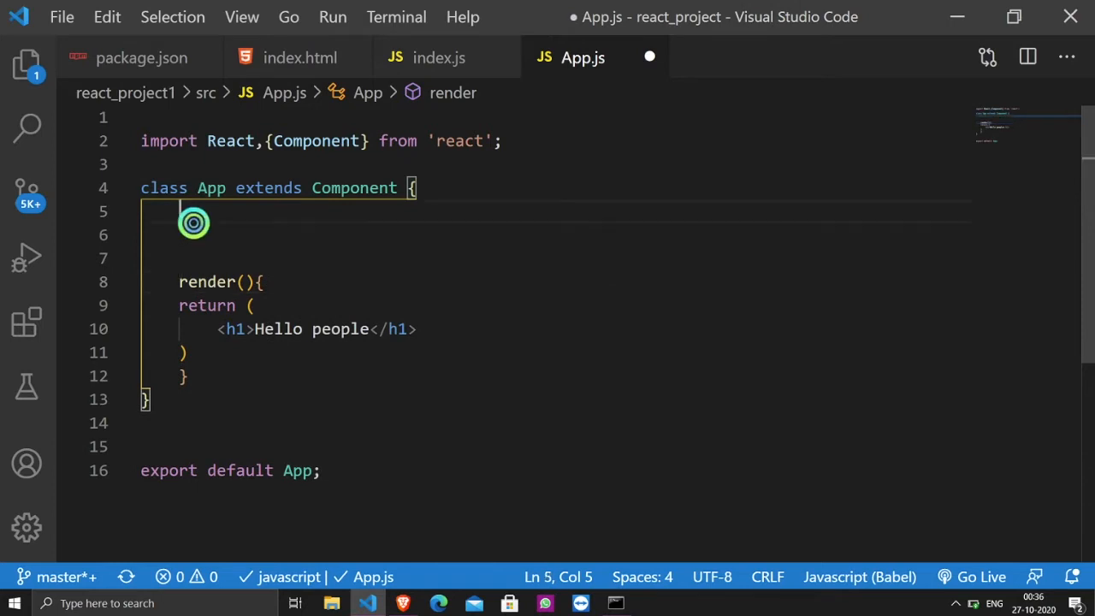
Declare state={ name:"people" } above render() in the App class
text(sta)
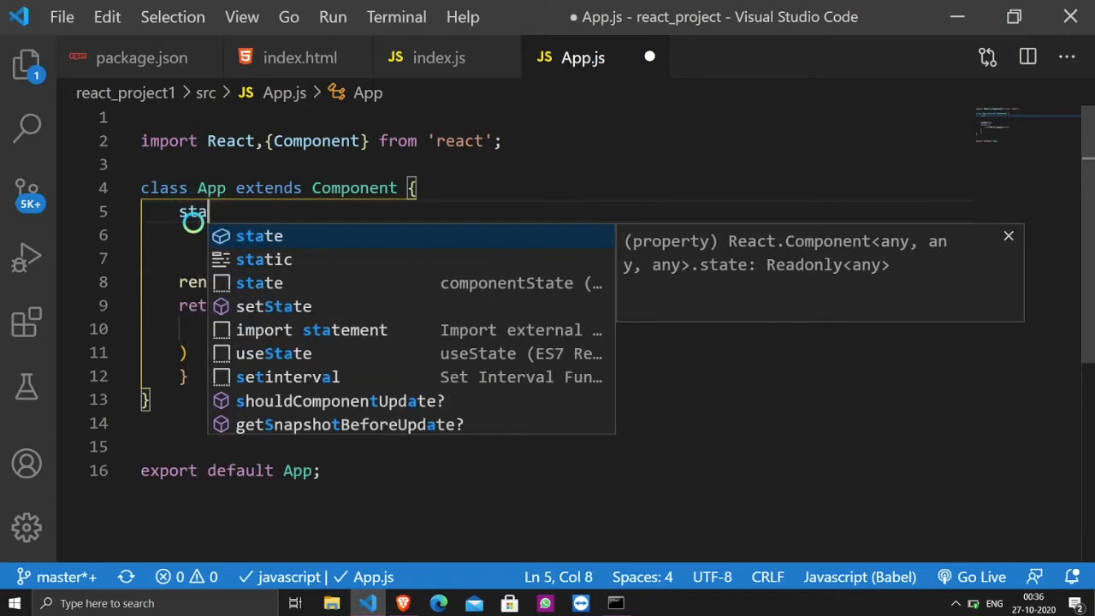
text(te)
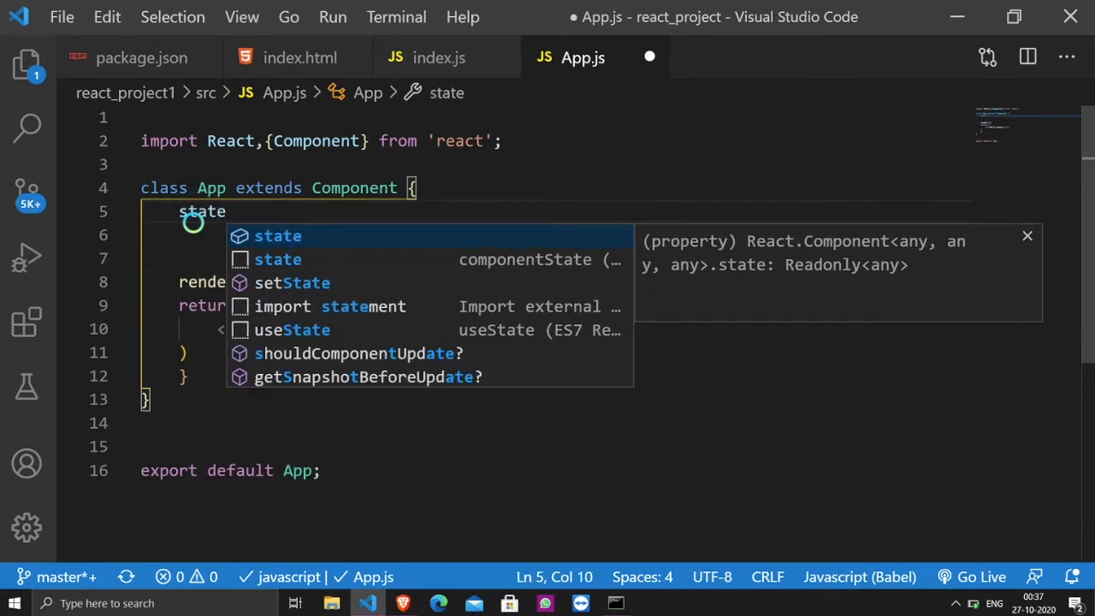
text(=)
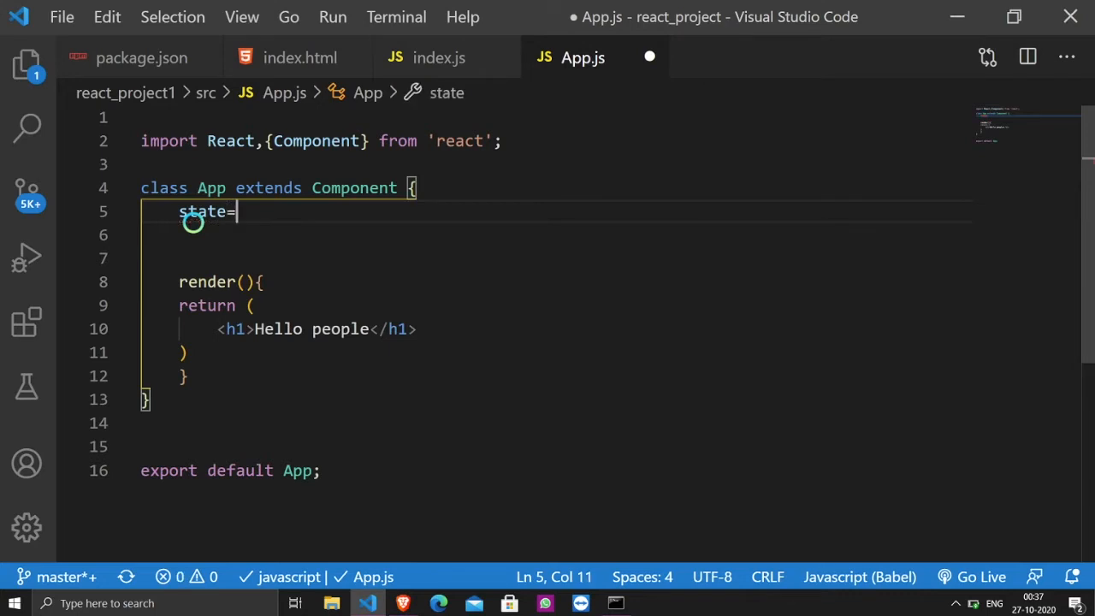
text({})
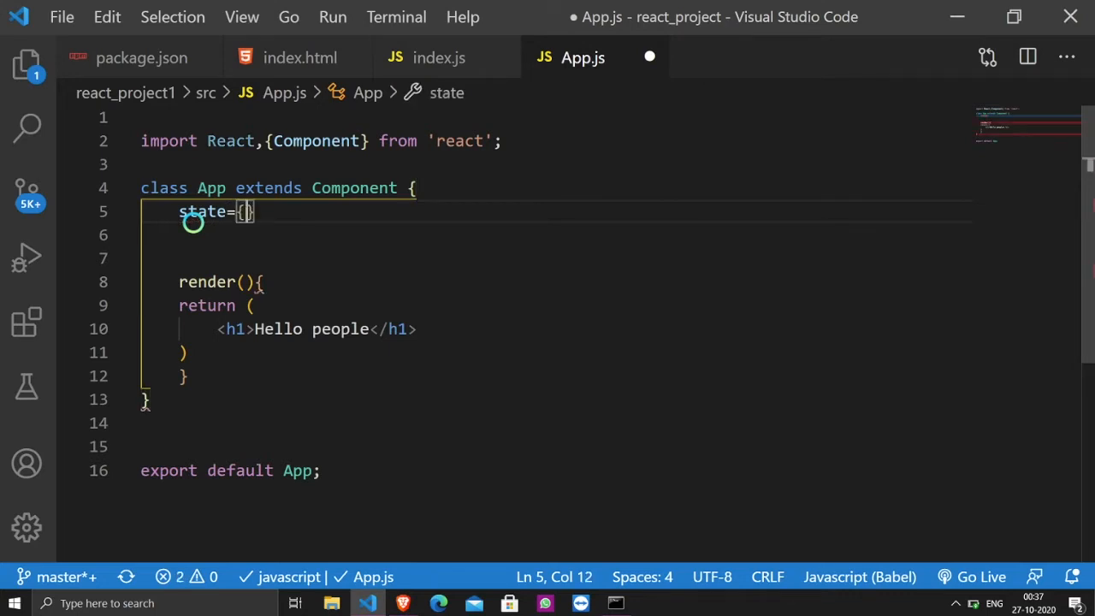
text(n)
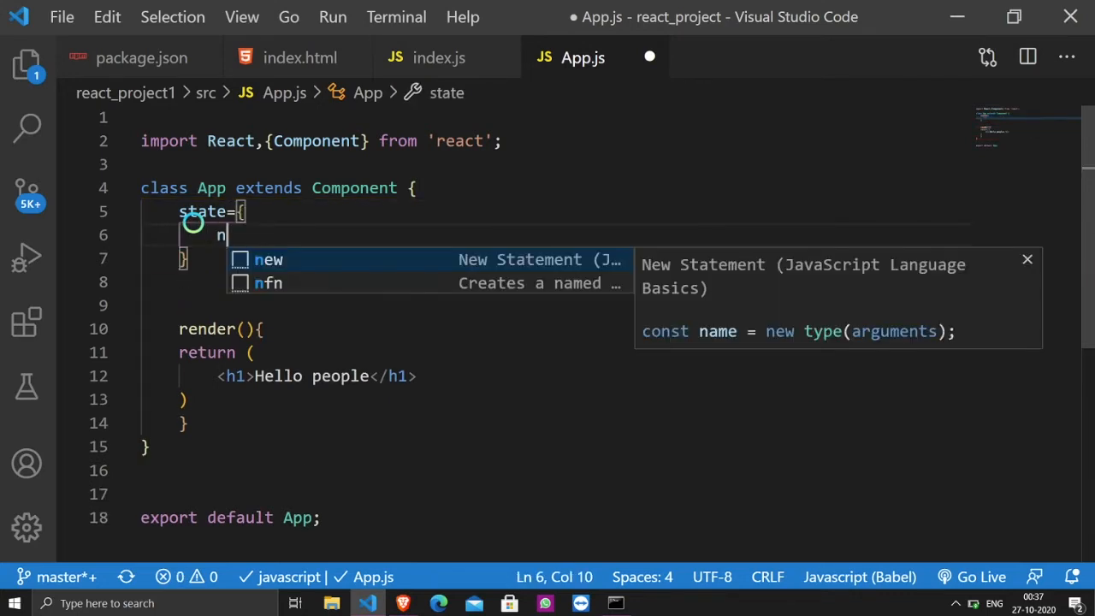
text(ame)
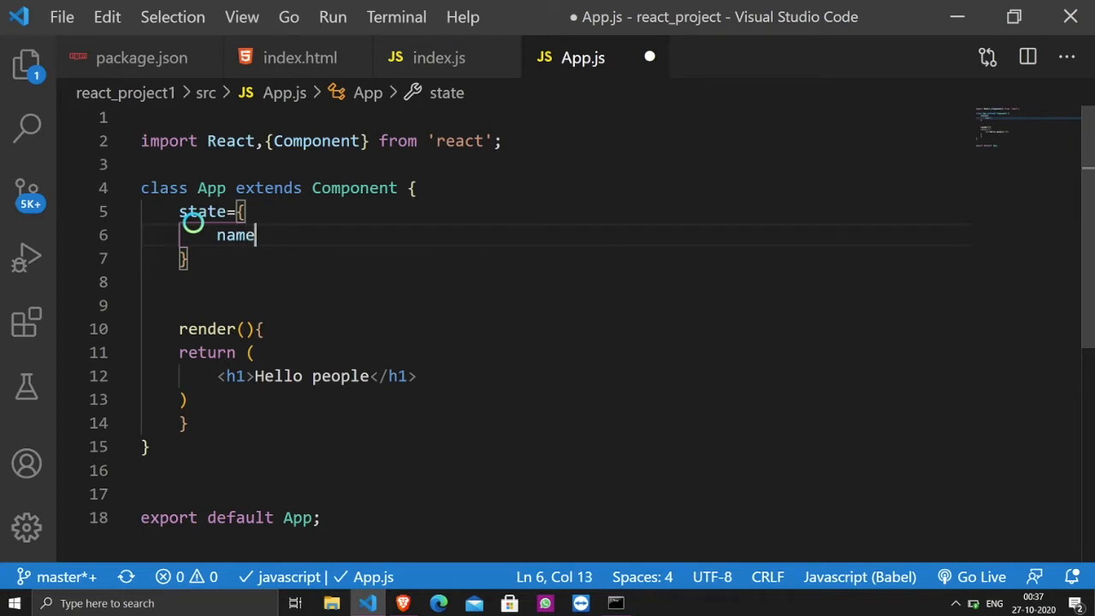
text(:"")
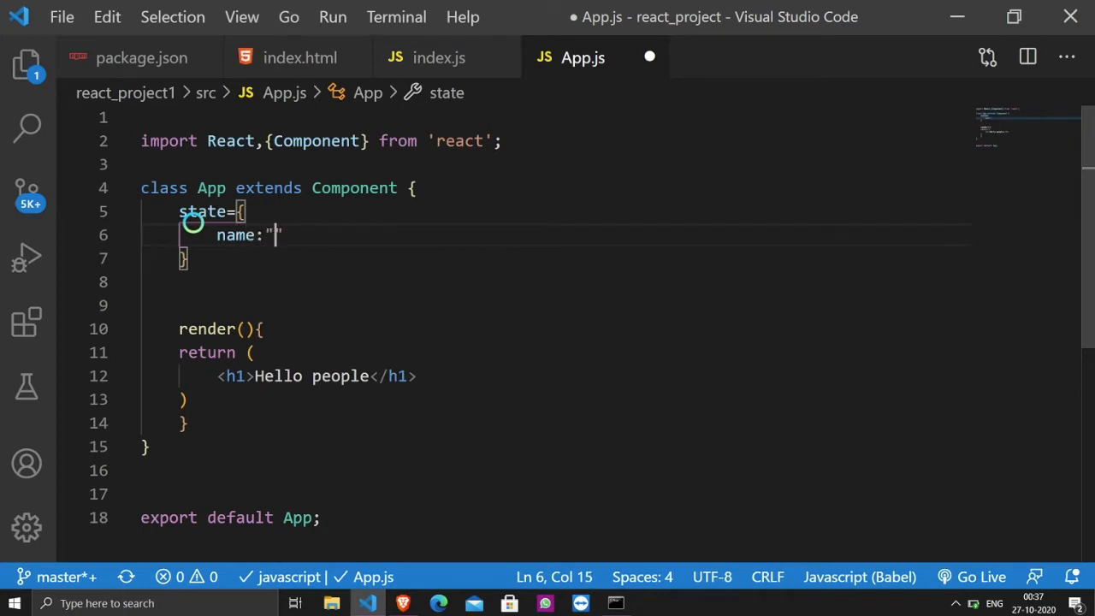
text(people)
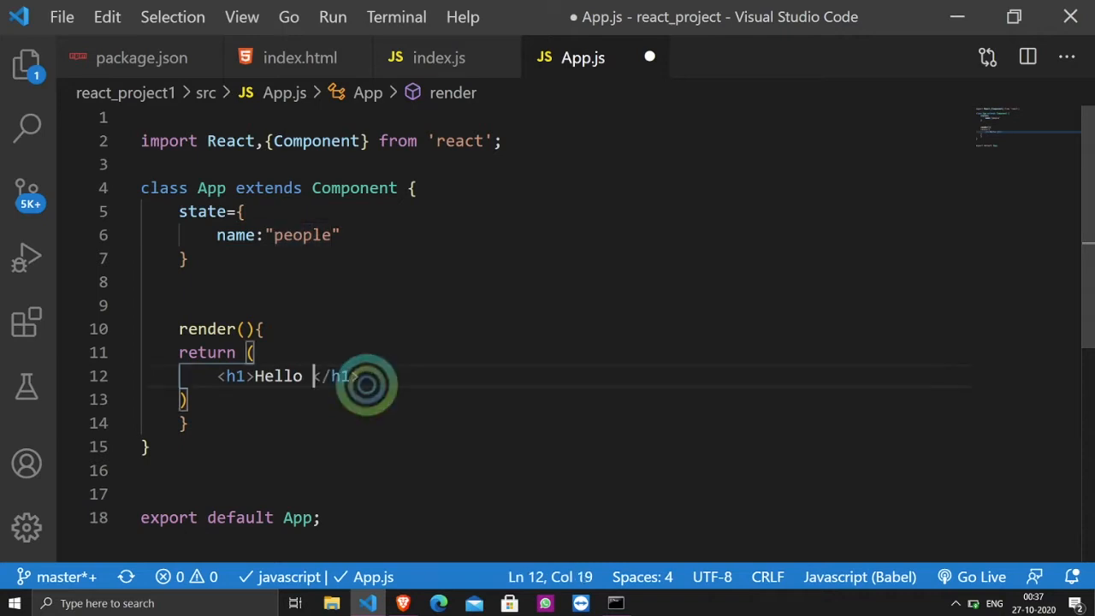
Change the heading to Hello {this.state.name}; the page still reads Hello people
text({)
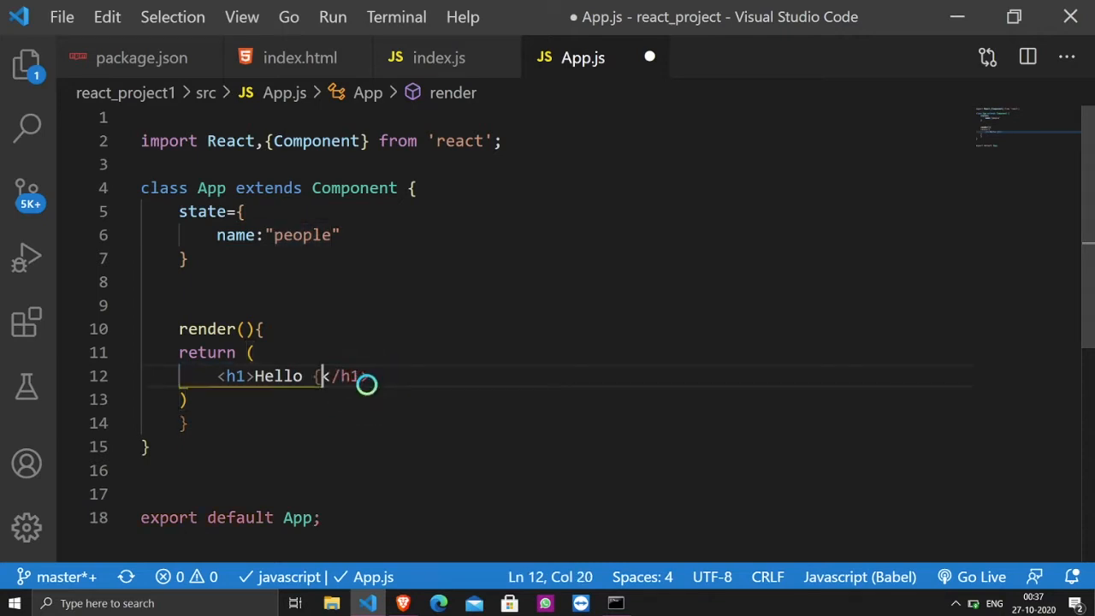
text(this.state.)
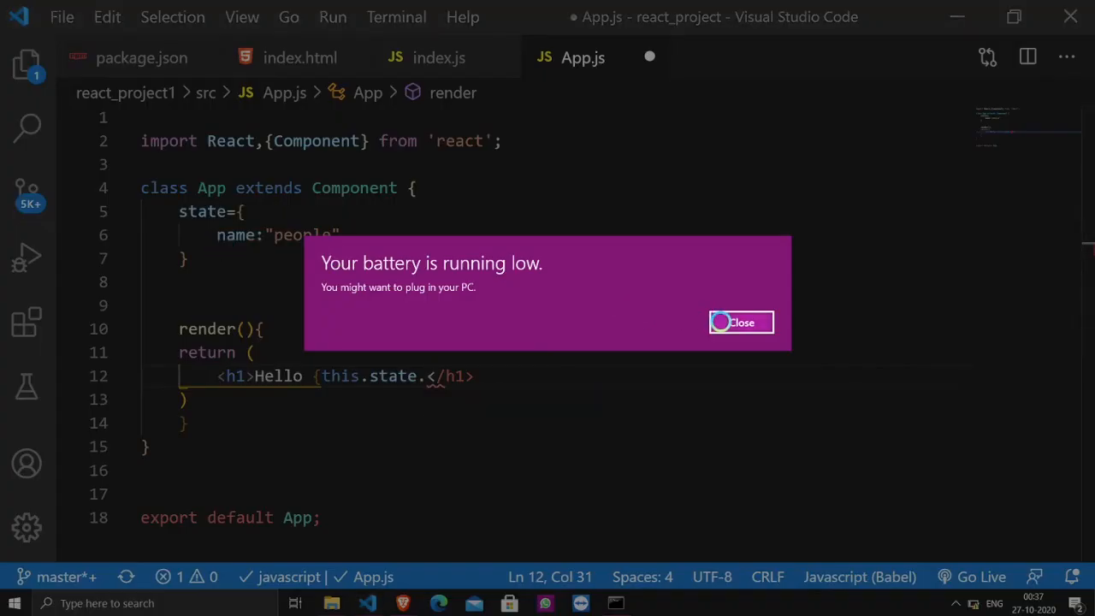
click(740, 321)
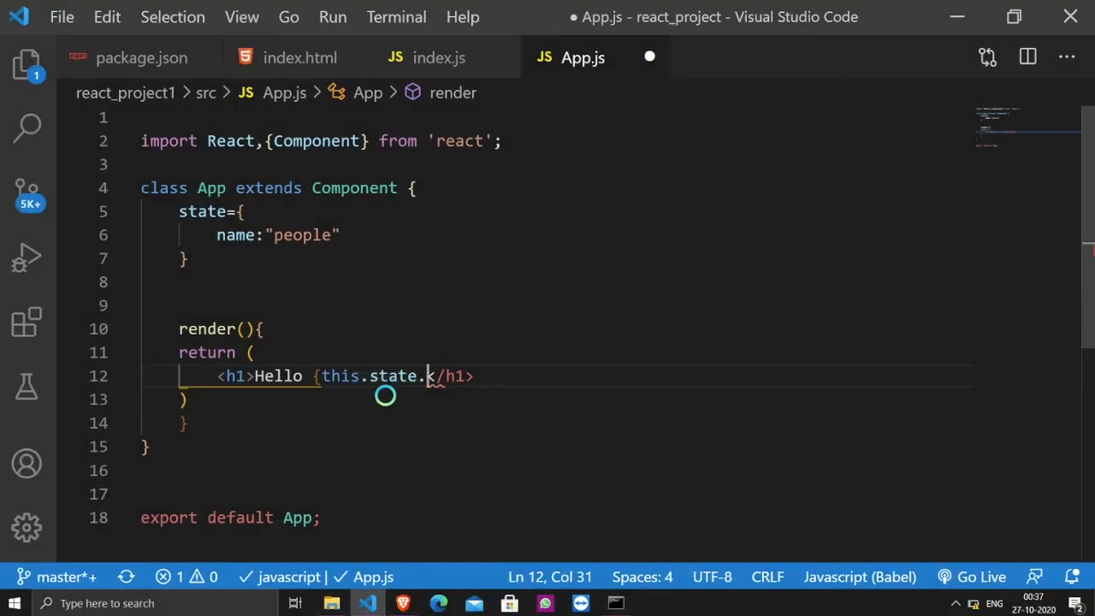
text(name)
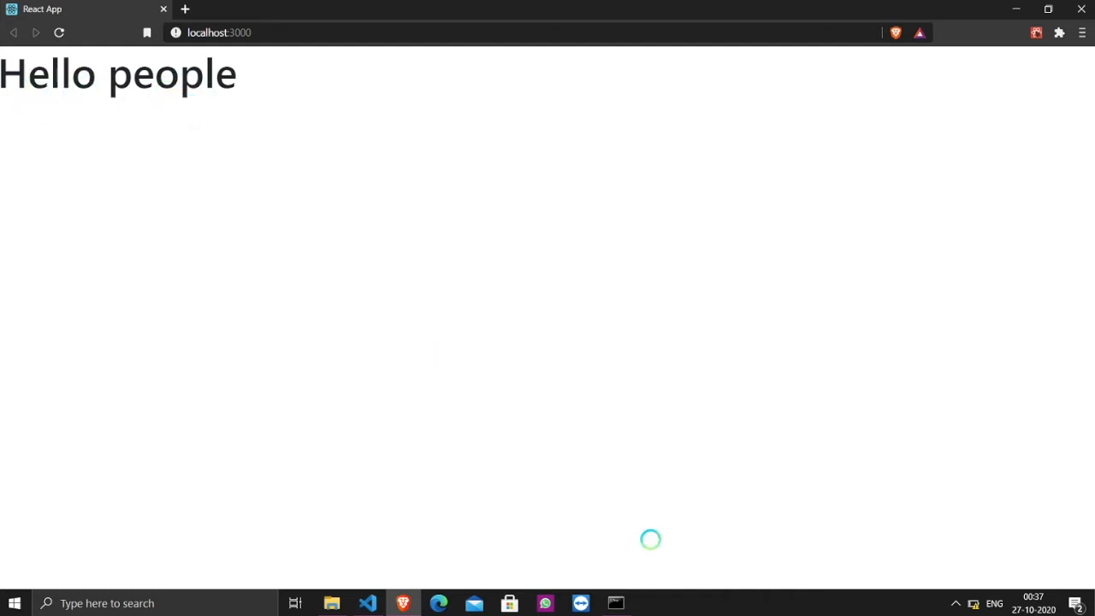
click(366, 602)
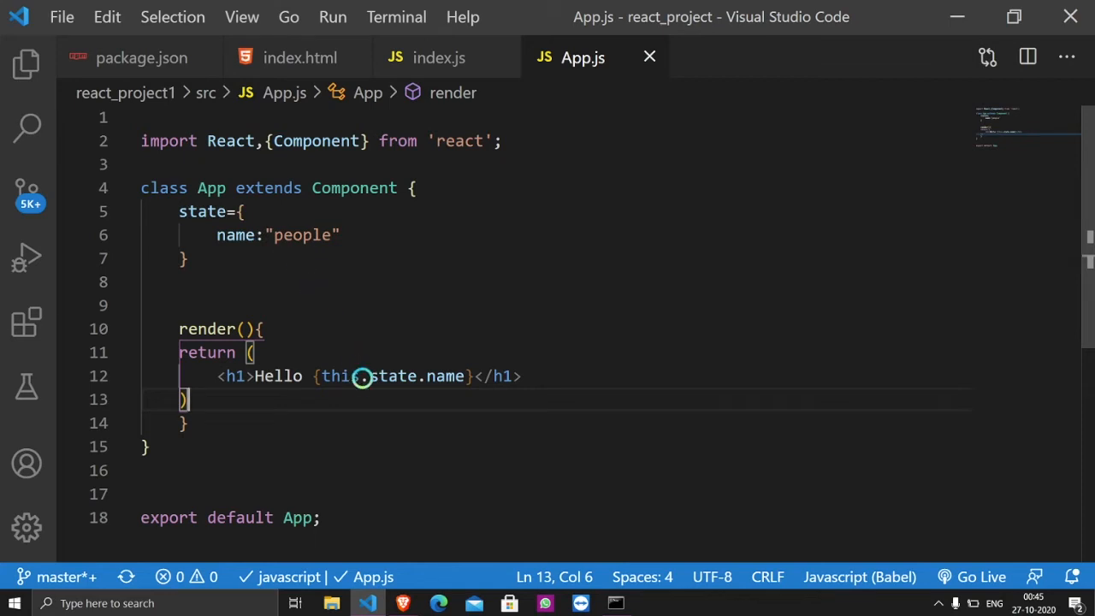
mouse_move(333, 377)
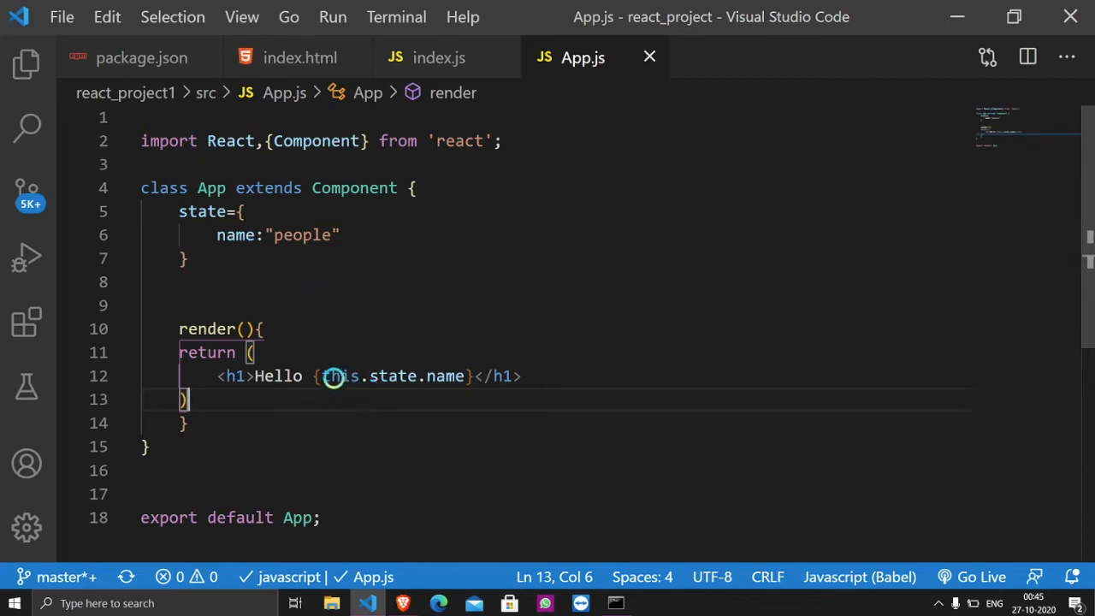
mouse_move(445, 376)
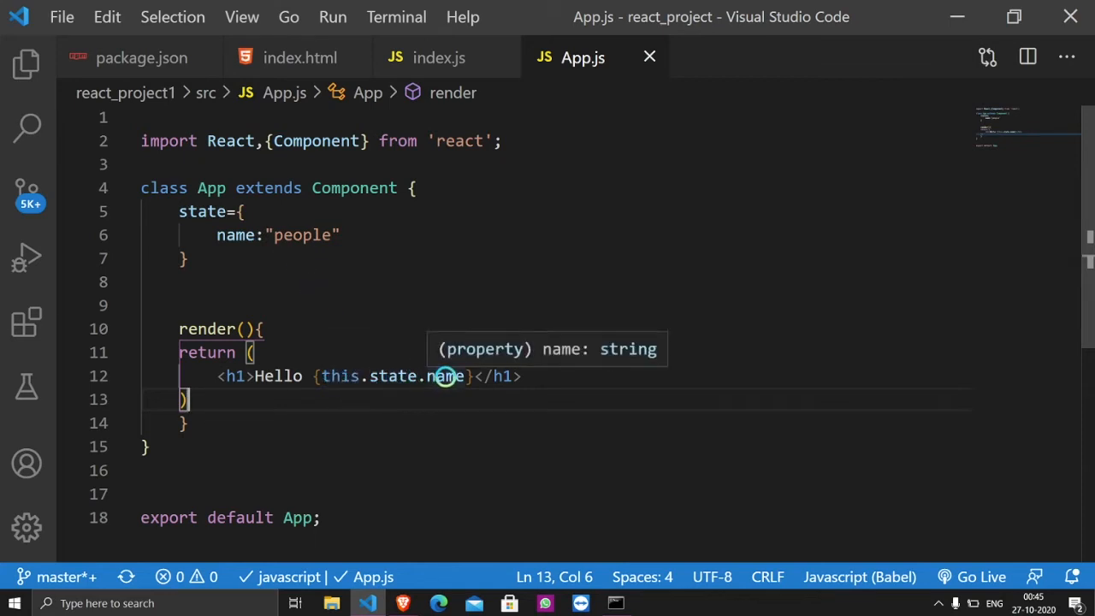
mouse_move(231, 234)
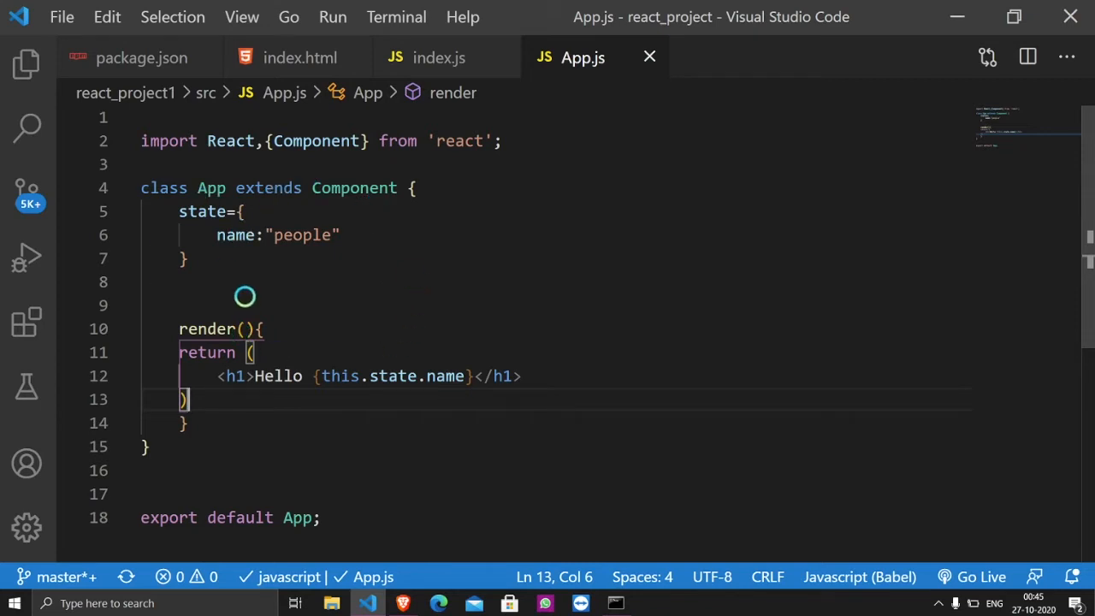
mouse_move(359, 376)
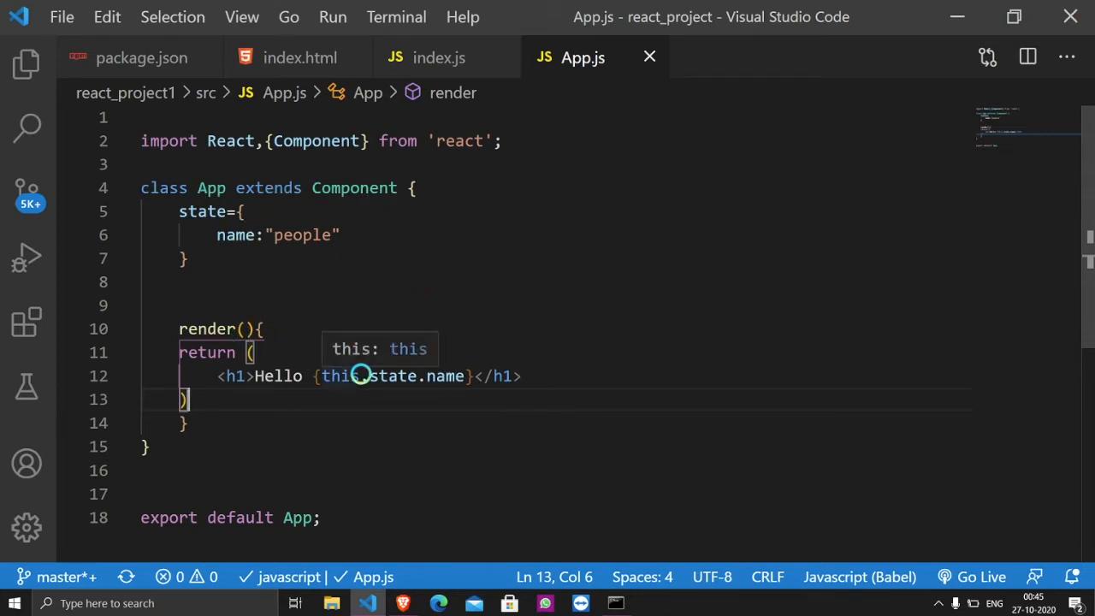
mouse_move(312, 335)
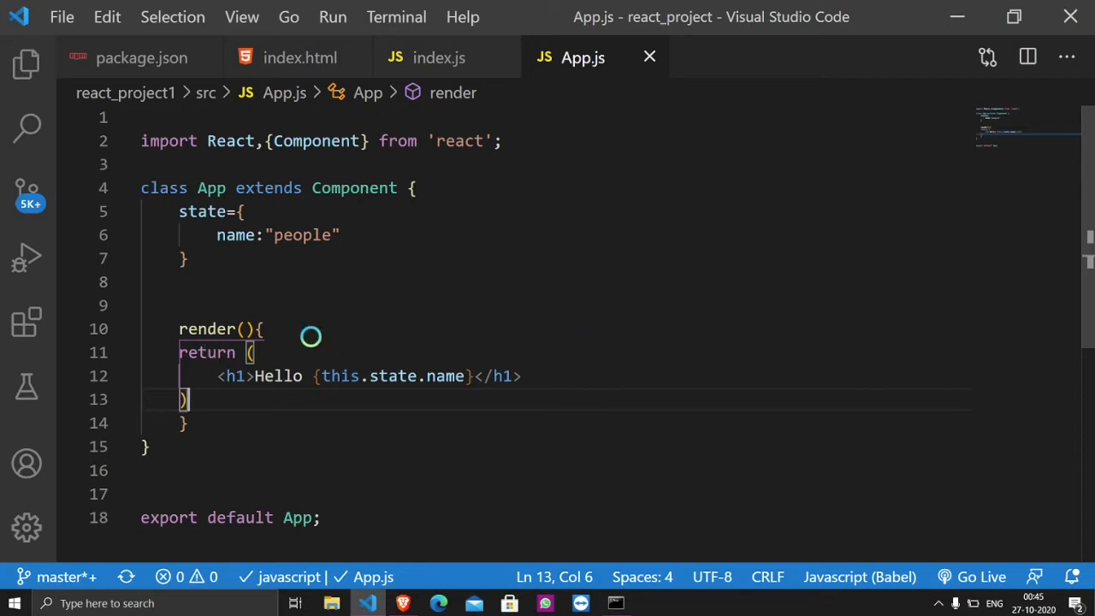
mouse_move(448, 292)
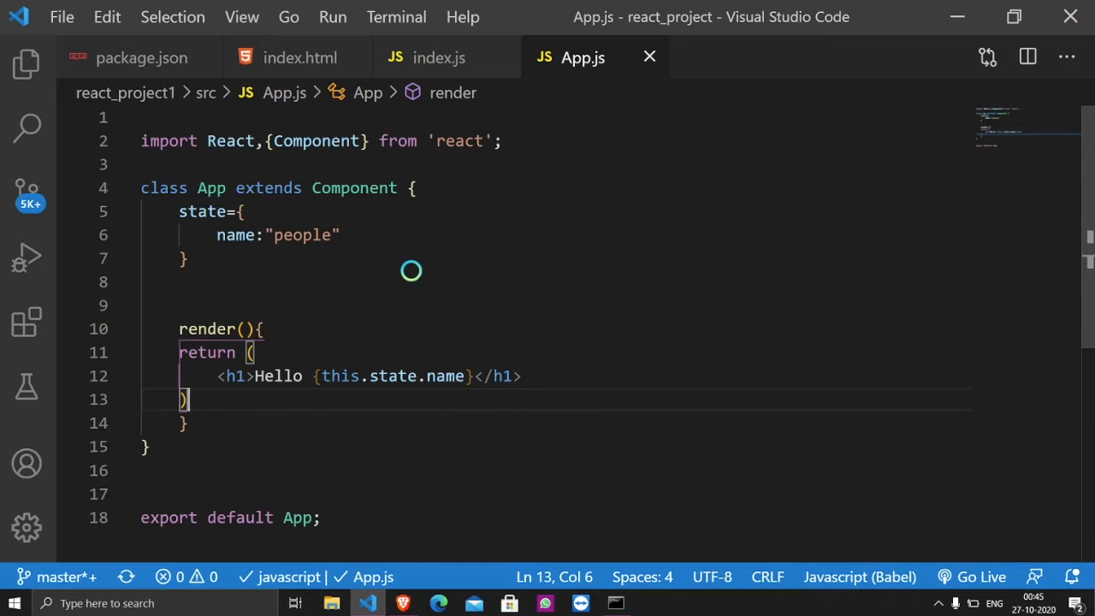
mouse_move(434, 277)
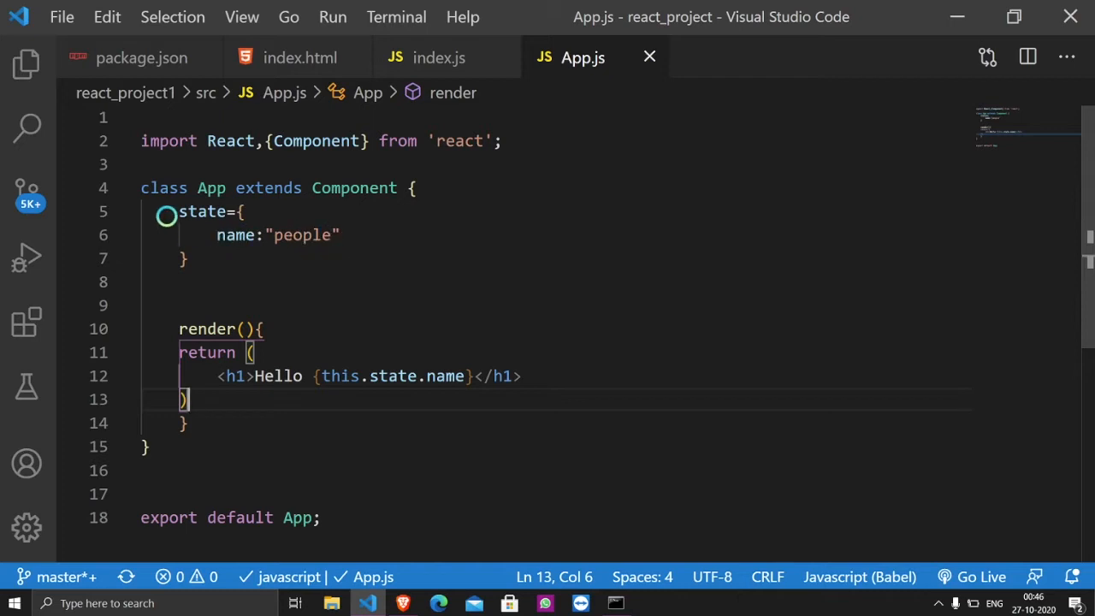
Write a constructor(props){ } block above the state object
key(Enter)
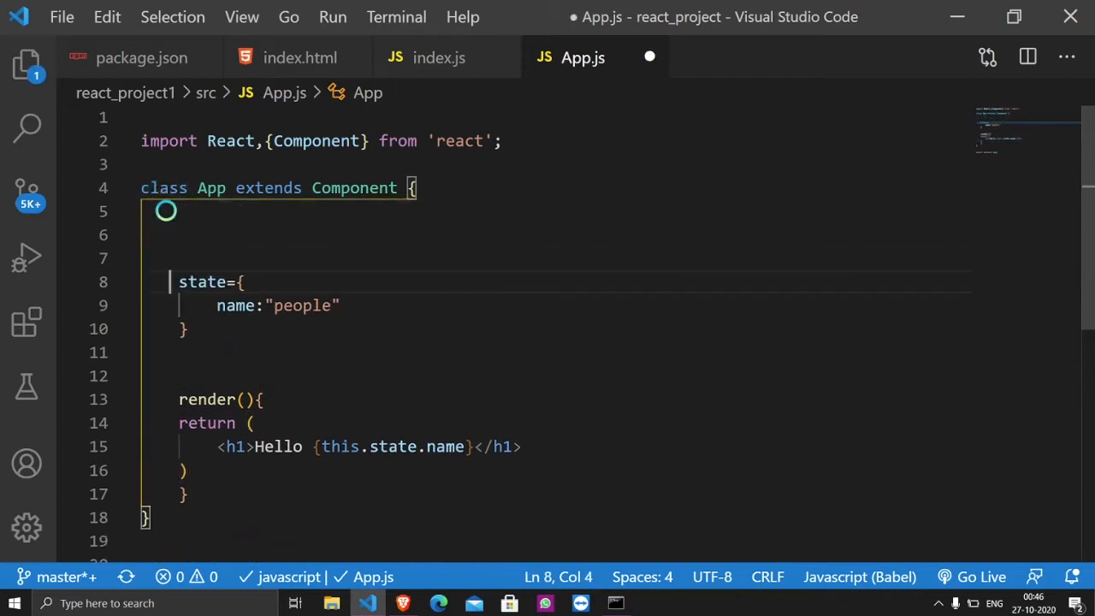
text(co)
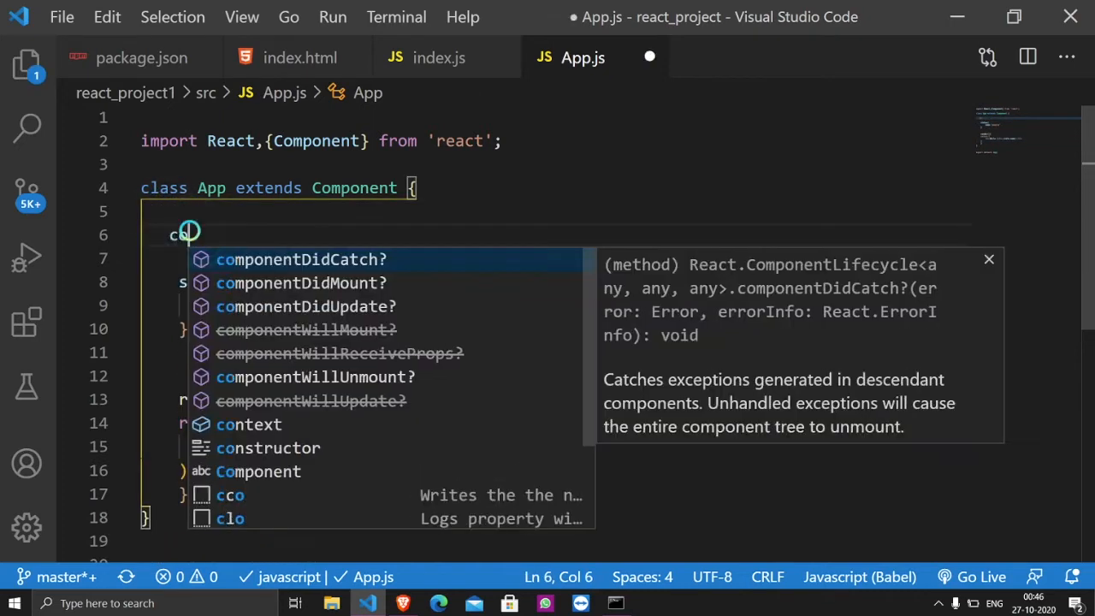
text(nstructor()
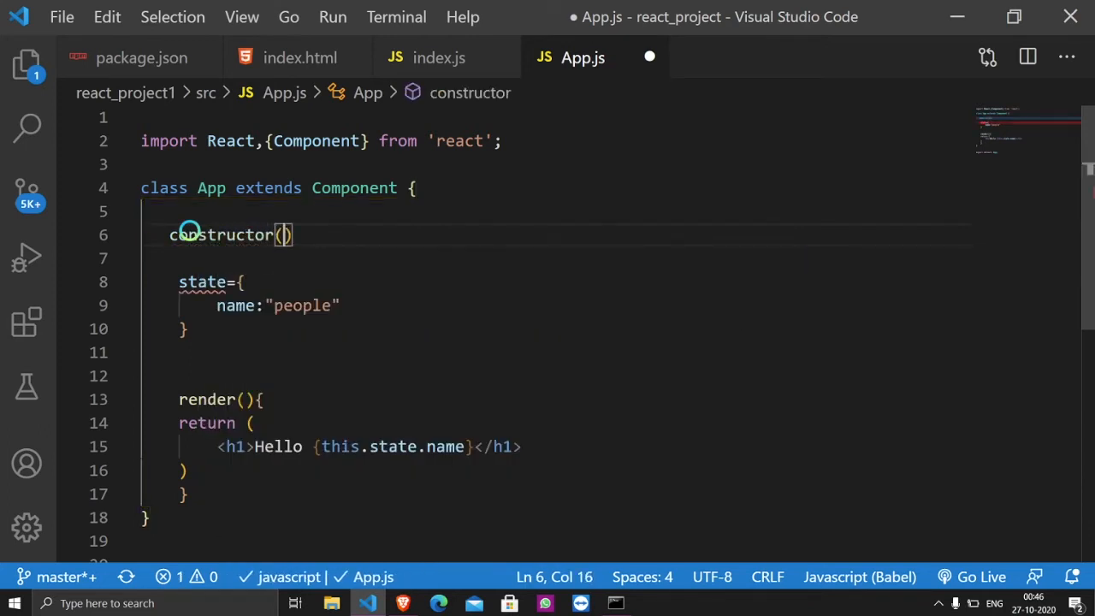
text({})
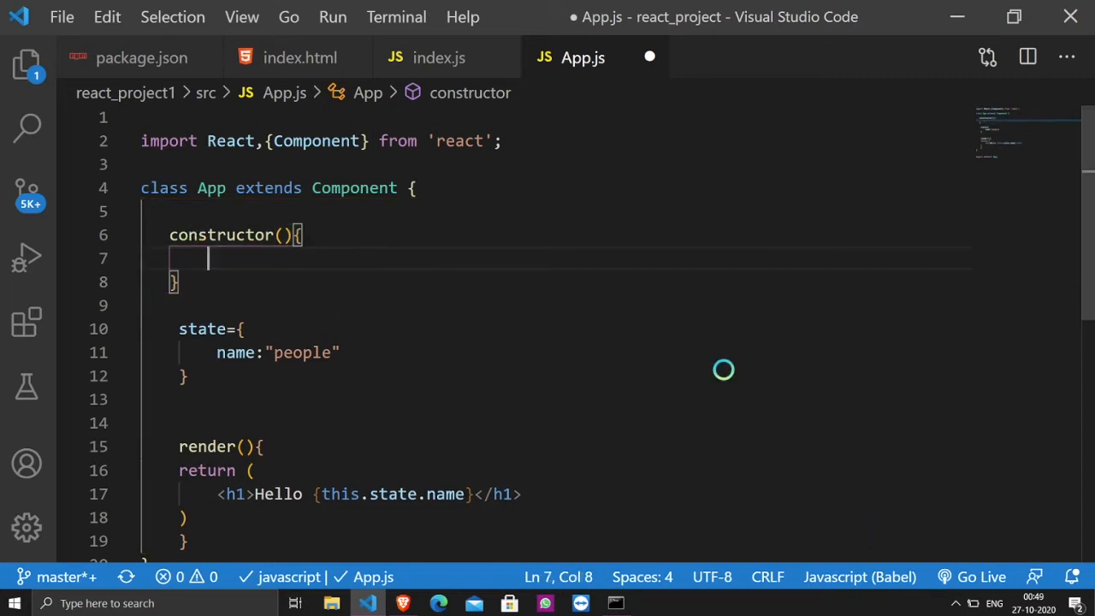
click(280, 234)
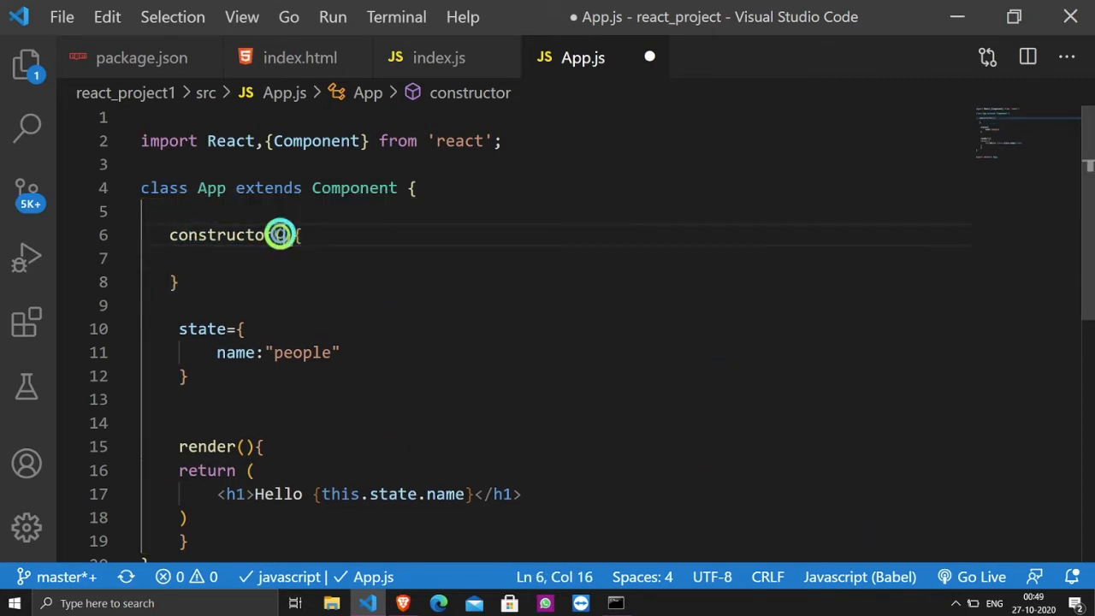
text(props)
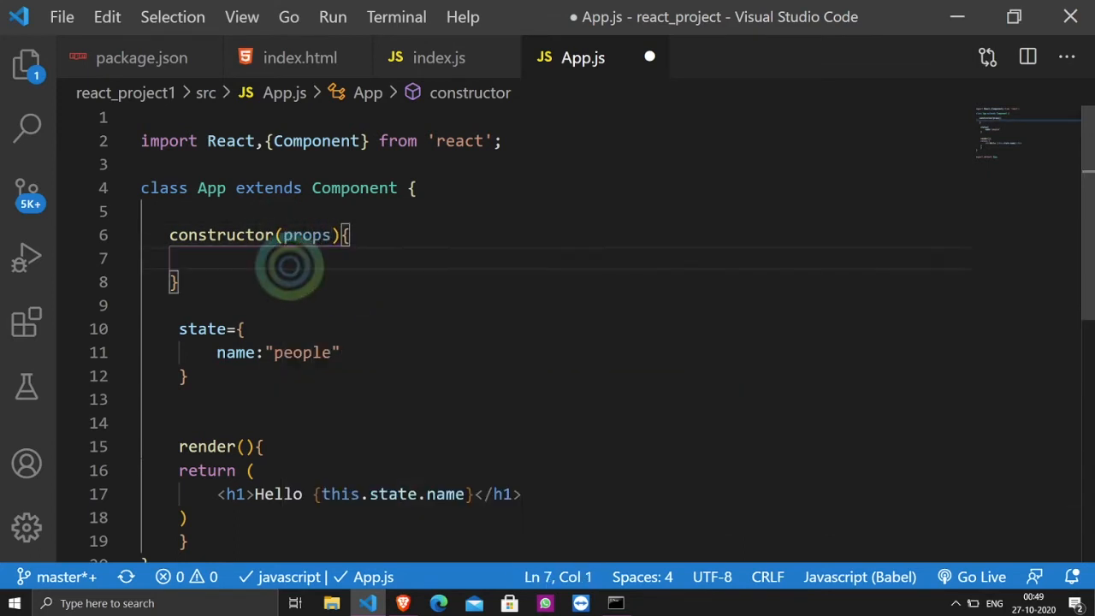
Call super(props) inside the constructor body
click(287, 258)
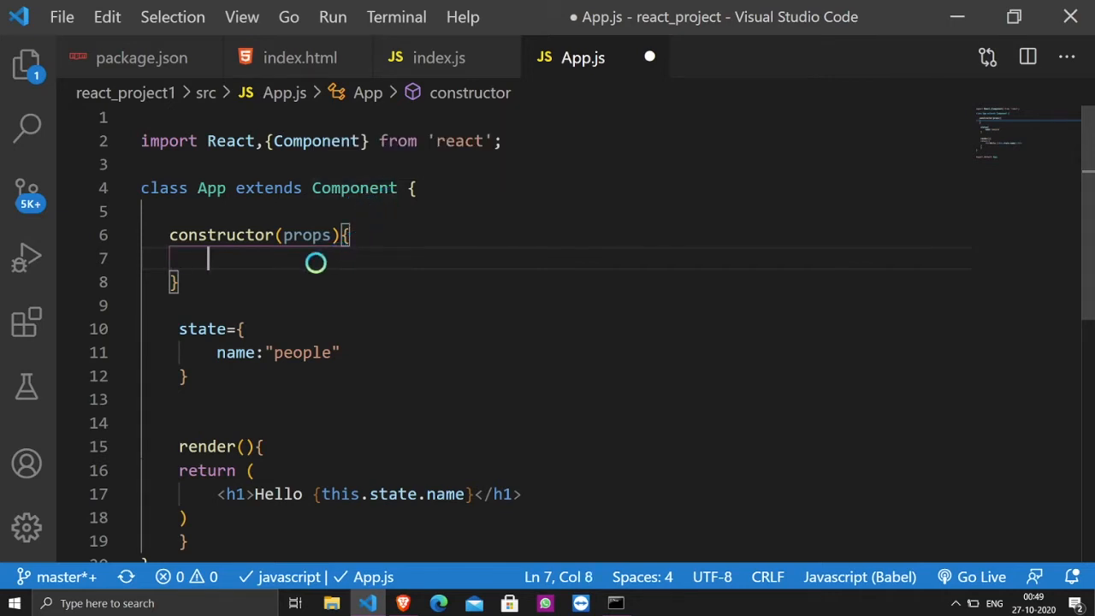
text(super)
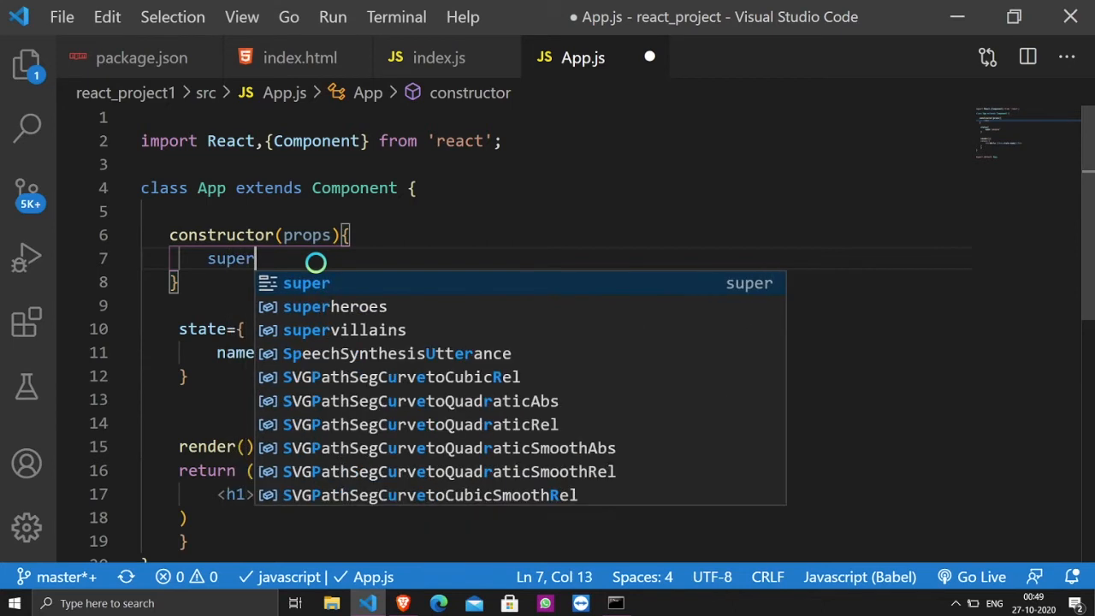
text((props){)
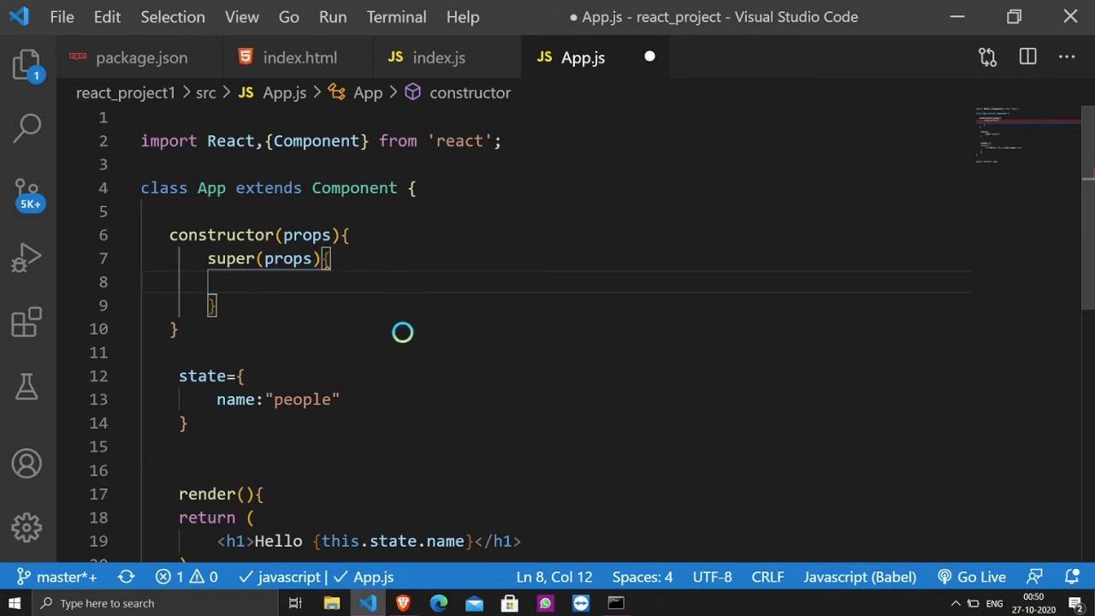
scroll(down, 3)
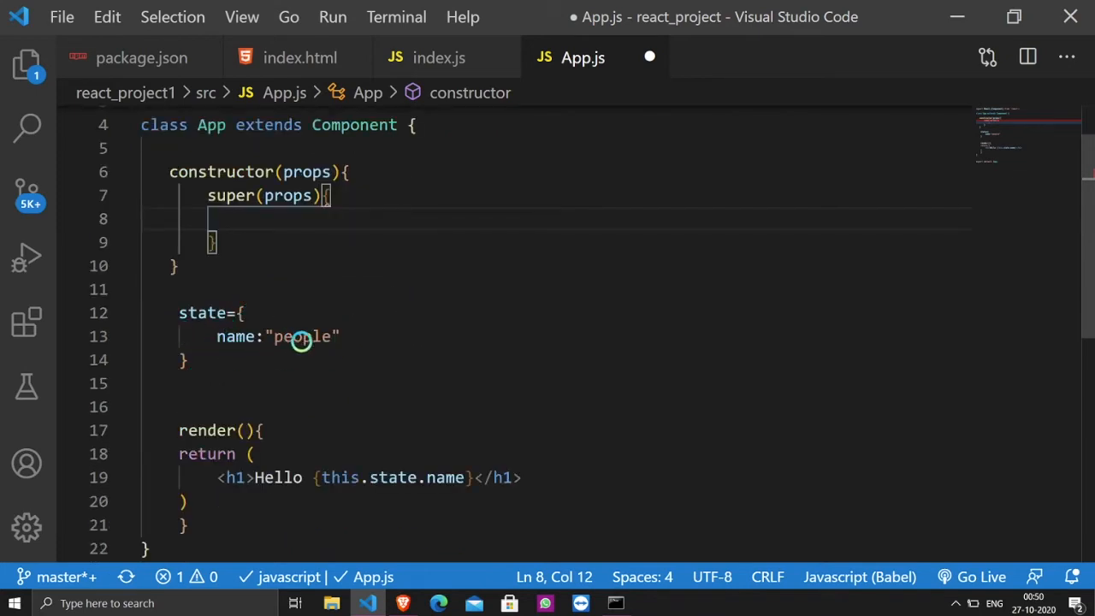
mouse_move(307, 382)
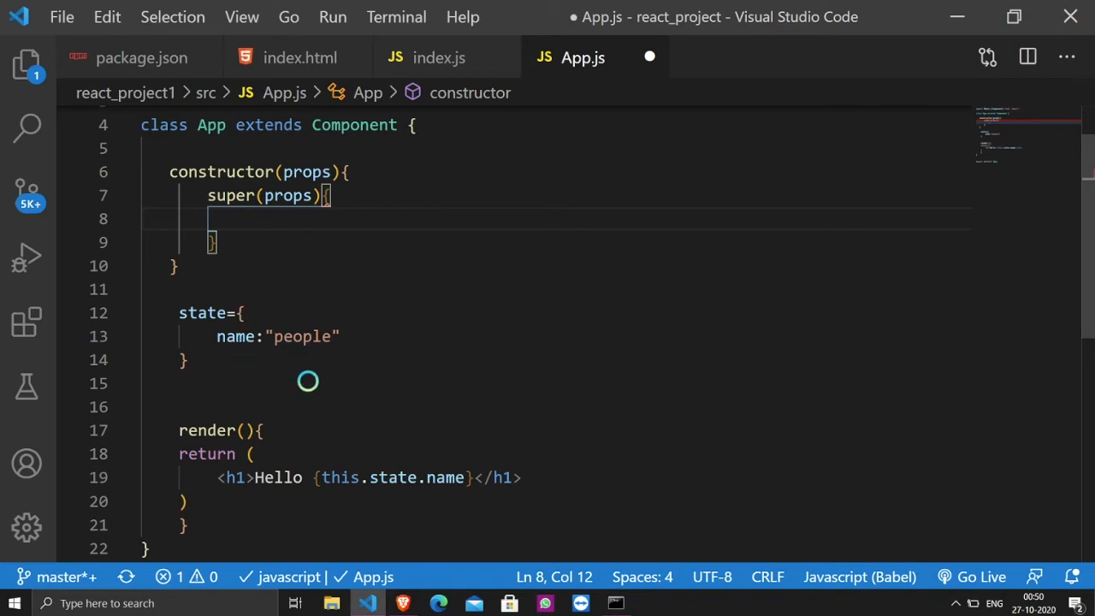
mouse_move(312, 375)
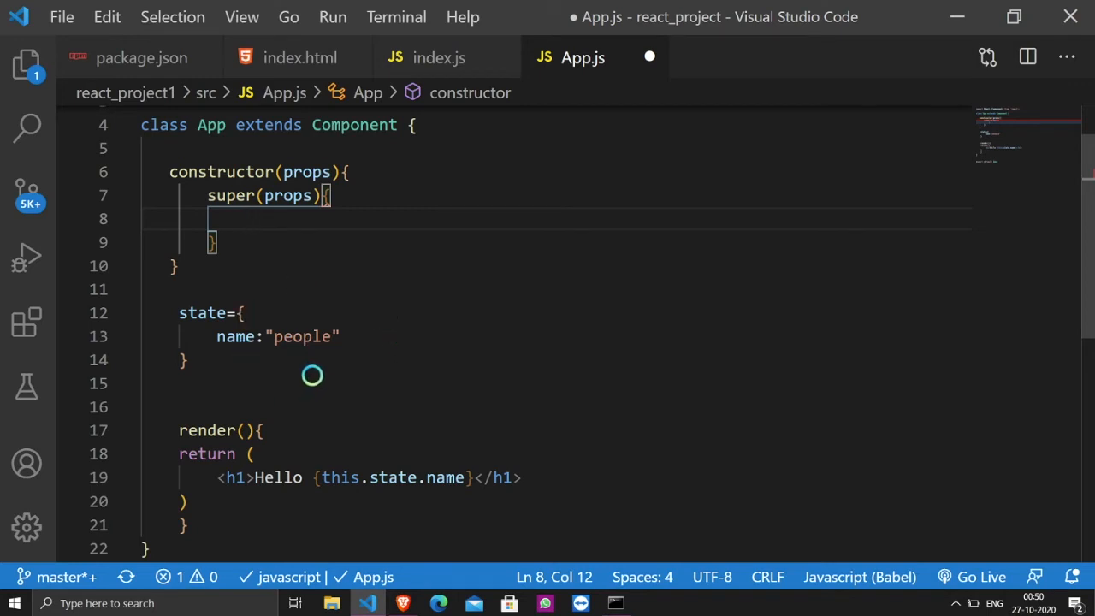
mouse_move(369, 354)
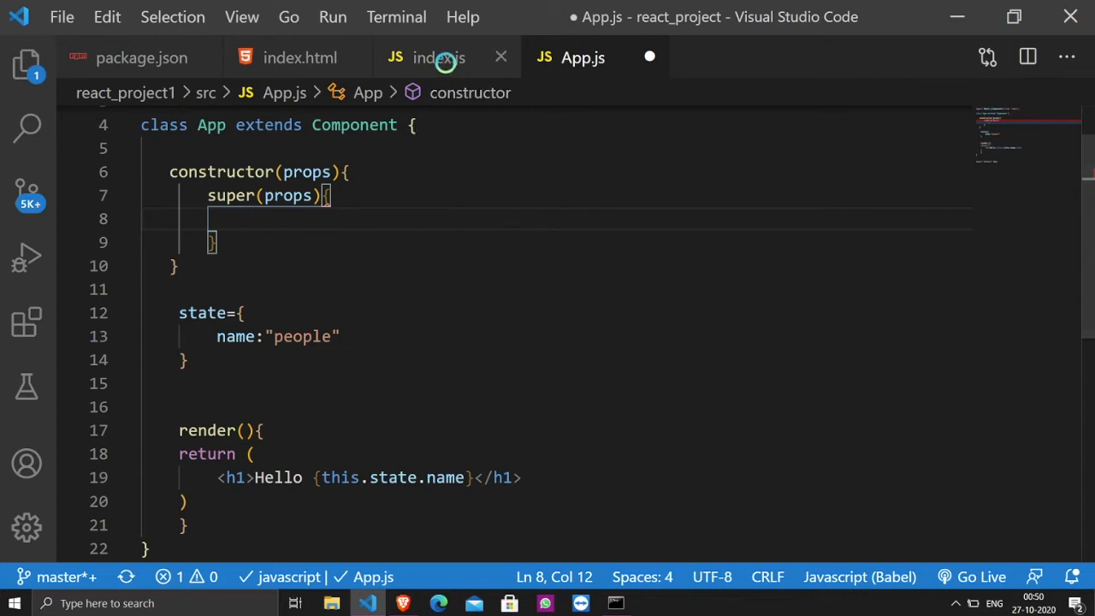
Give the <App /> element in index.js a roll="108" prop, then return to App.js
click(438, 58)
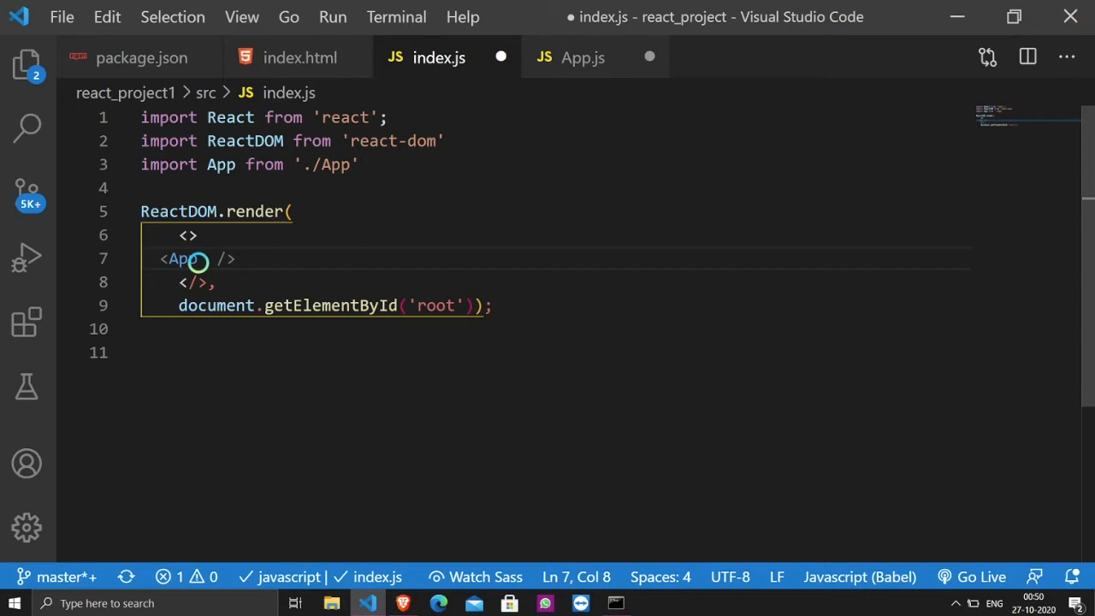
text(roll)
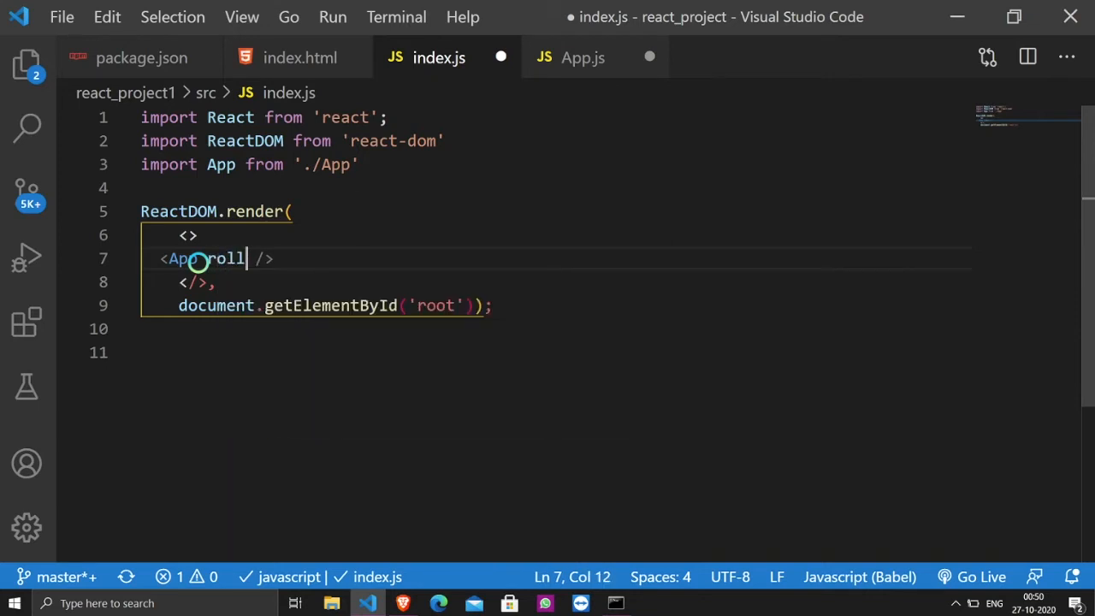
text(=")
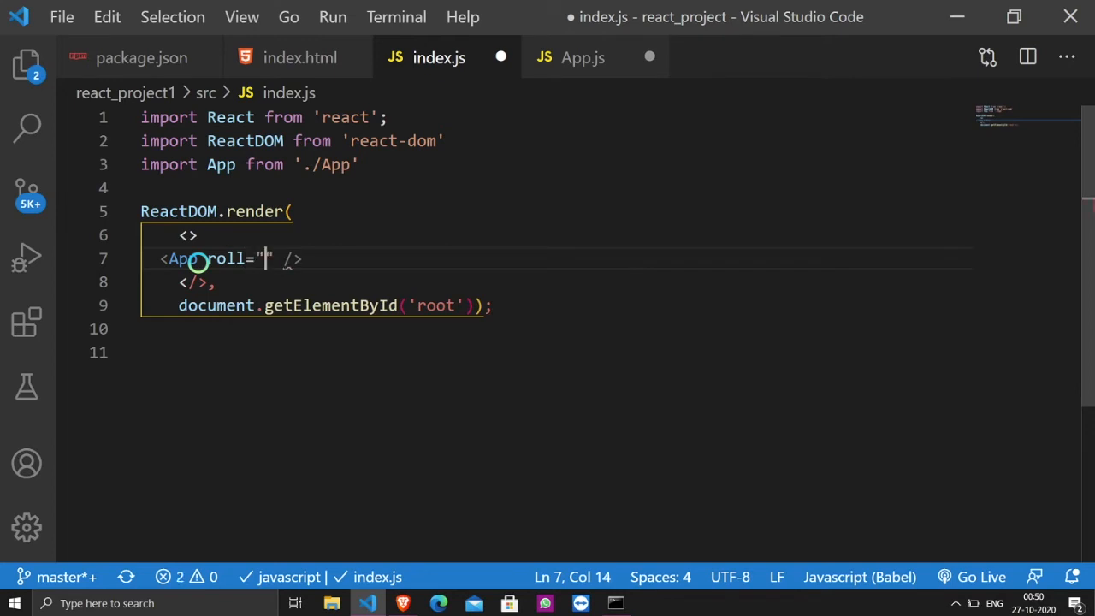
text(108)
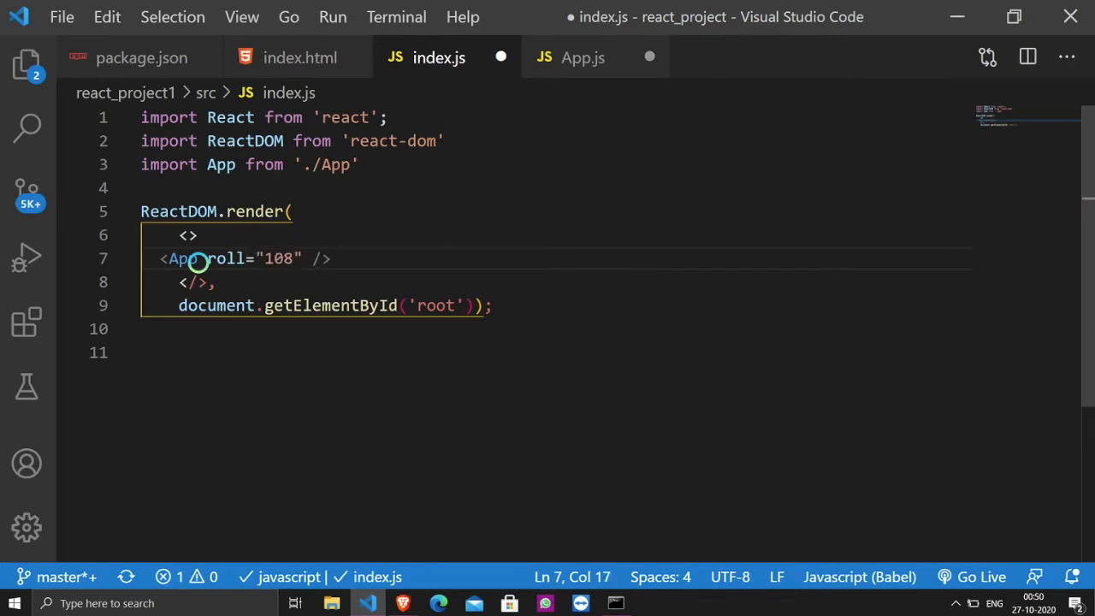
click(582, 58)
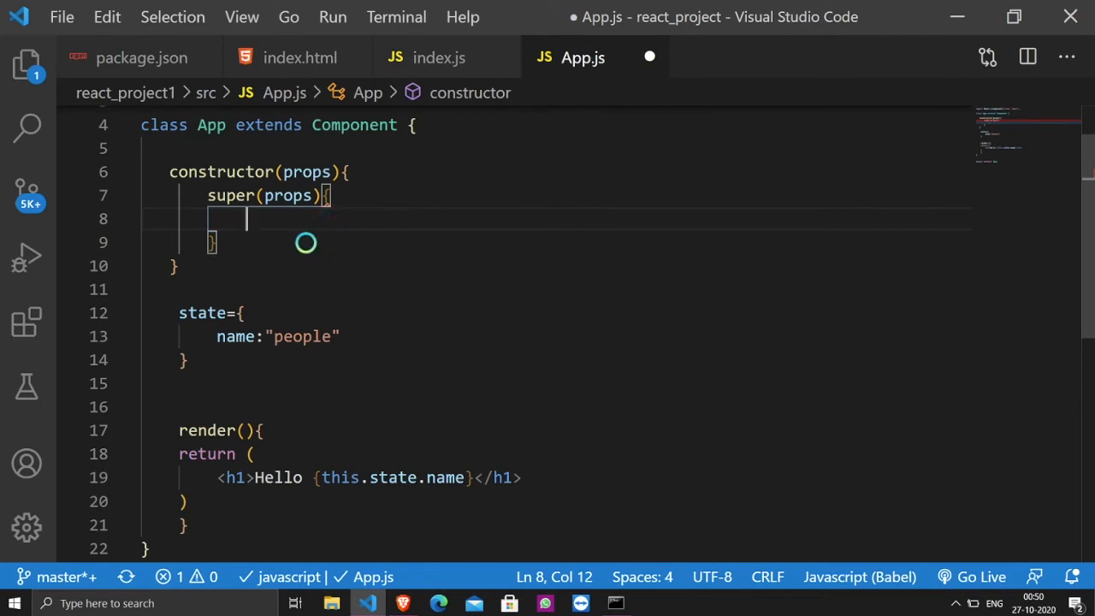
Start this.state={ } inside the App constructor
text(thi)
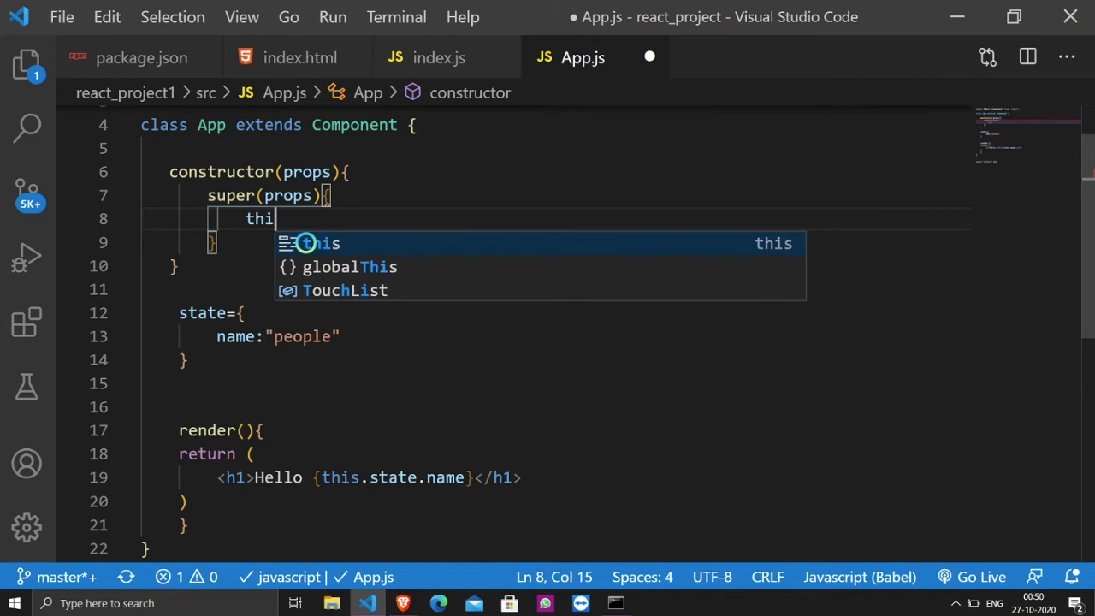
text(s.state)
click(556, 195)
text(;)
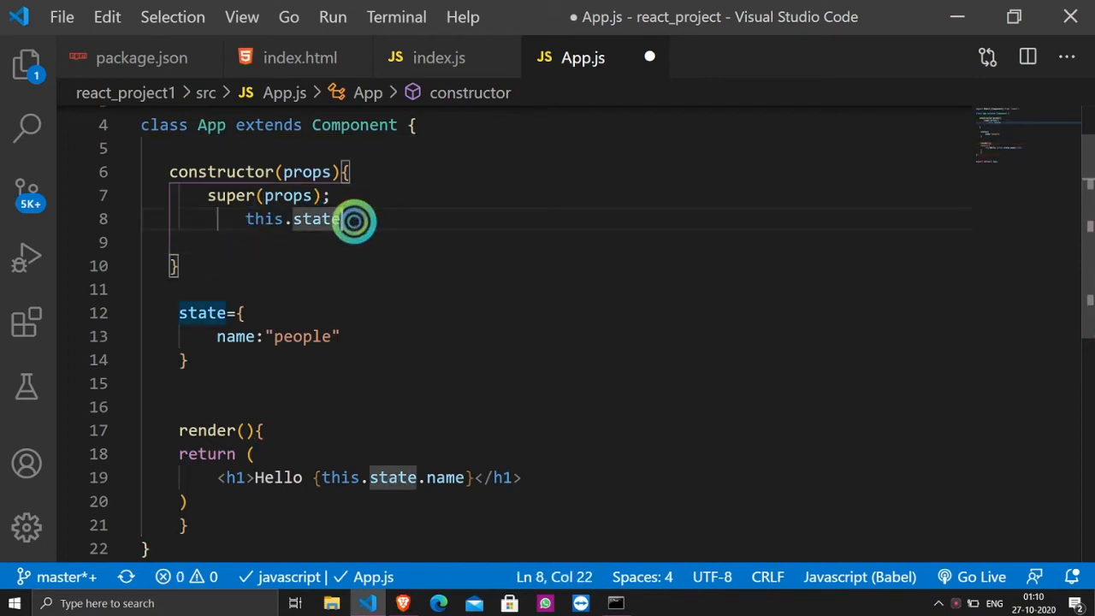
text(={)
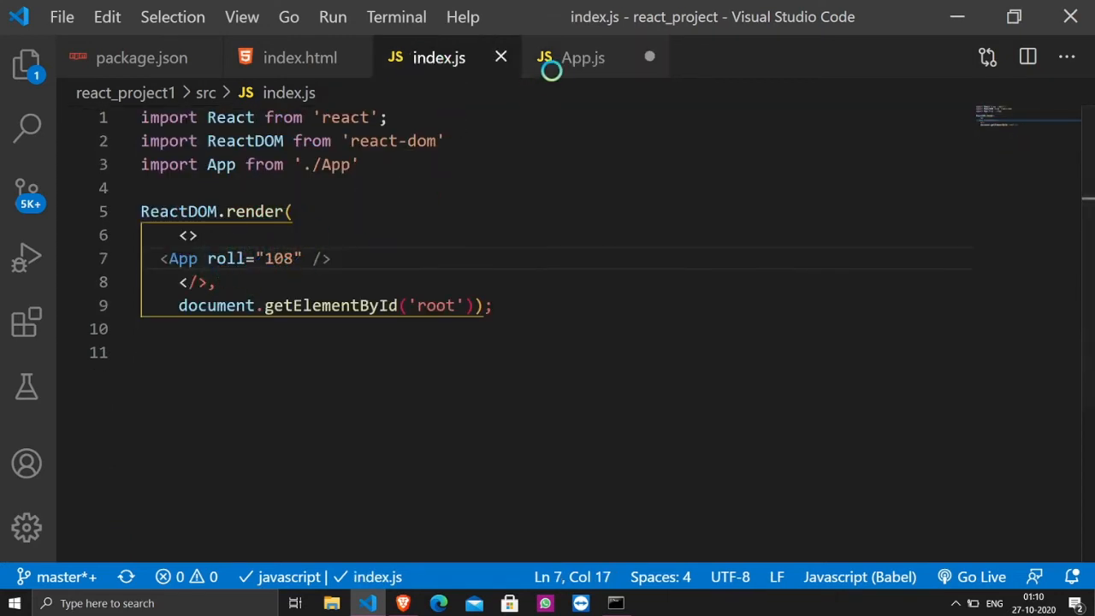
click(582, 58)
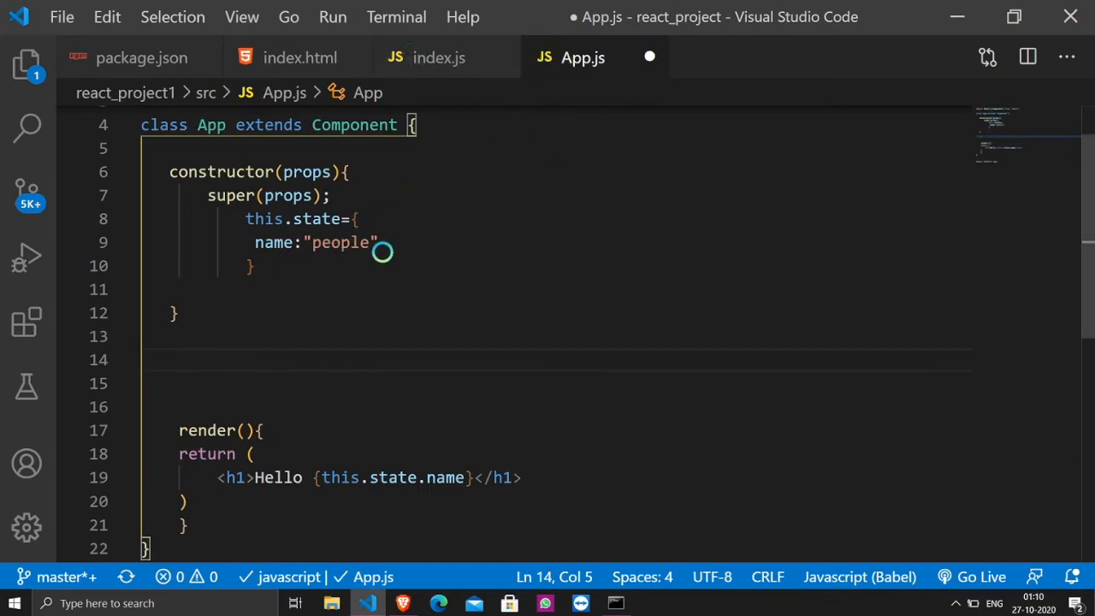
Add roll:this.props.roll to the state and confirm index.js passes roll="108"
text(r)
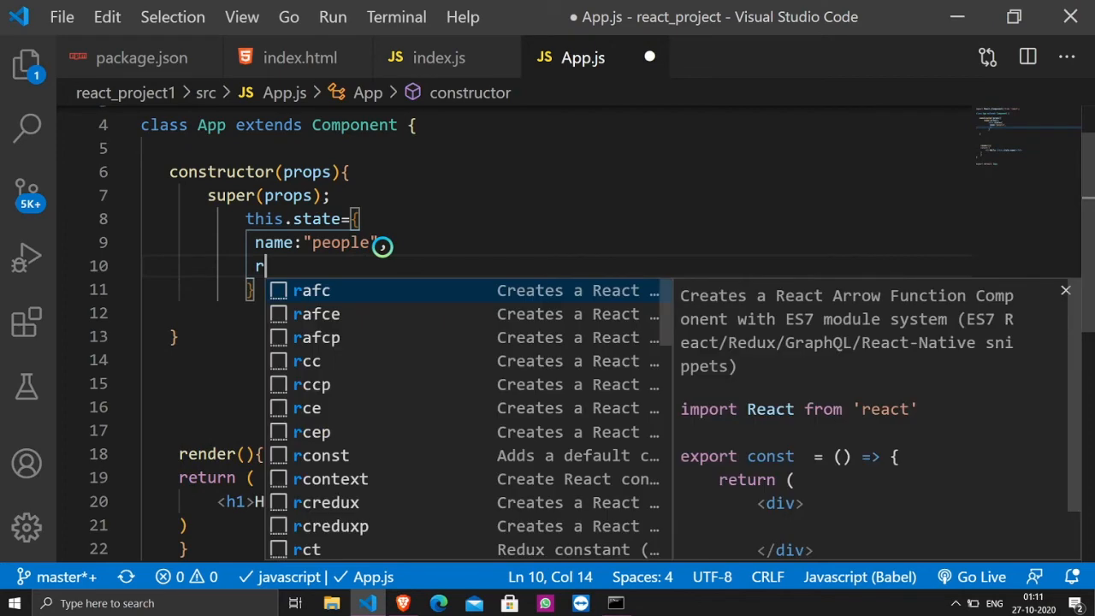
text(oll:this.prop)
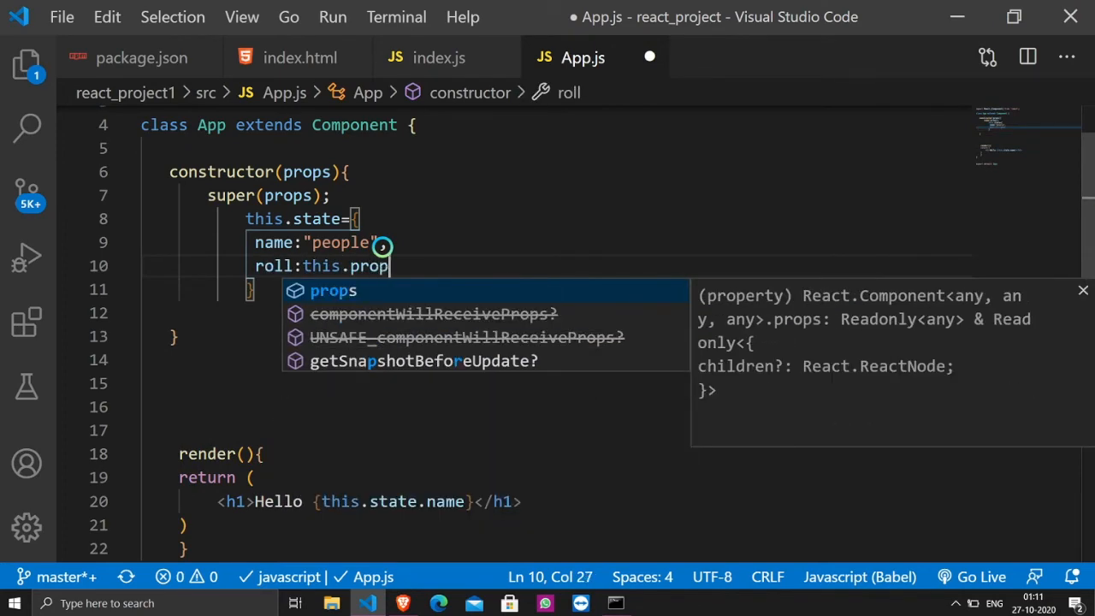
text(.rol)
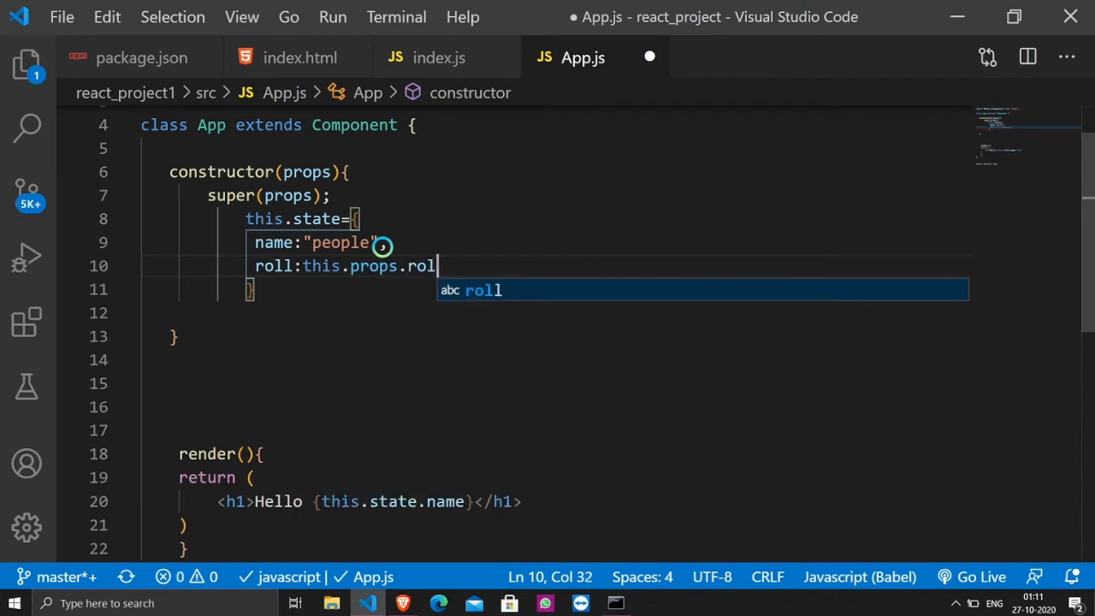
text(l)
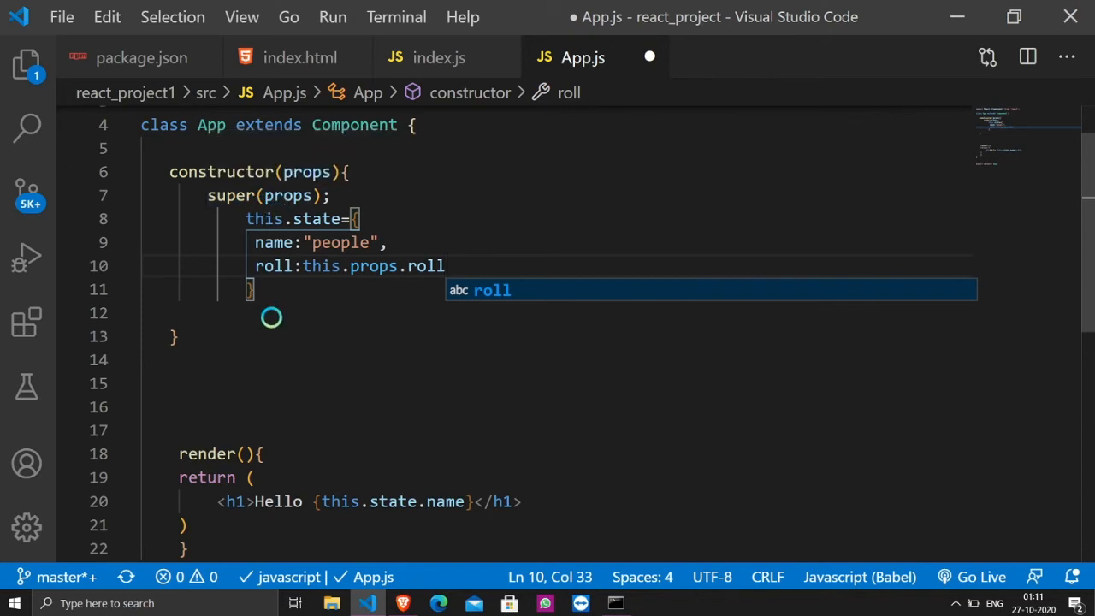
mouse_move(517, 147)
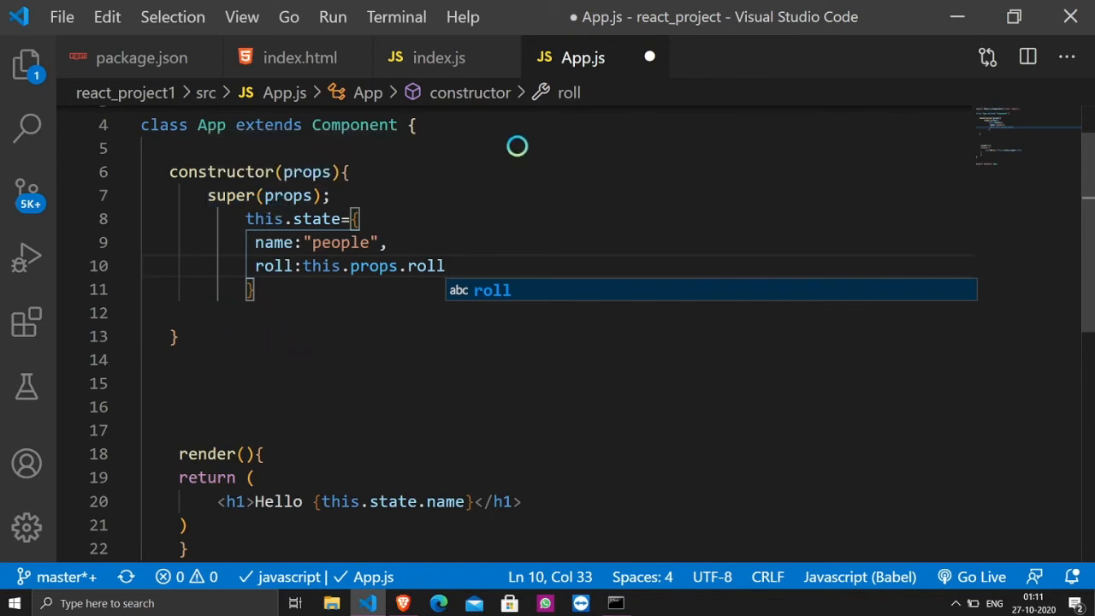
mouse_move(366, 305)
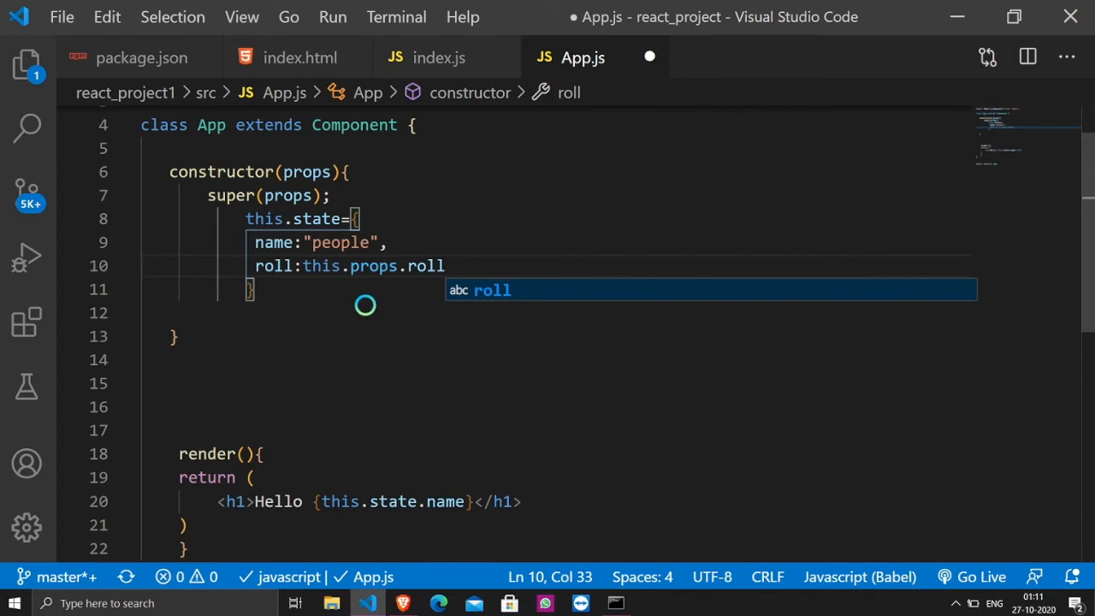
mouse_move(390, 270)
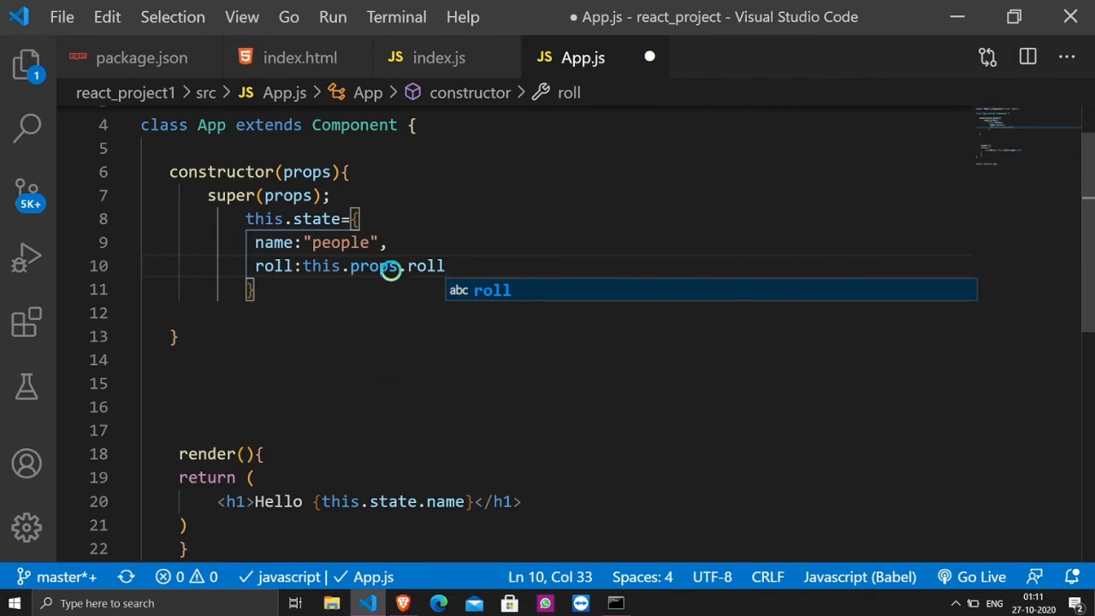
mouse_move(388, 279)
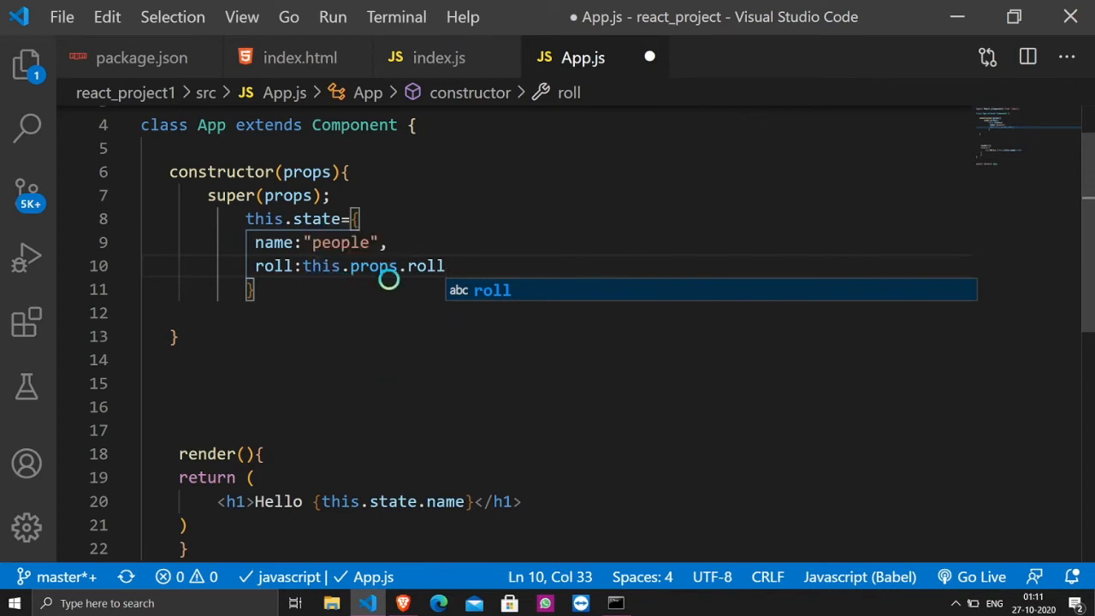
mouse_move(427, 298)
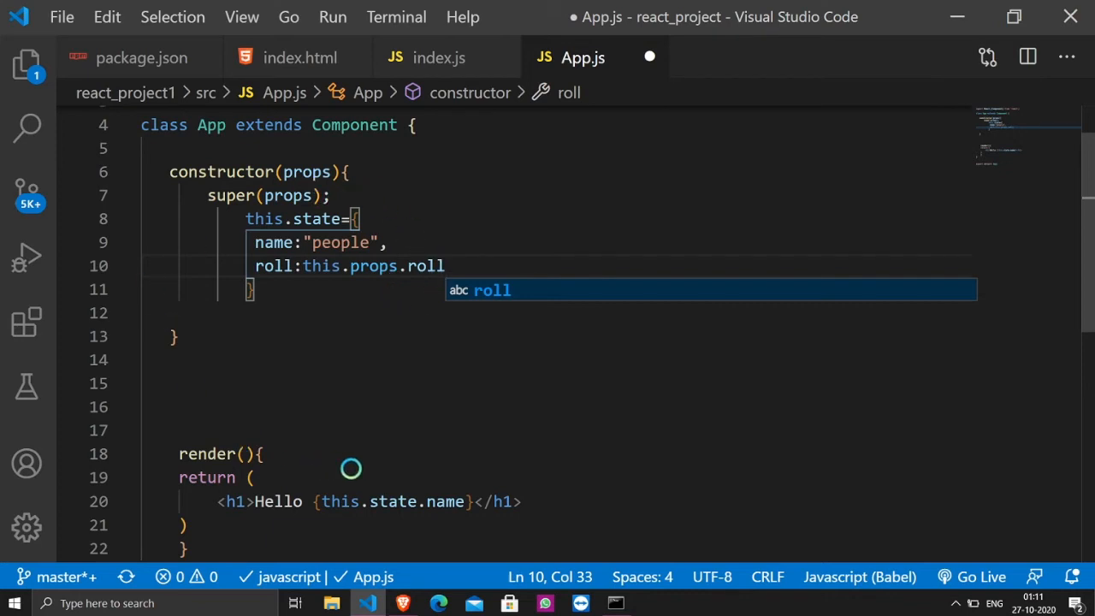
mouse_move(308, 357)
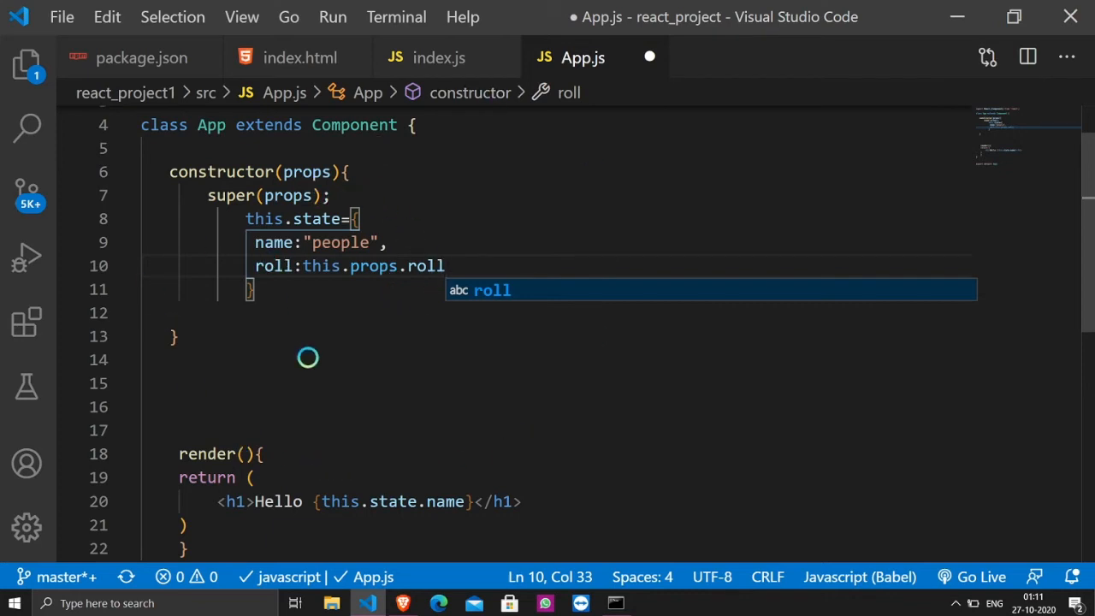
mouse_move(421, 144)
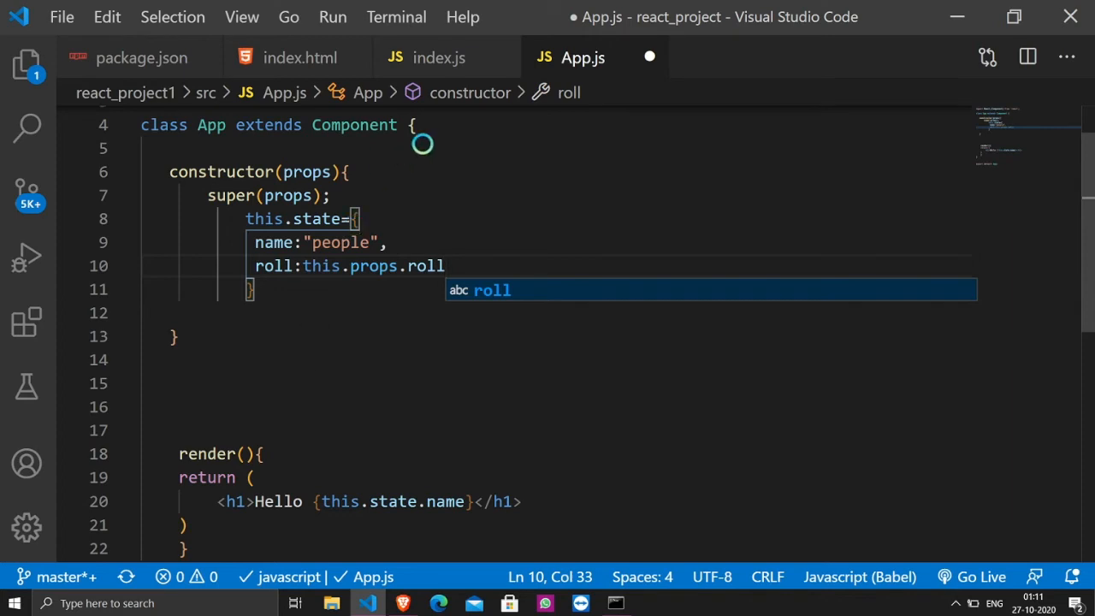
click(438, 58)
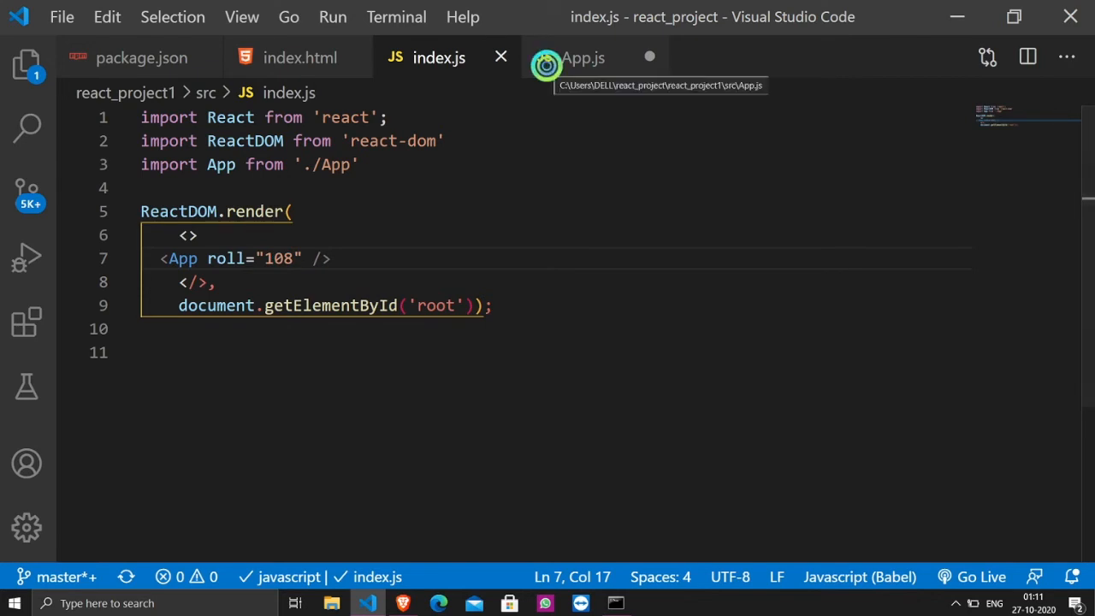
click(581, 58)
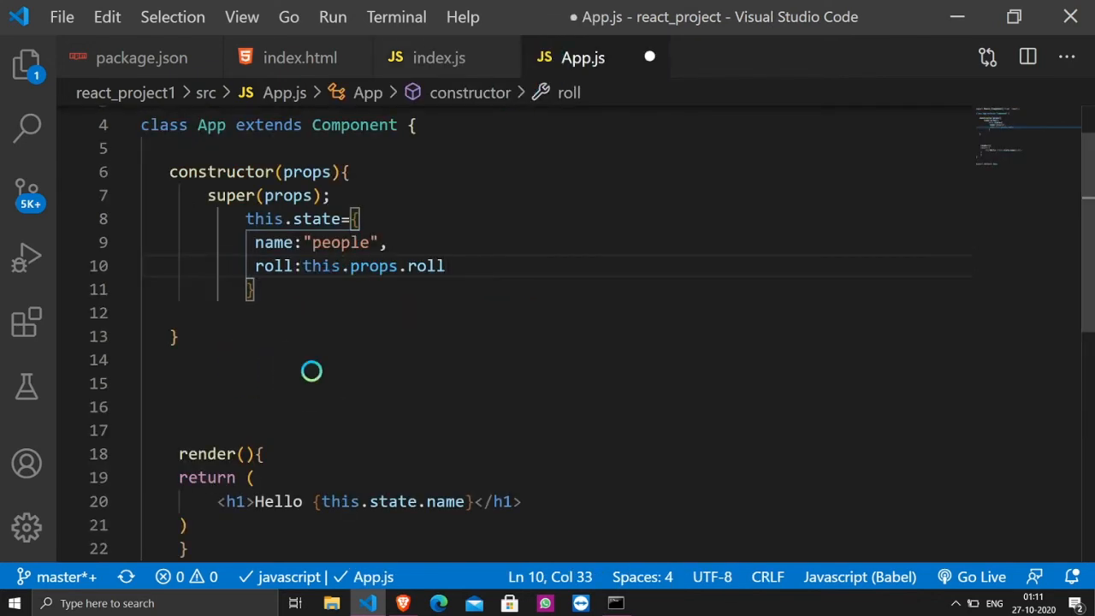
scroll(down, 3)
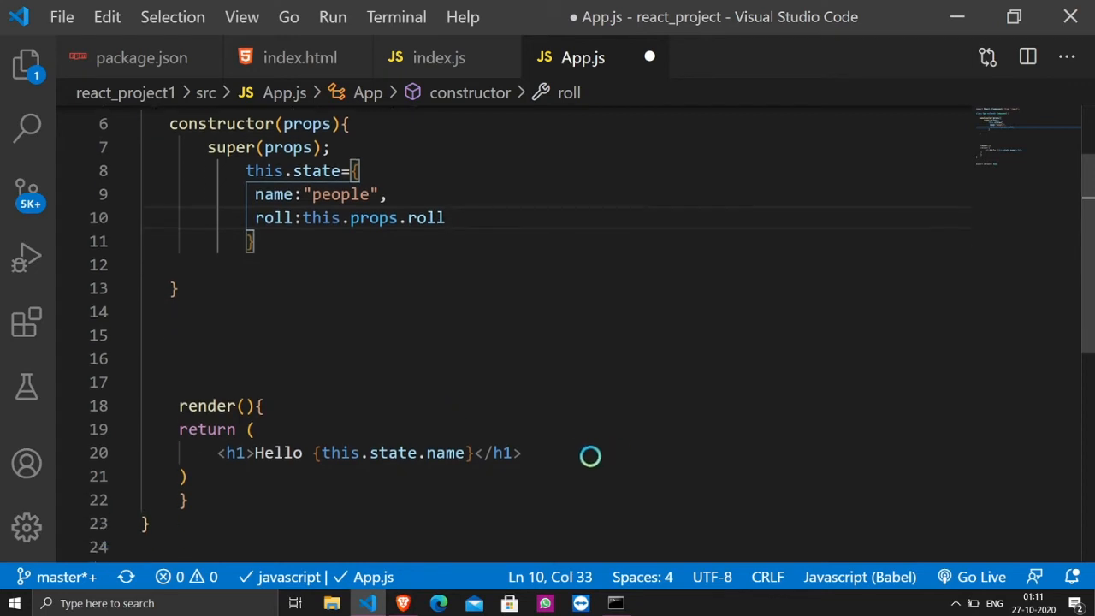
mouse_move(471, 453)
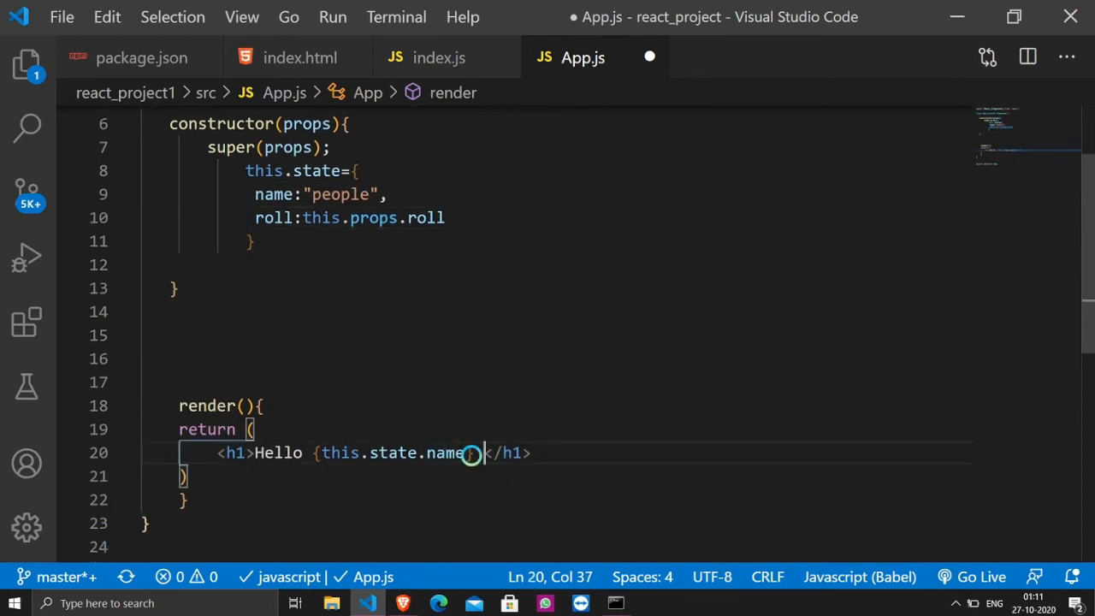
Append Roll Number is {this.state.roll} to the heading and save; page shows Roll Number is 108
text(Roll Num)
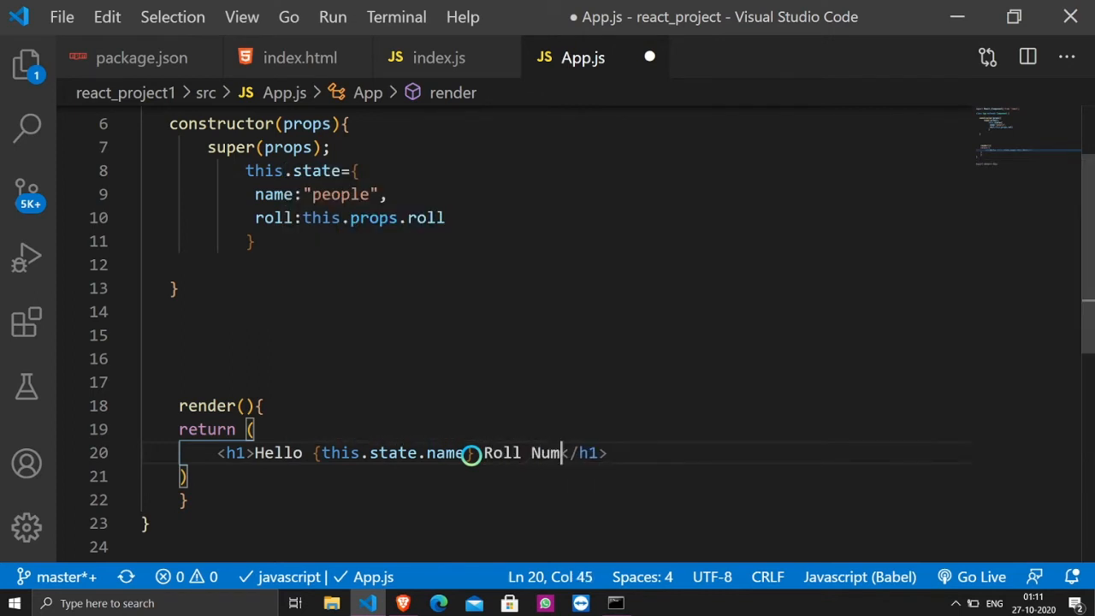
text(ber is)
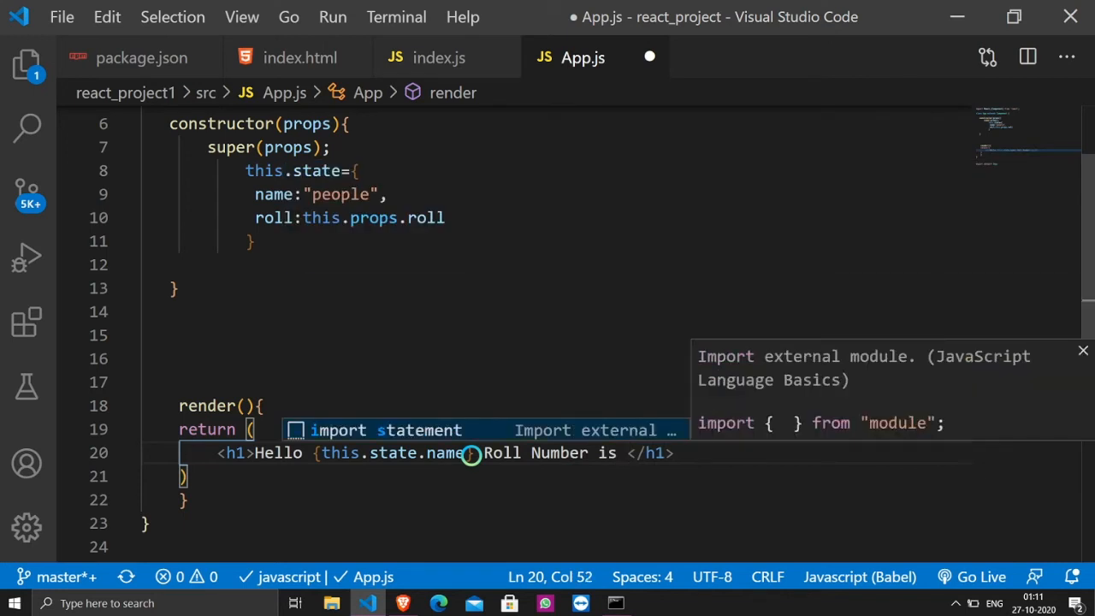
text({})
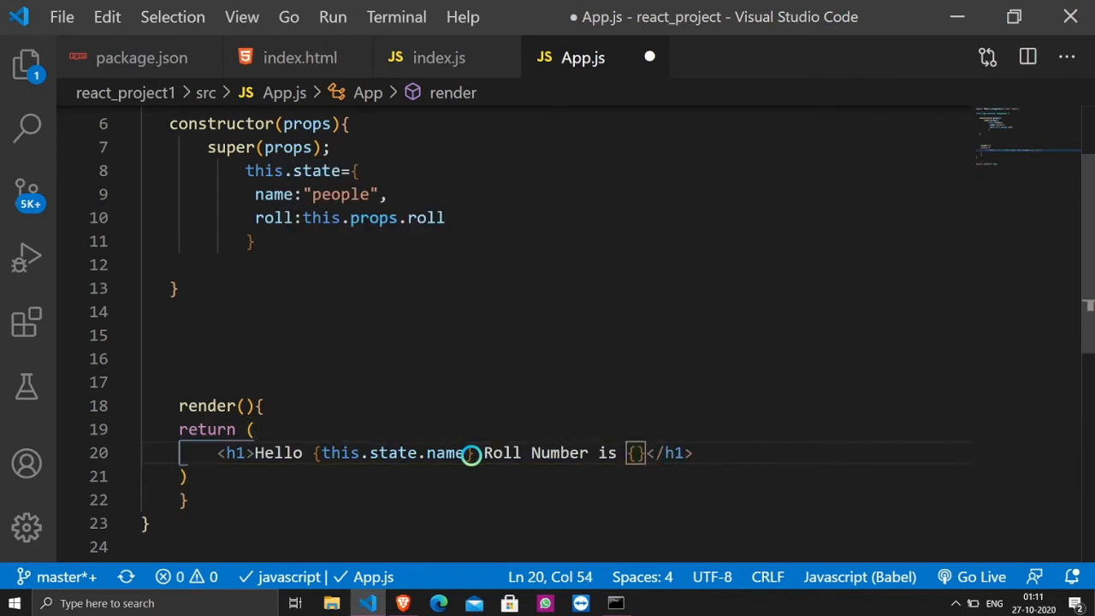
text(this)
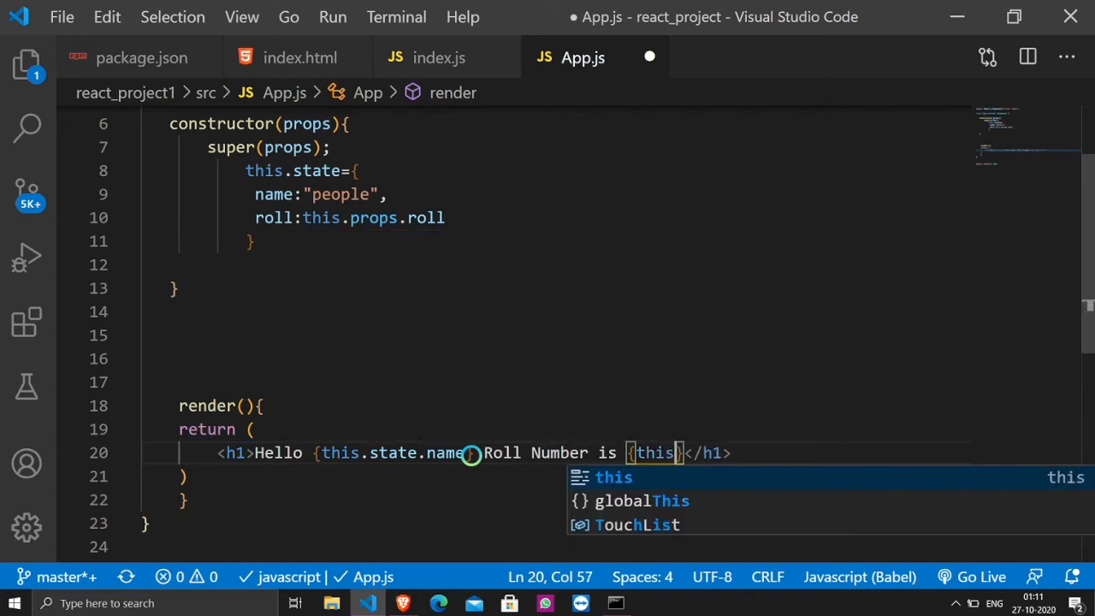
text(.state)
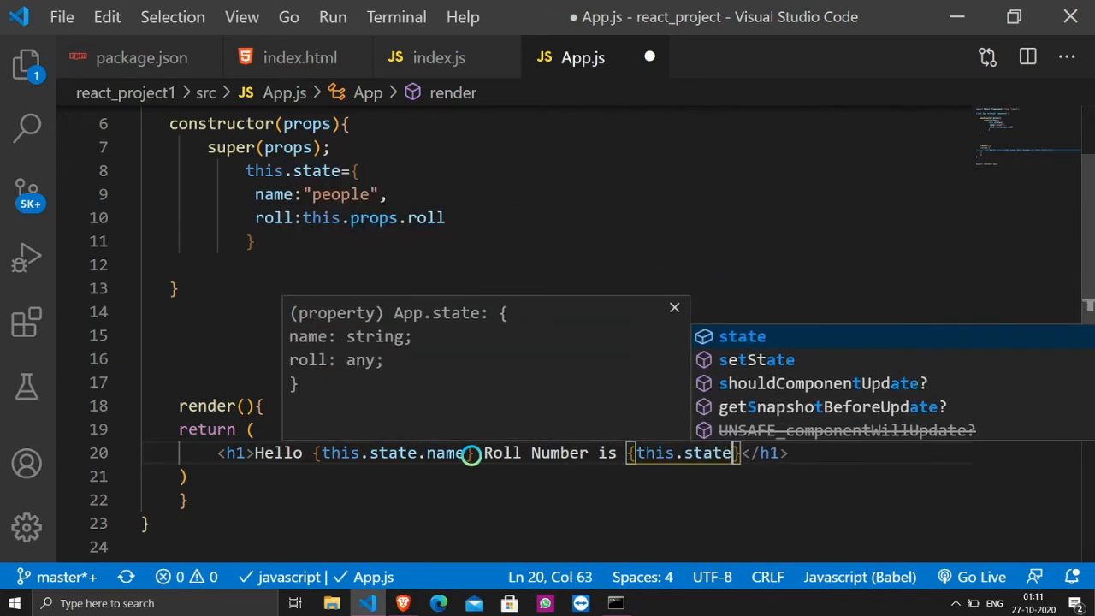
text(roll)
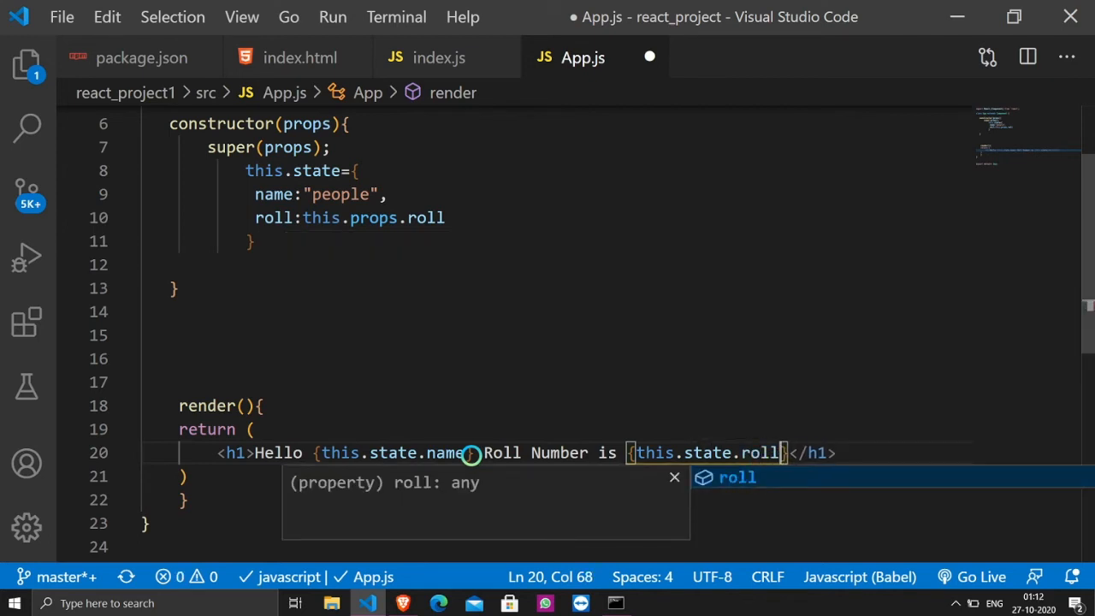
key(ctrl+s)
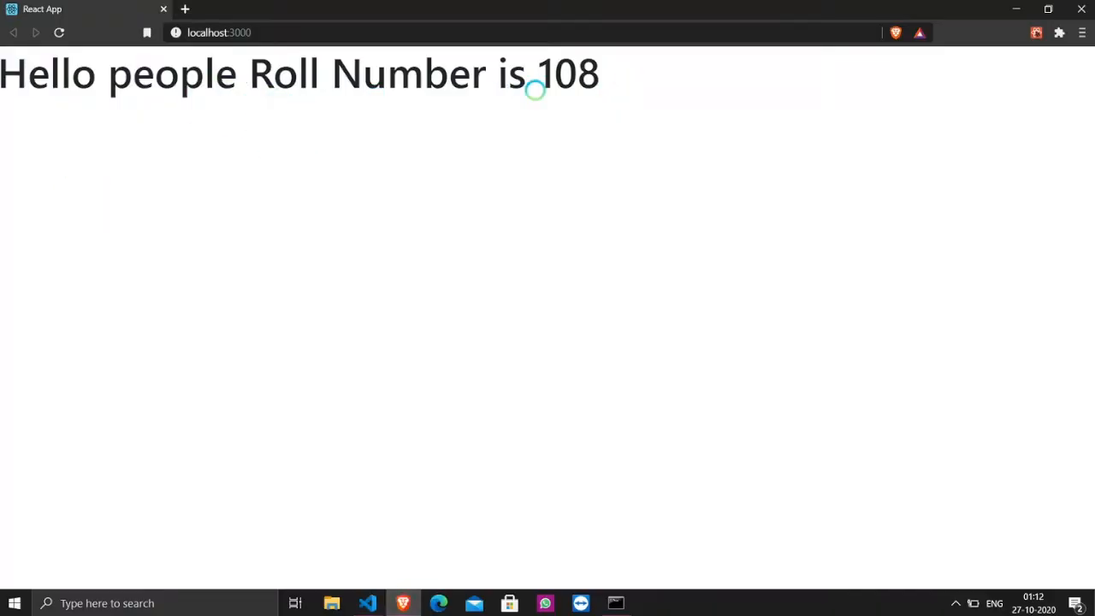
mouse_move(435, 582)
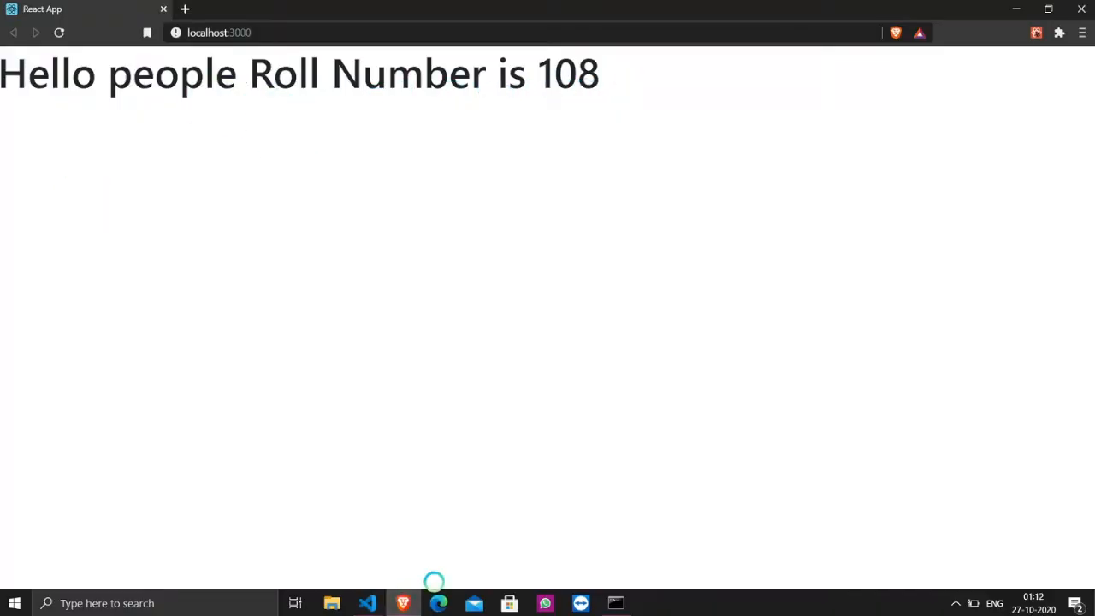
click(366, 602)
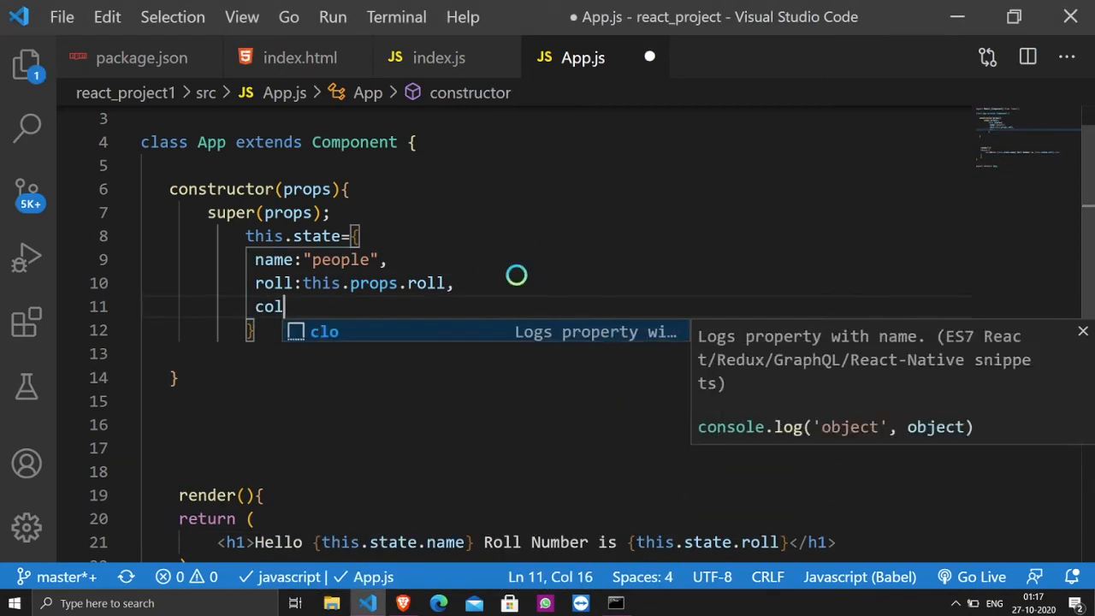
Add color:"red" to the state and {this.state.color} after the roll number in the heading
text(or:")
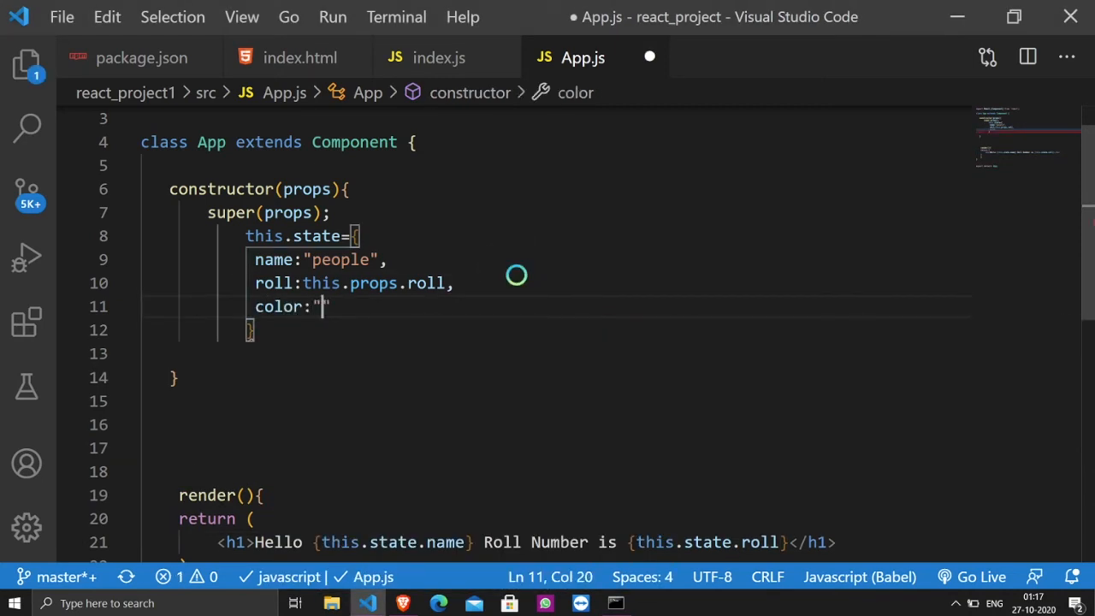
text(red)
click(555, 542)
text( {)
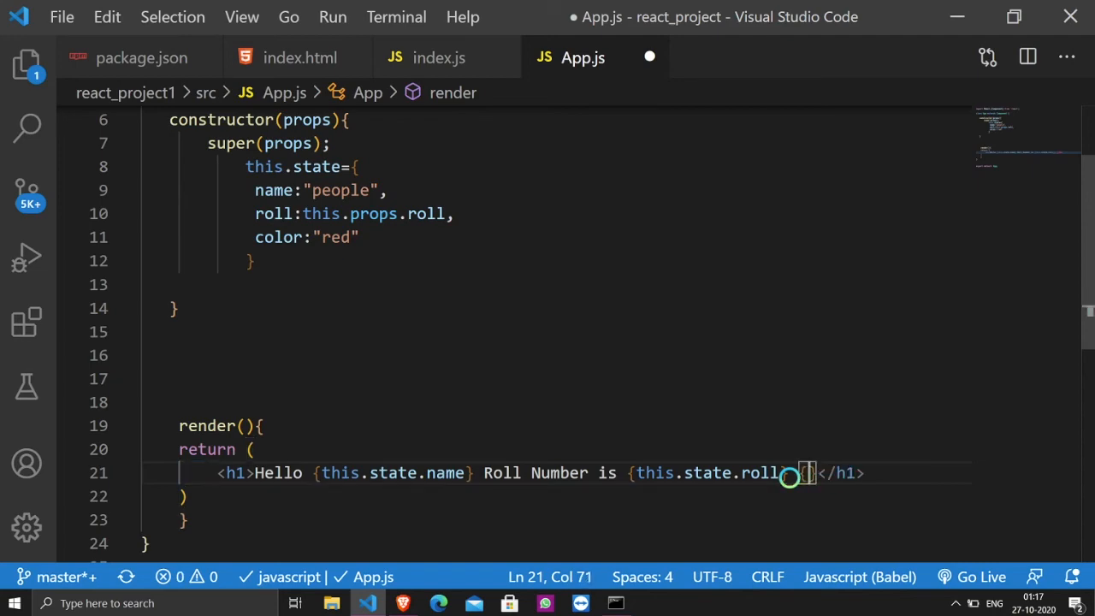
text(this.state.c)
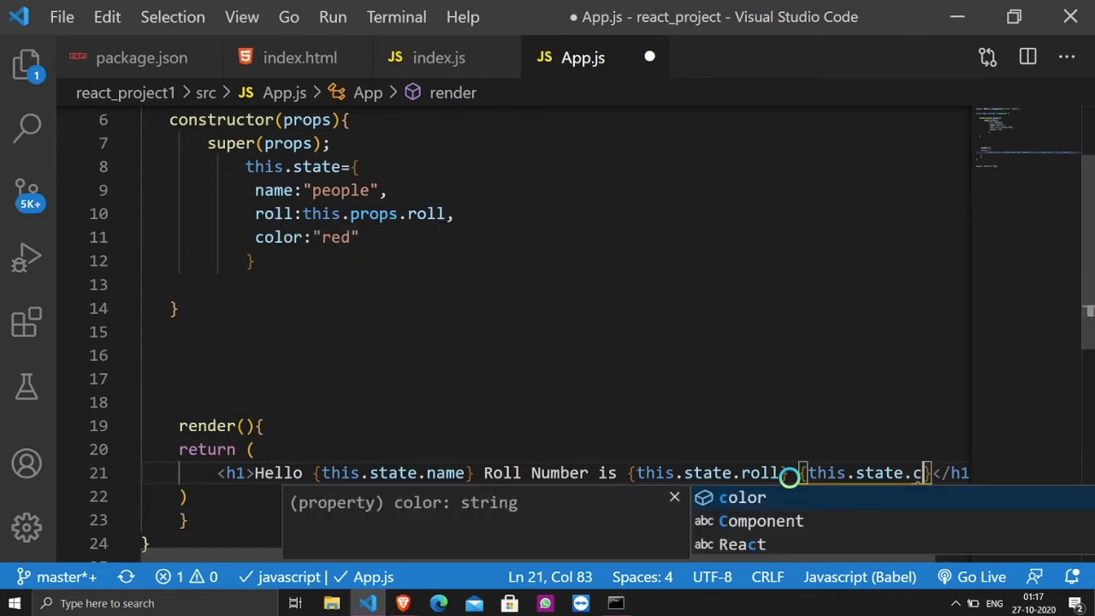
text(olor)
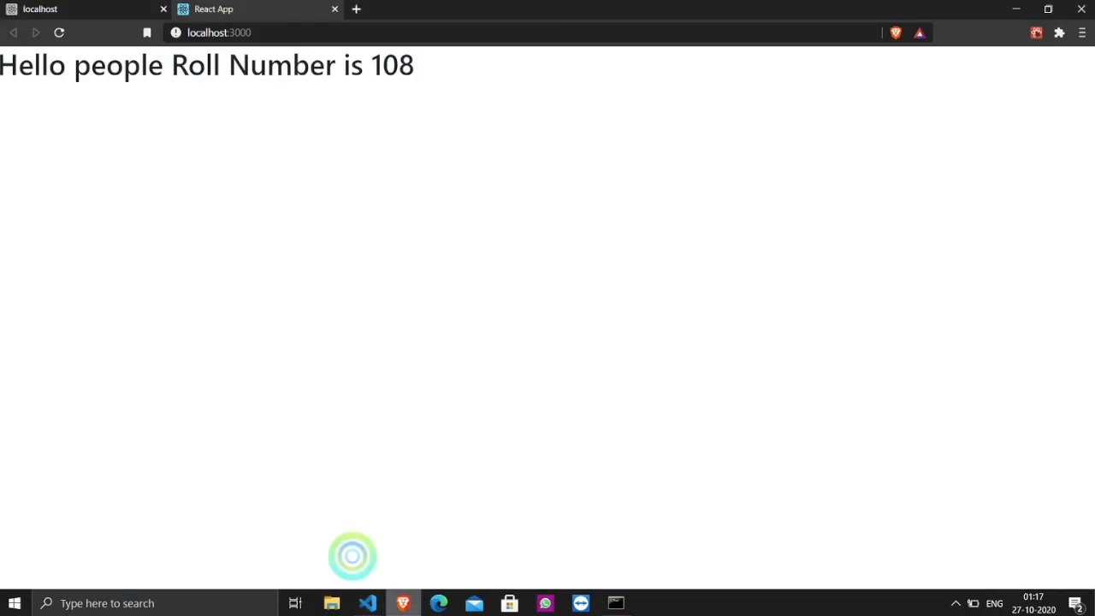
text(red)
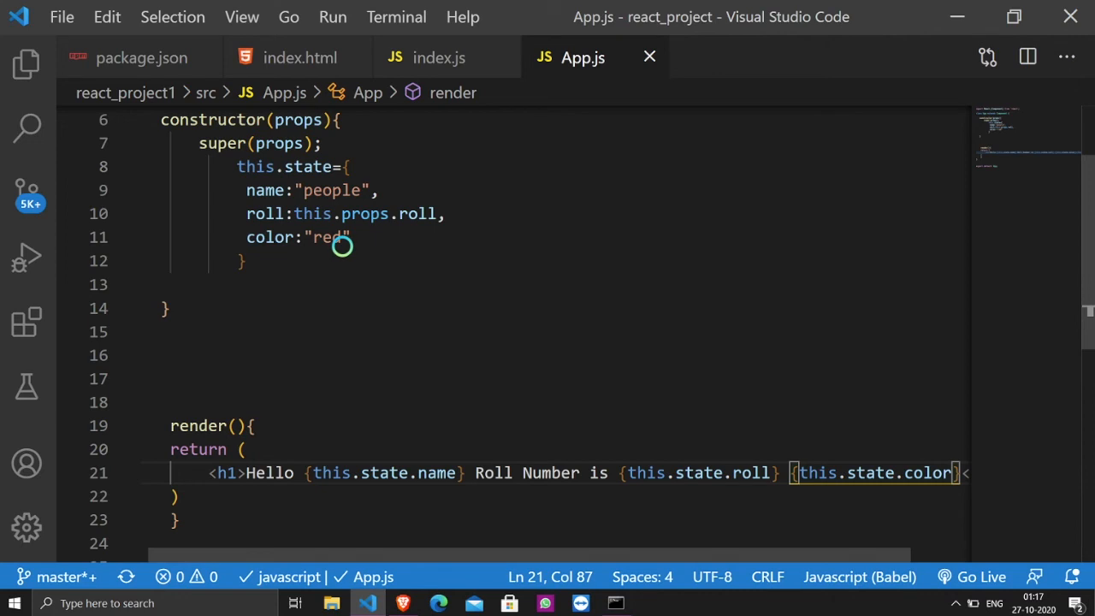
mouse_move(362, 282)
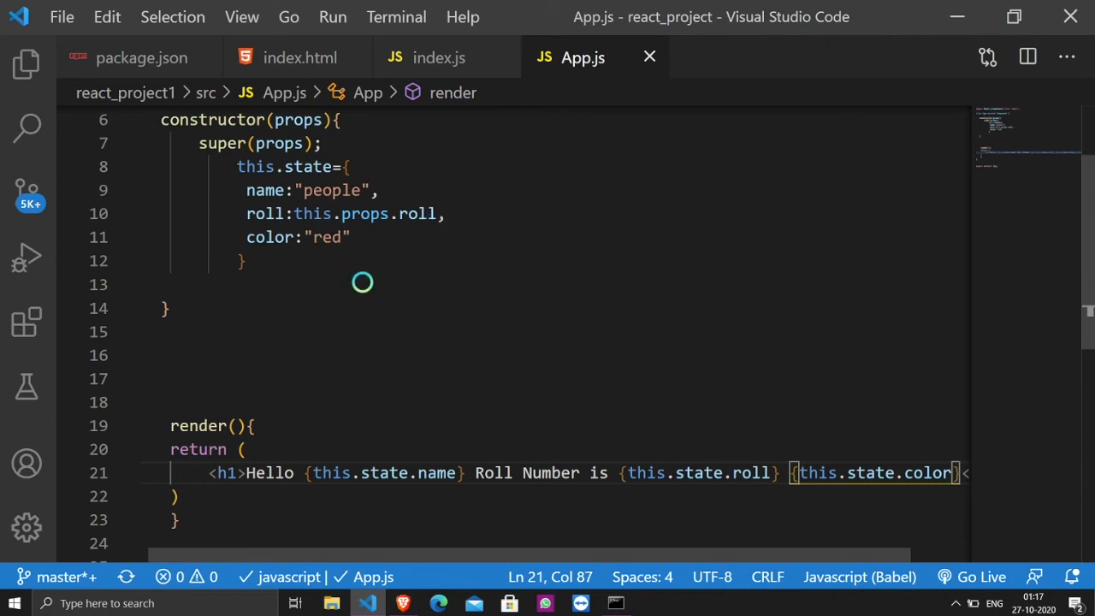
scroll(down, 3)
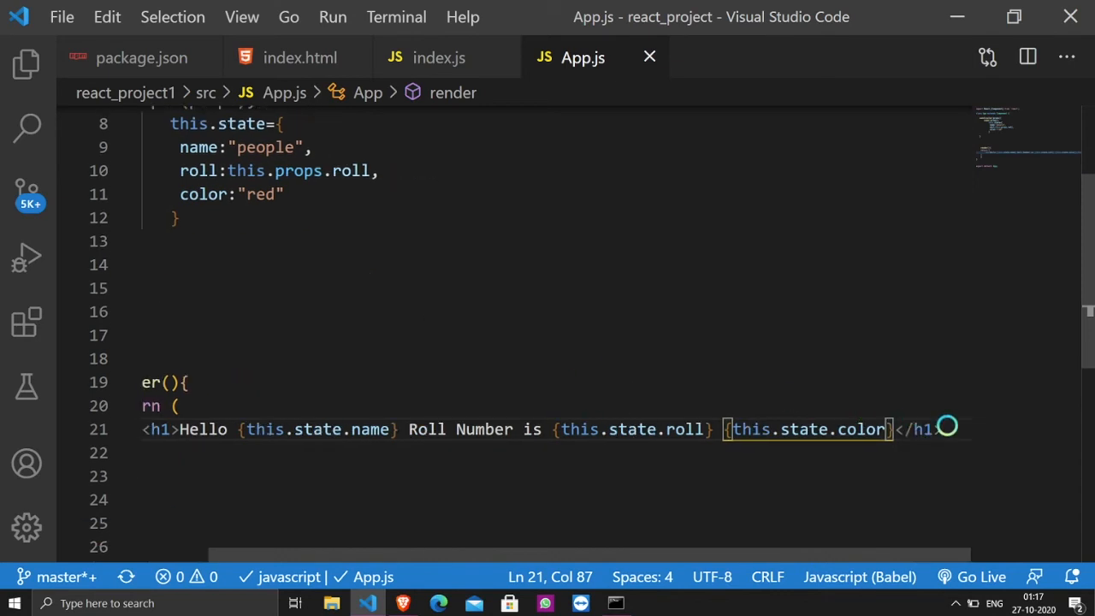
Add a <button> under the h1, wrap both in <>...</> fragment tags, and start a type attribute
text(<button></button>)
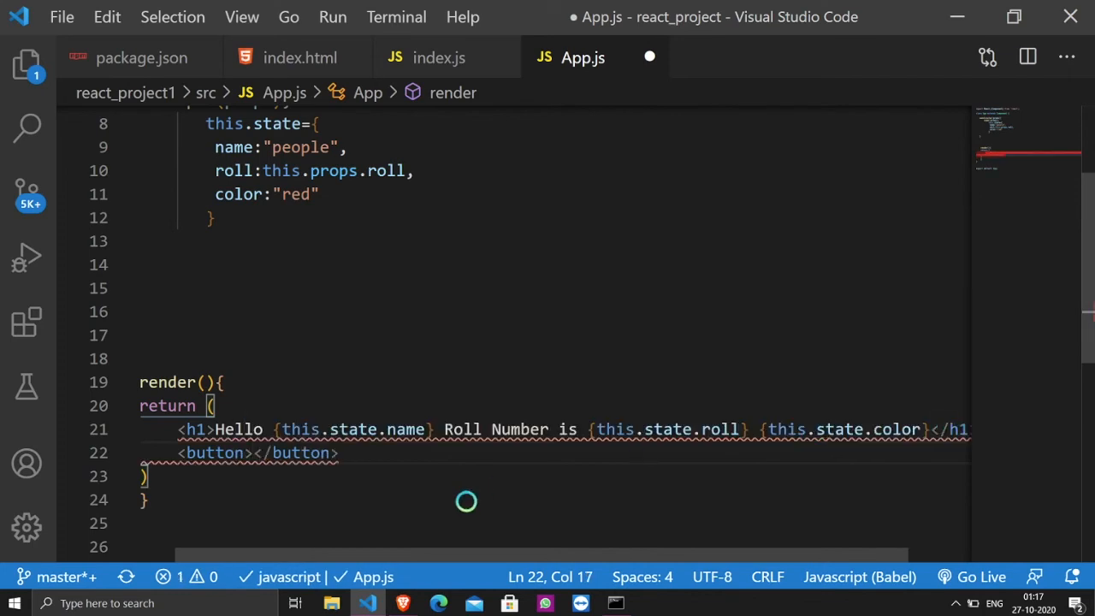
click(246, 451)
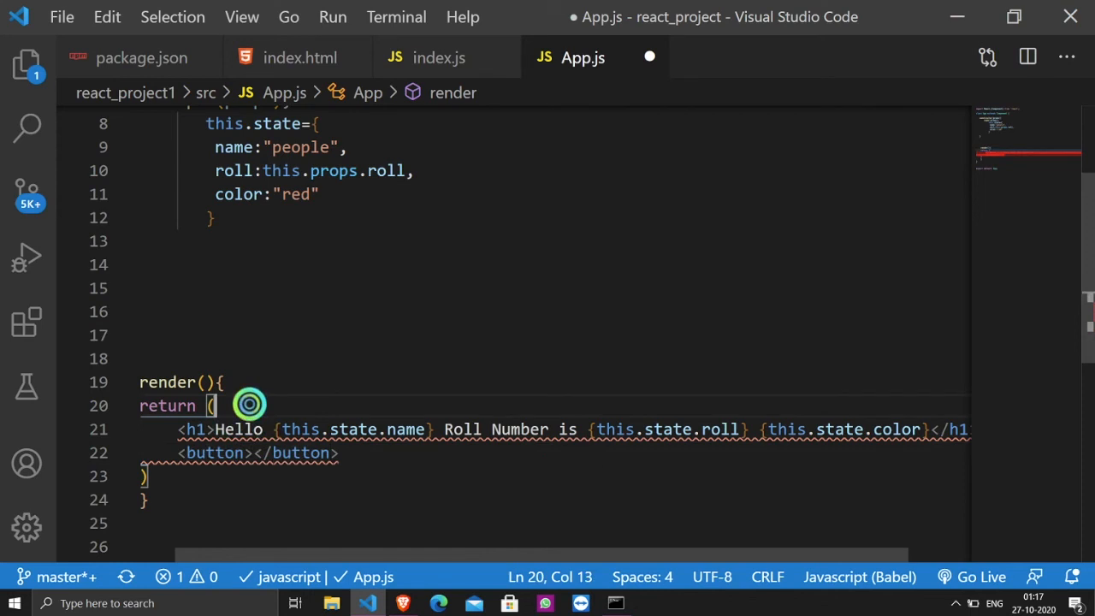
text(<>)
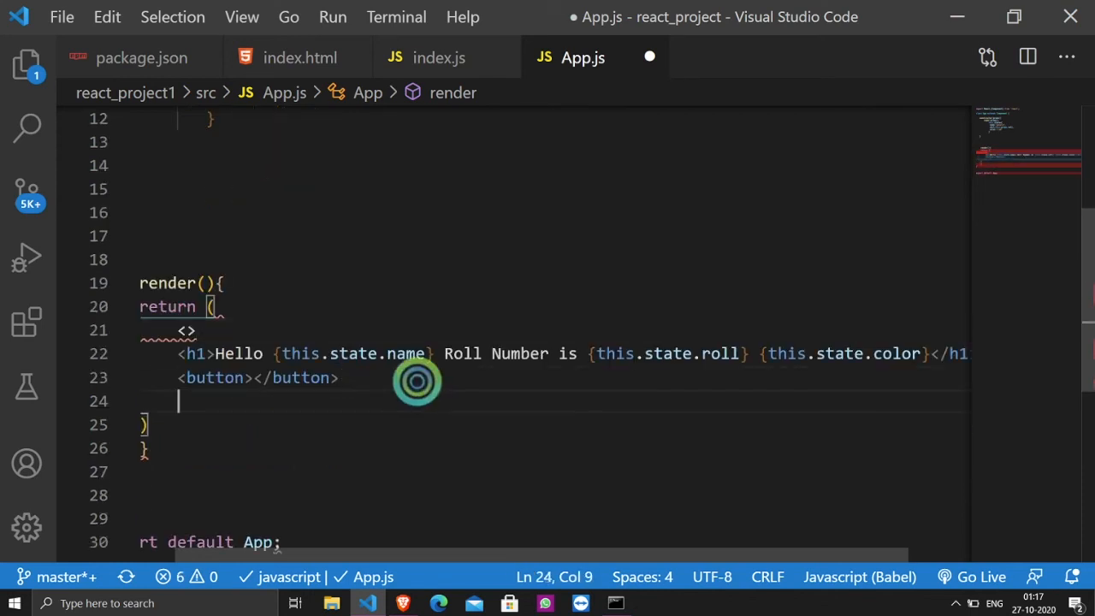
text(</>)
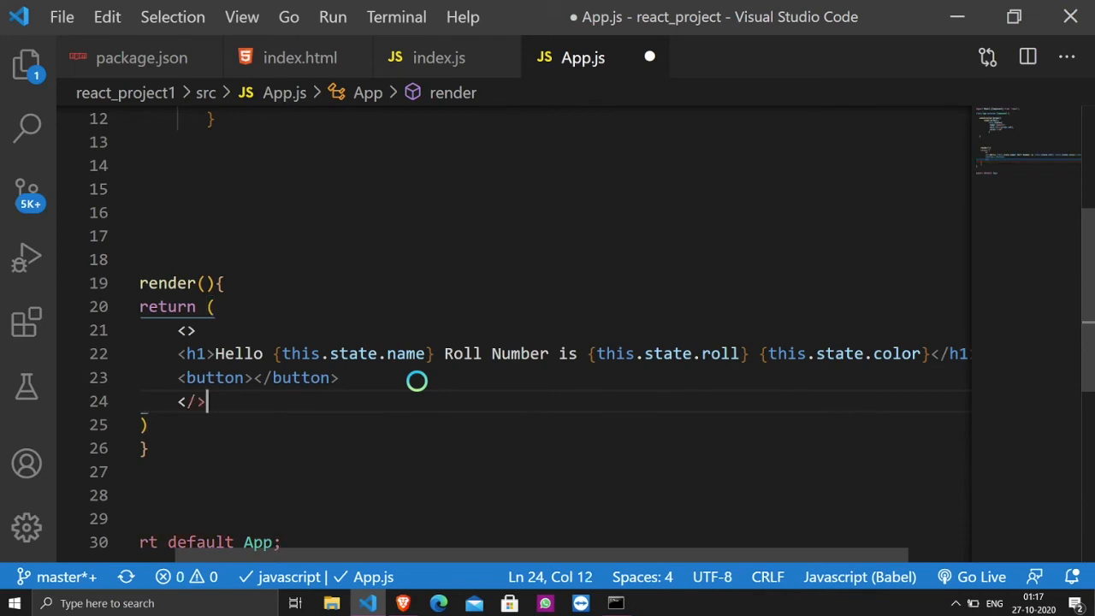
double_click(226, 378)
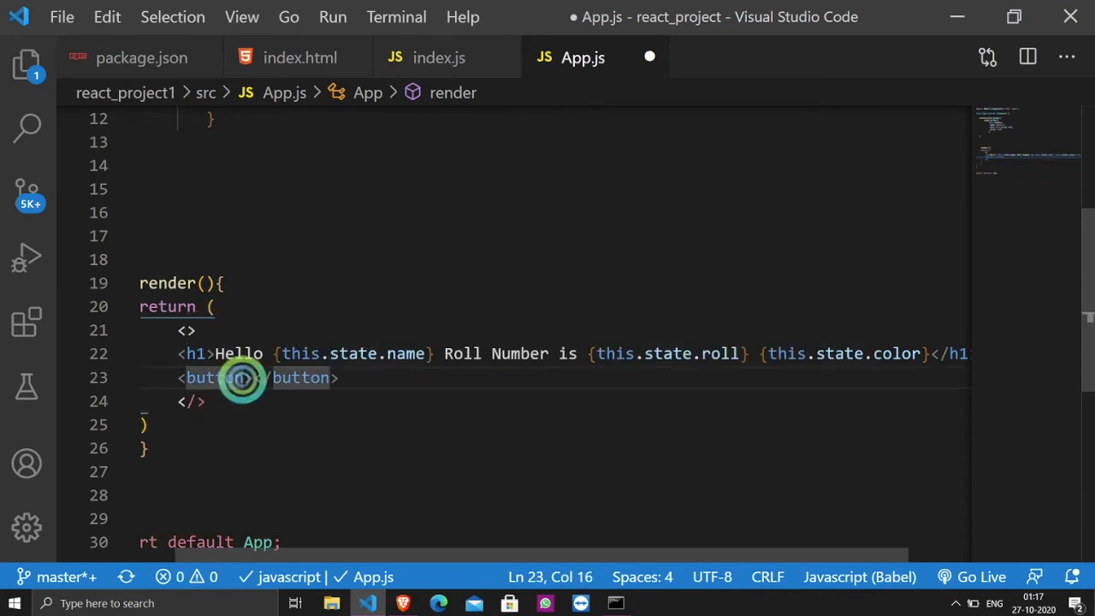
text(type="button)
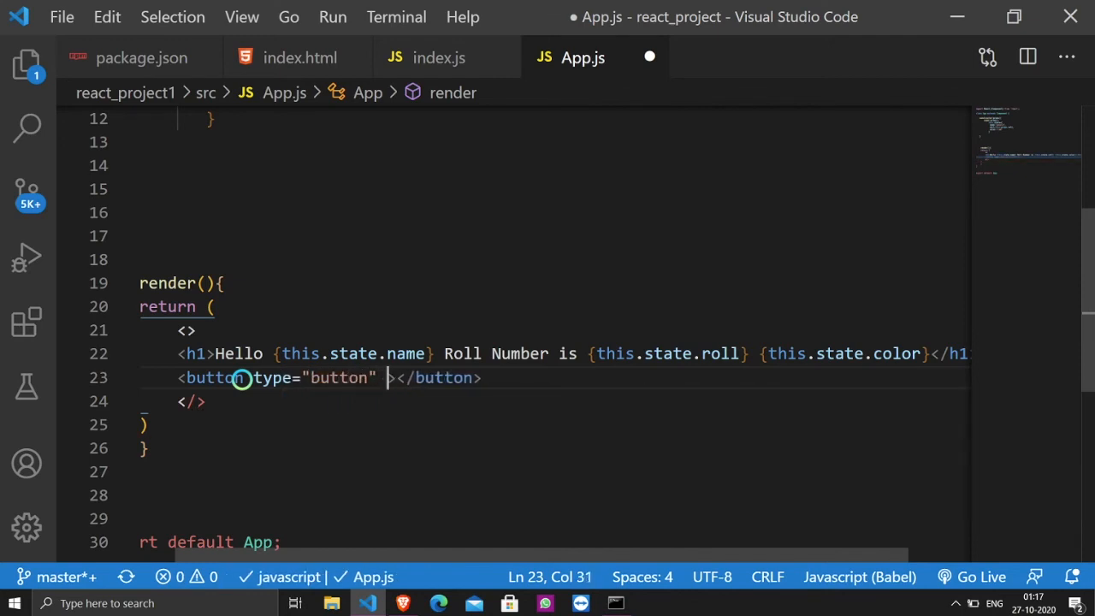
Add onClick={this.changeColor} to the <button> tag with IntelliSense completion
text(on)
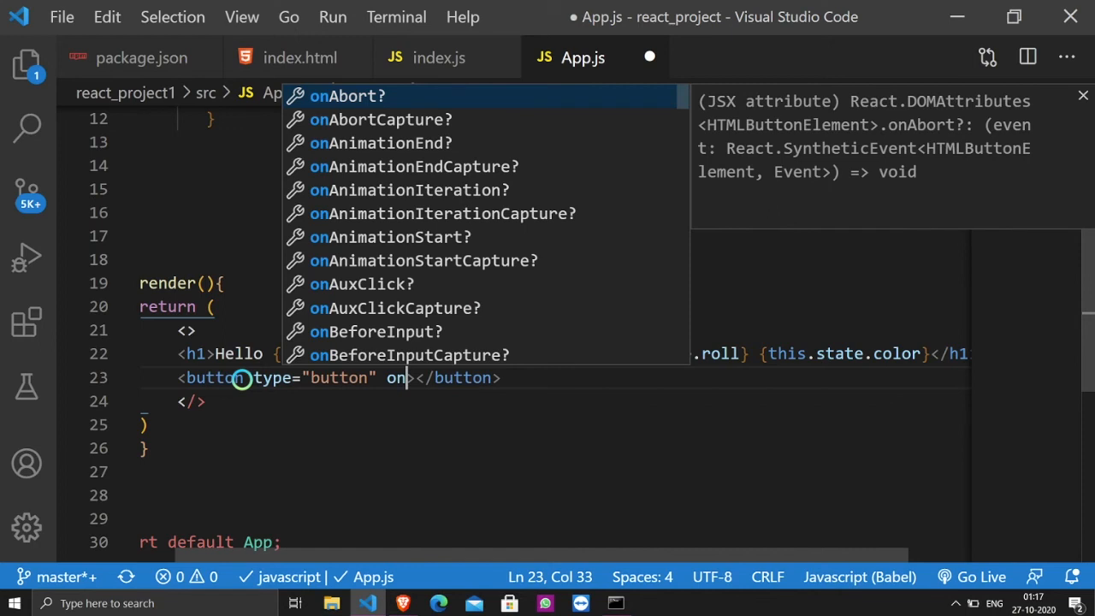
text(Cl)
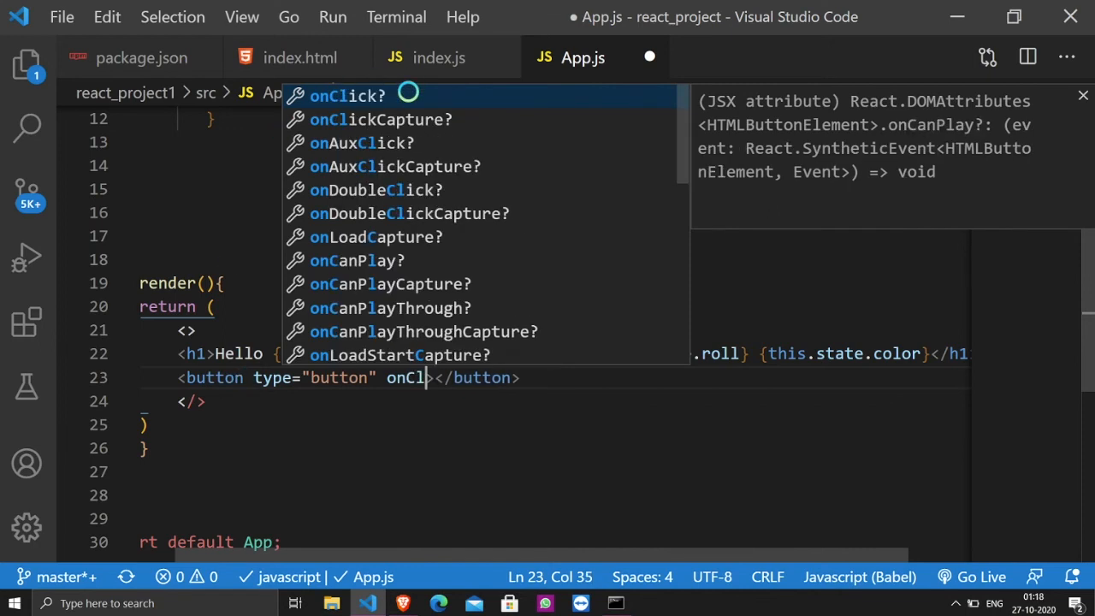
text(ick={)
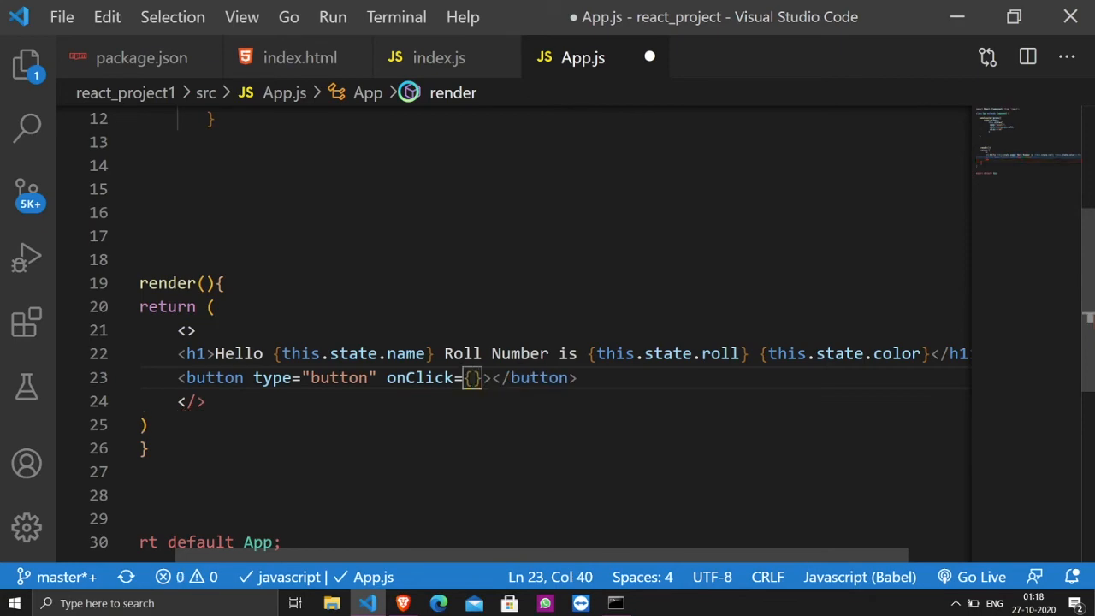
text(this)
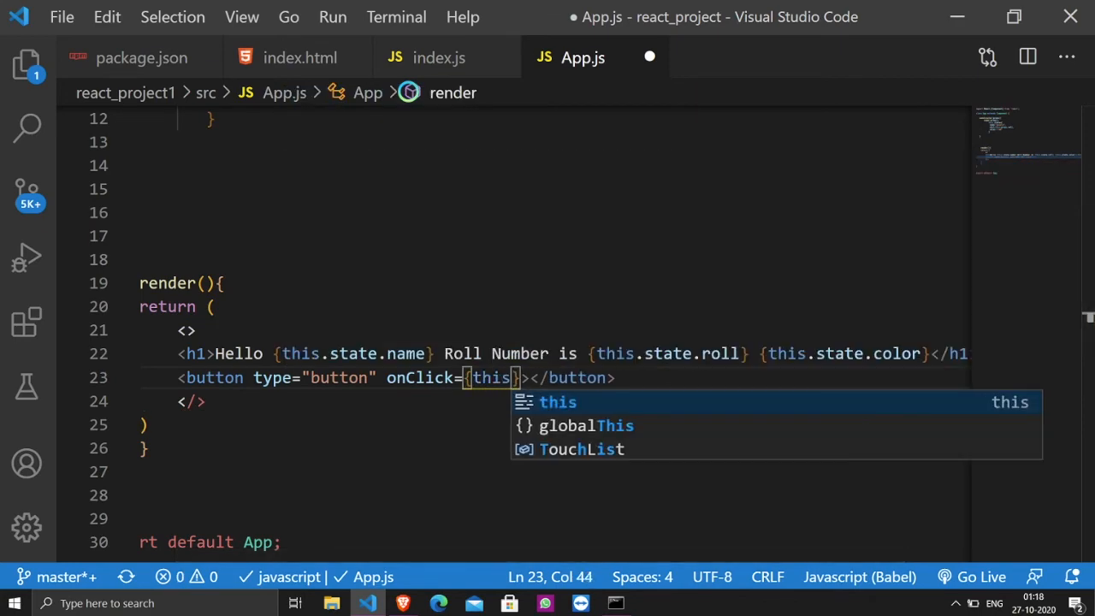
text(.chan)
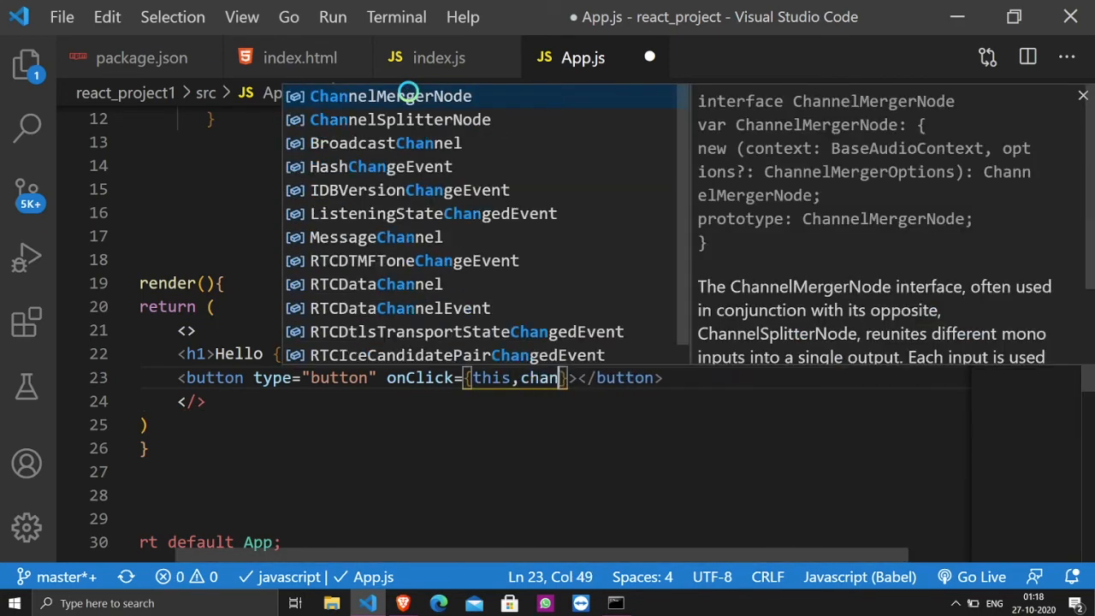
text(g)
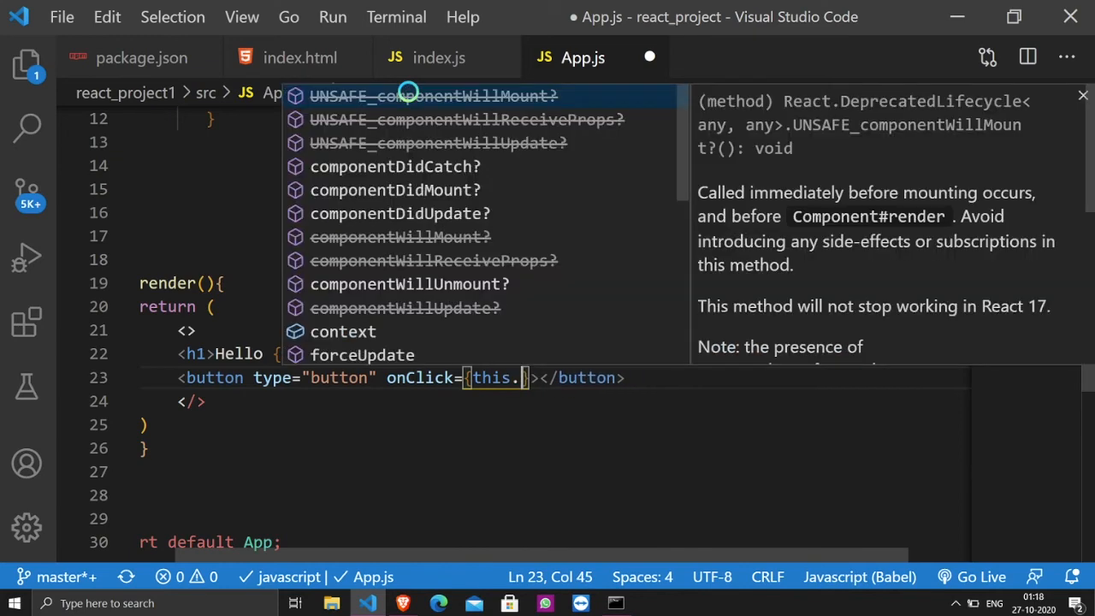
text(change)
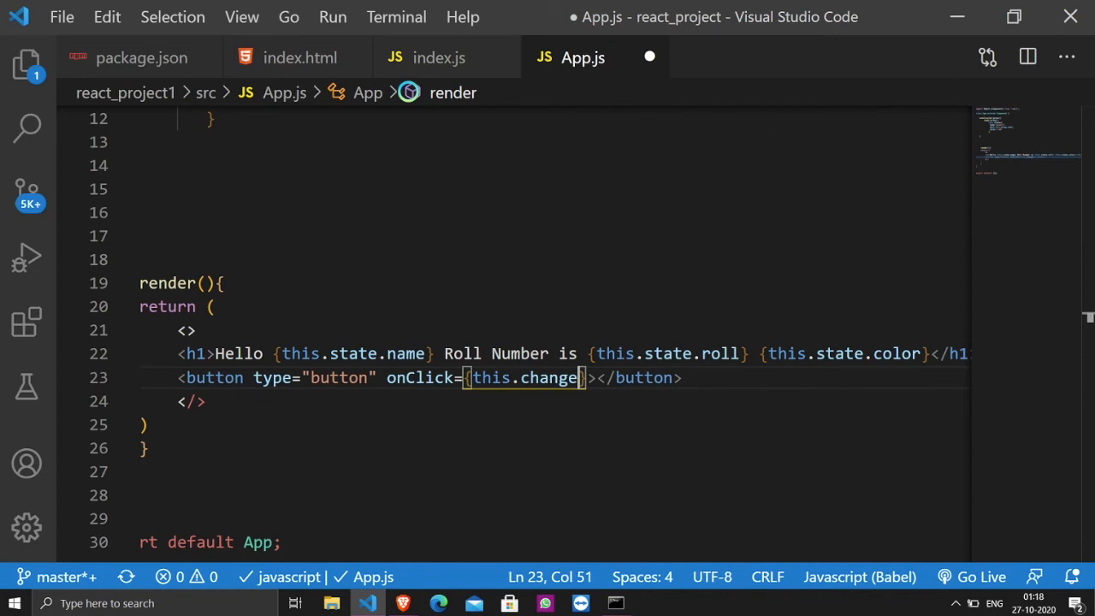
text(Color)
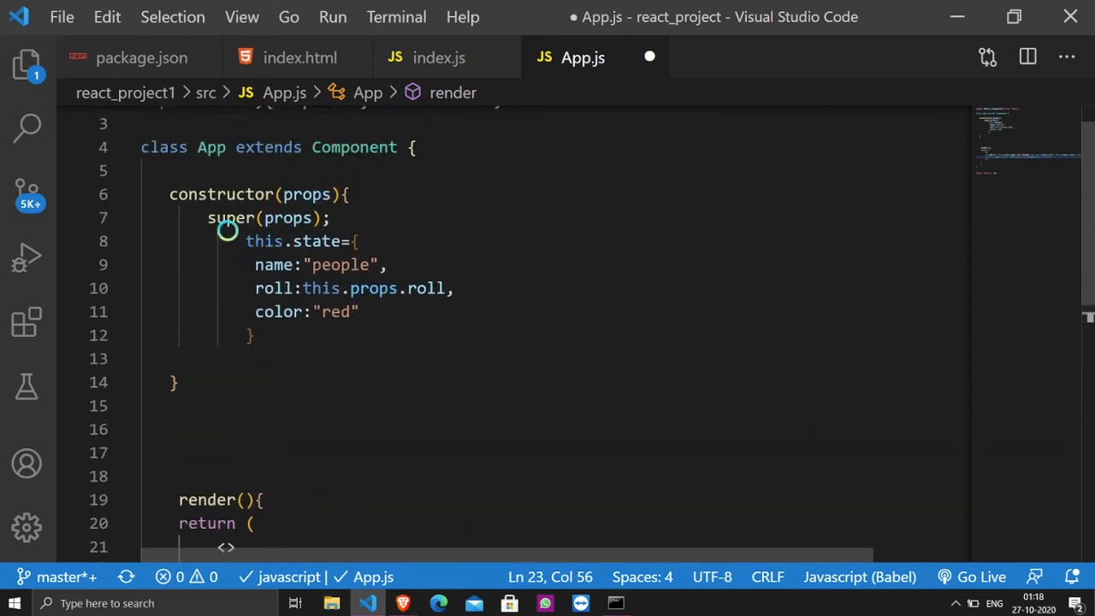
Declare changeColor as an arrow function, changeColor = () => { ... }
scroll(down, 3)
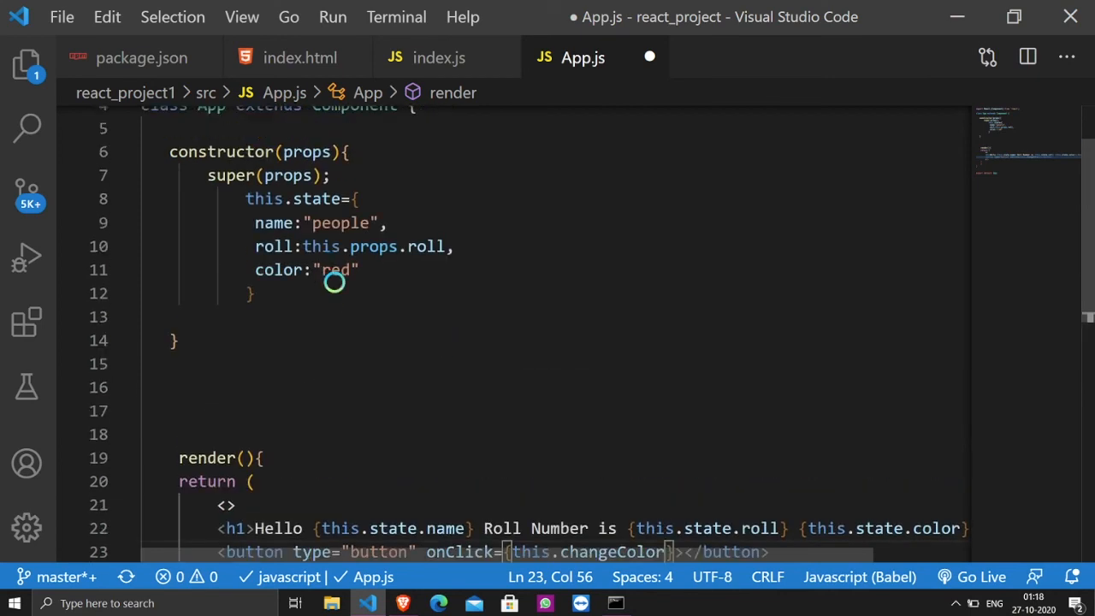
mouse_move(260, 340)
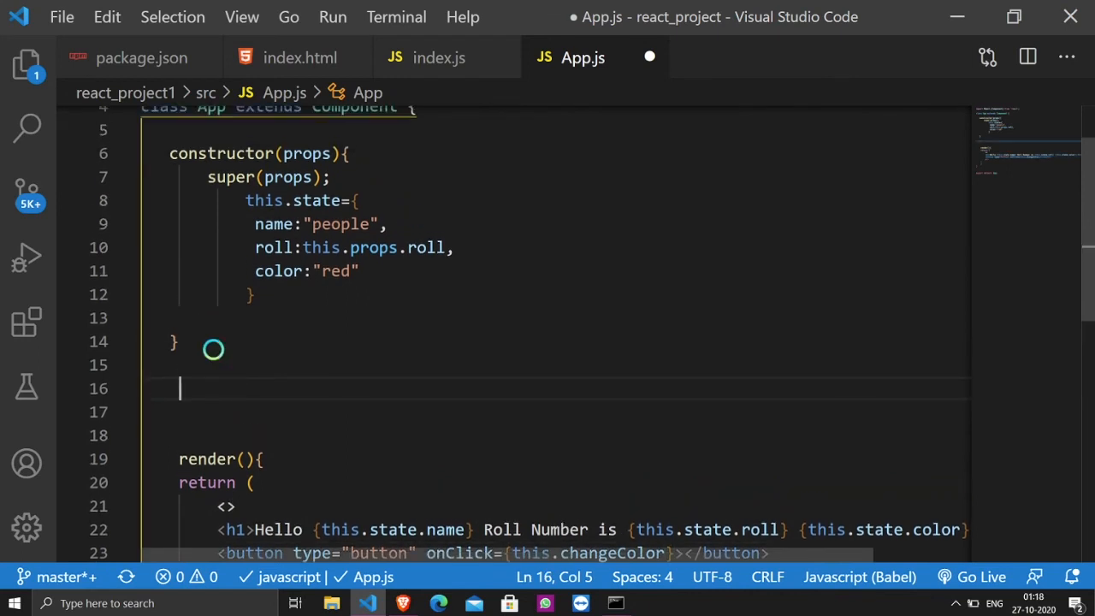
text(change)
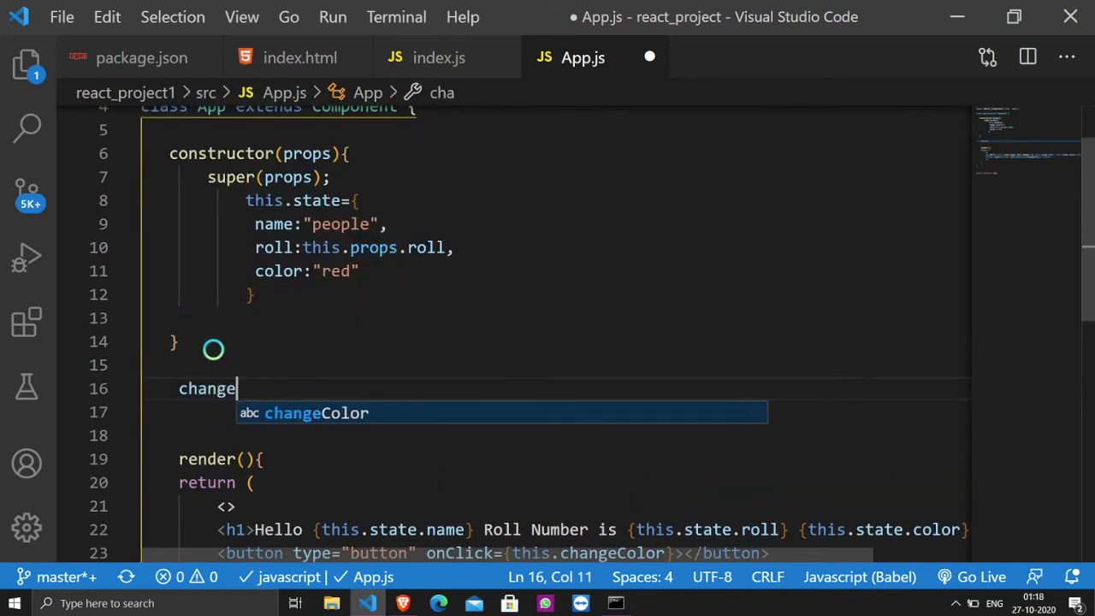
text(C)
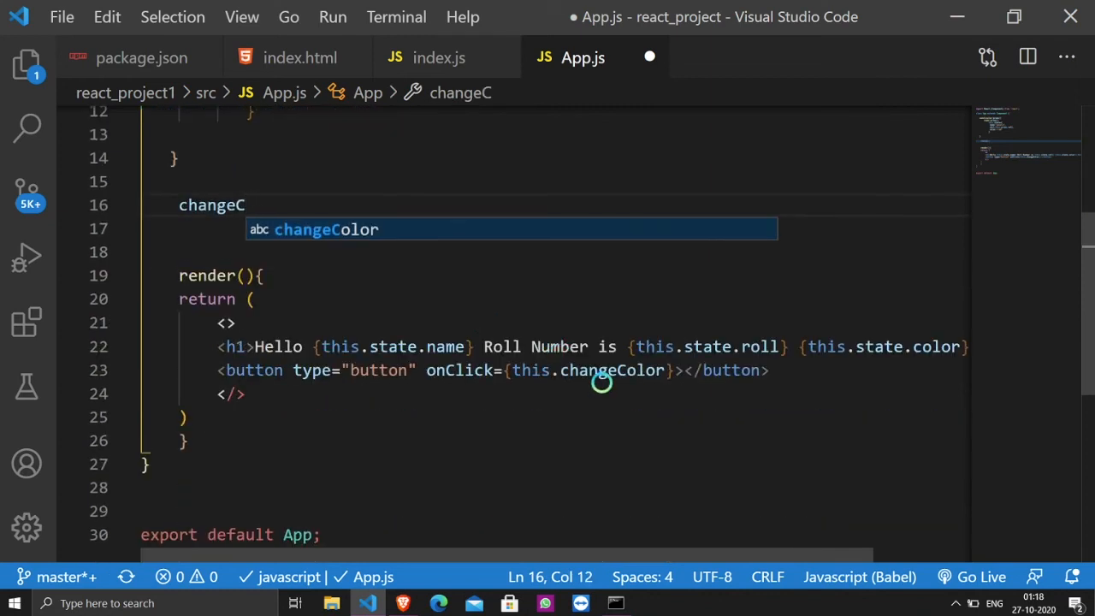
key(Tab)
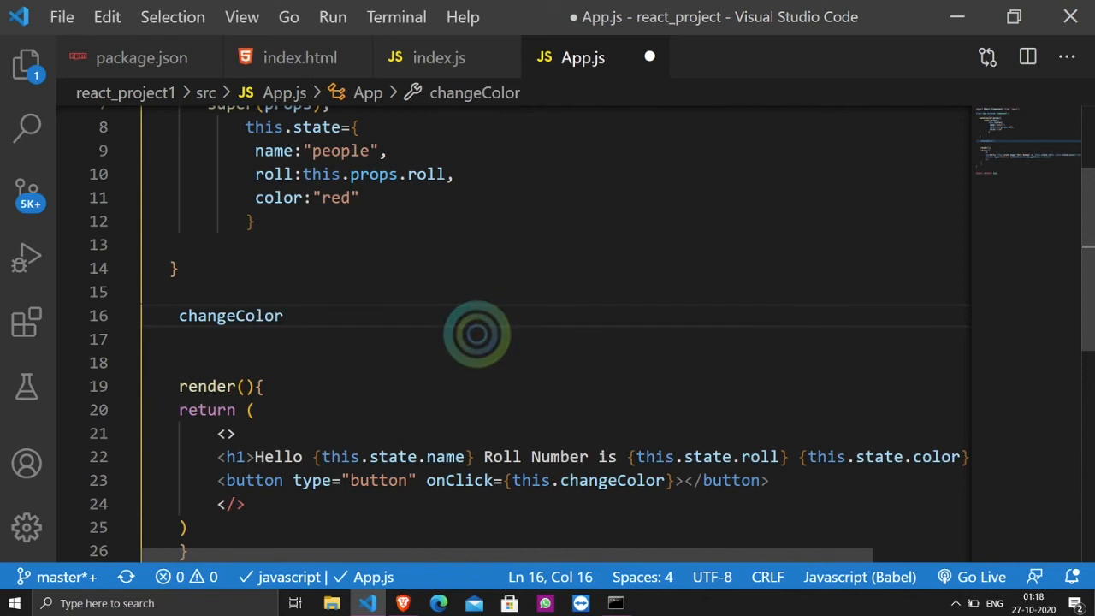
text(=())
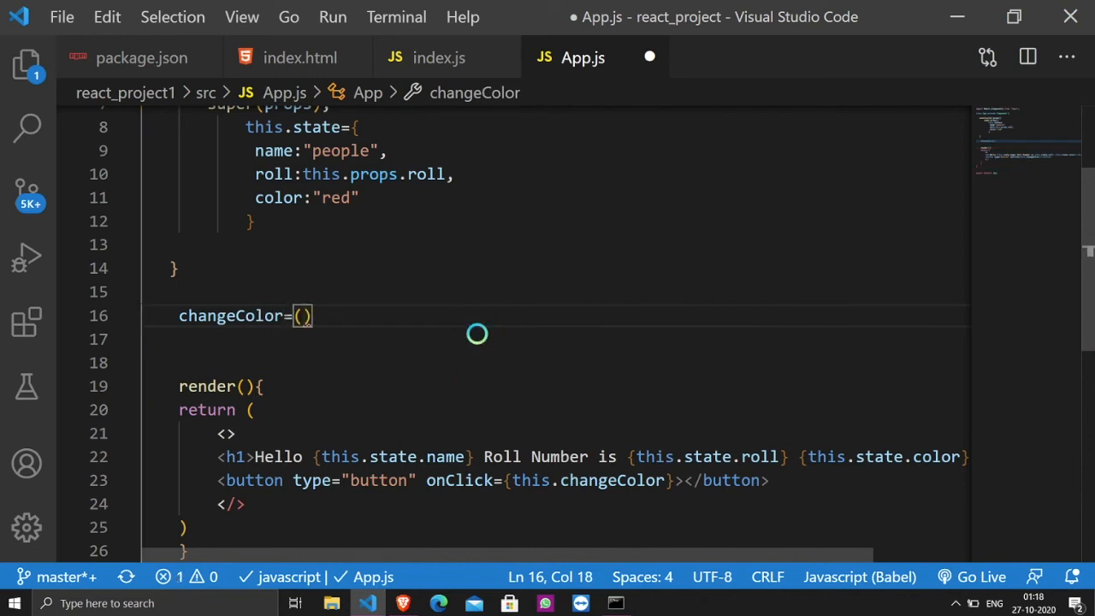
text(=)
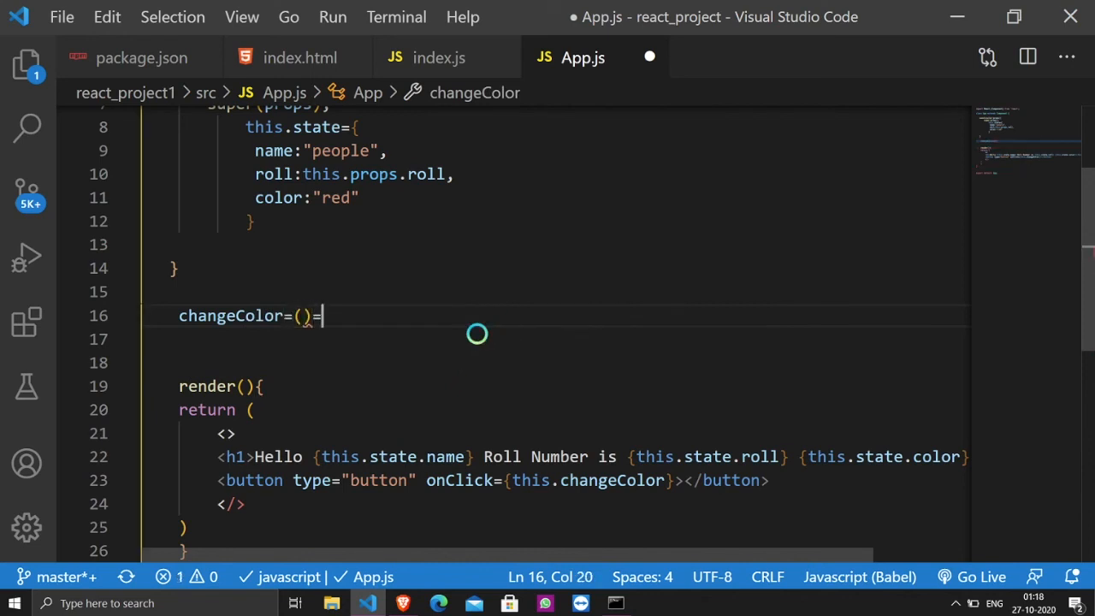
text(>)
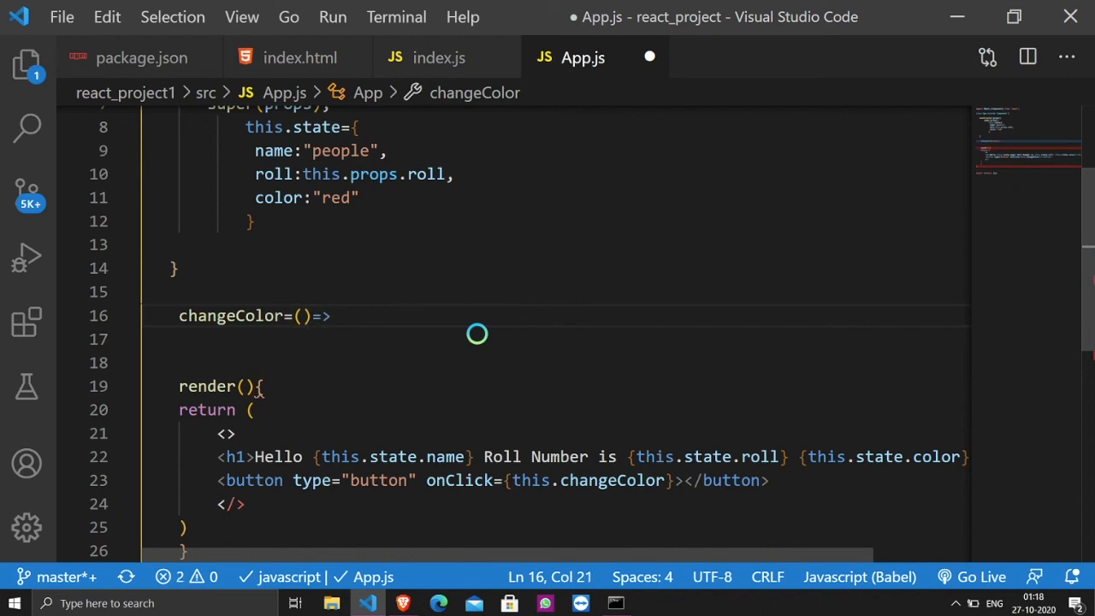
text({)
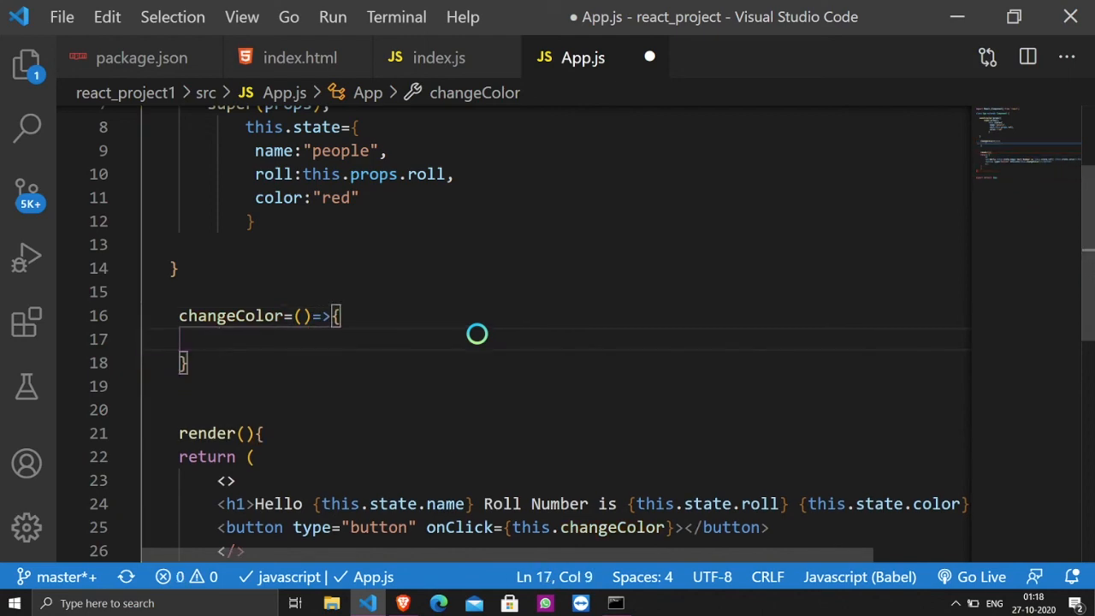
Inside it call this.setState({color: "blue"})
text(this.se)
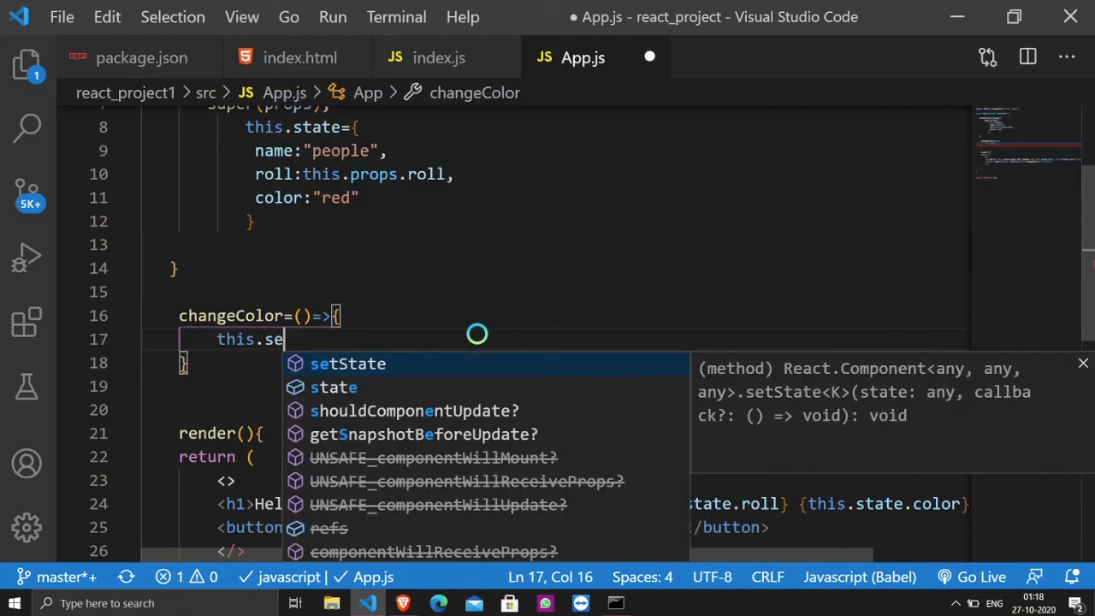
text(t)
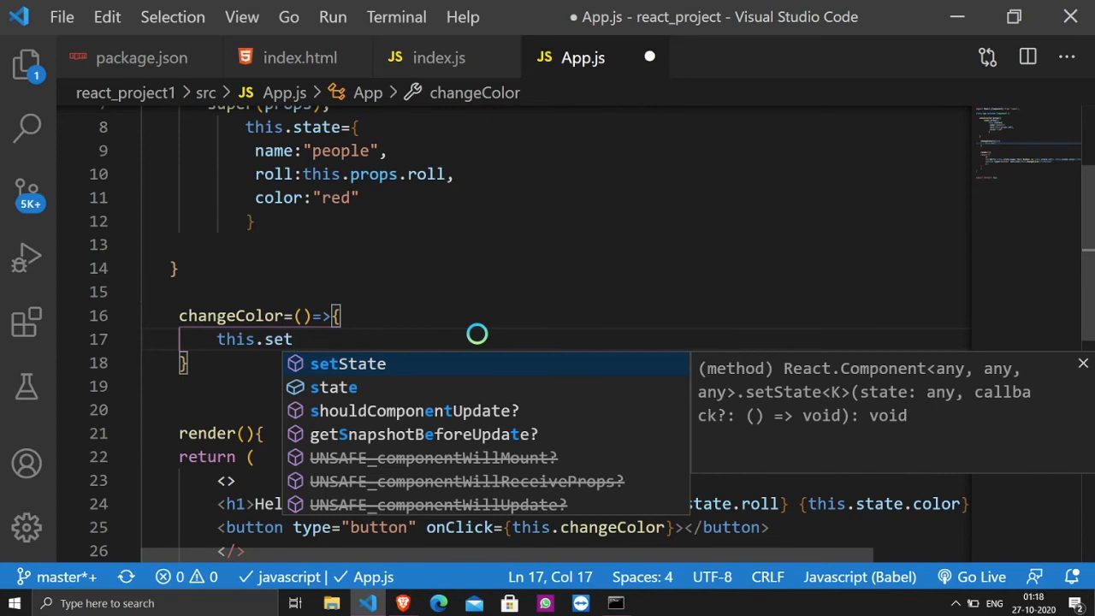
mouse_move(454, 351)
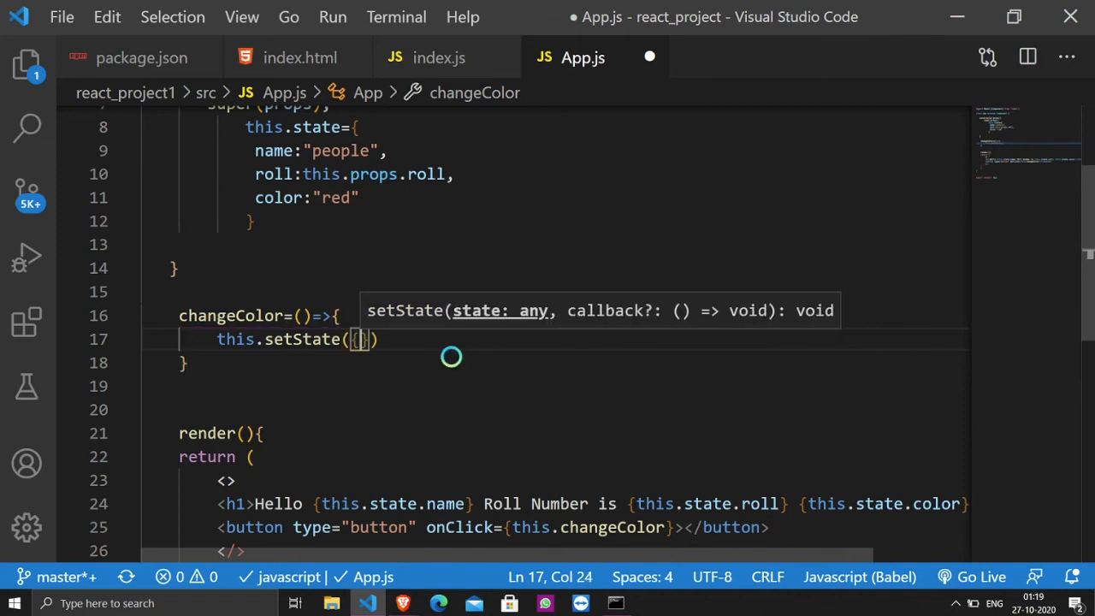
text(color:")
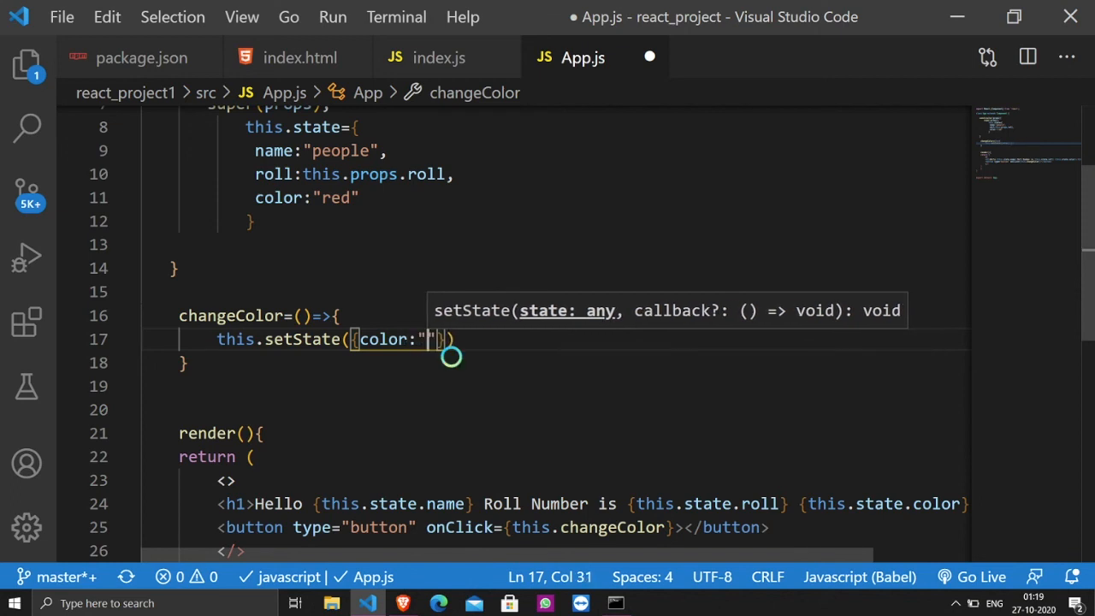
text(blue)
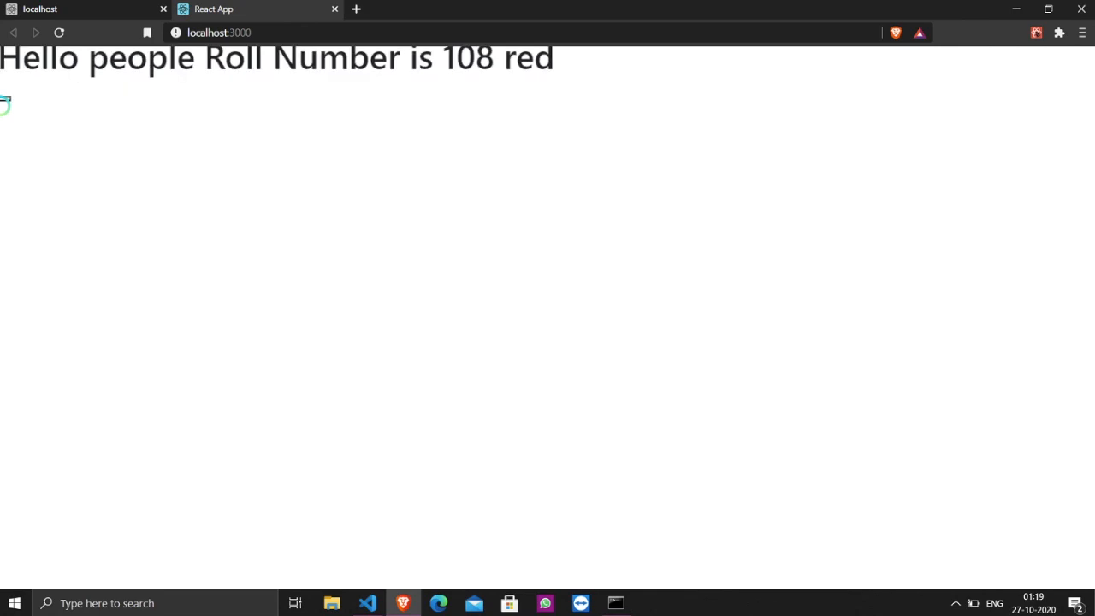
Label the button Change between the <button> tags
click(402, 602)
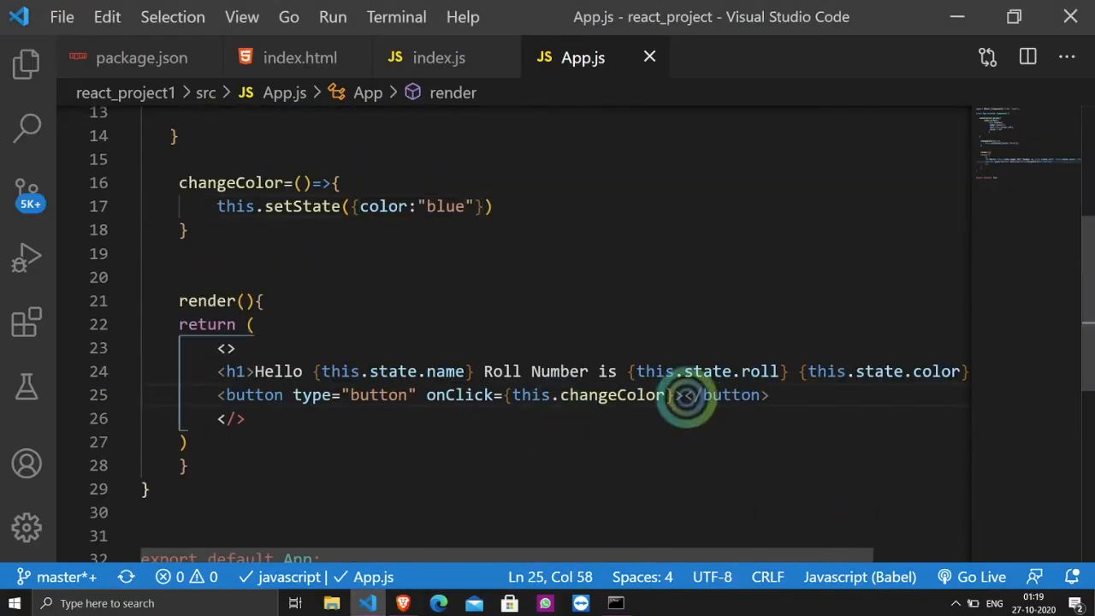
text(chang)
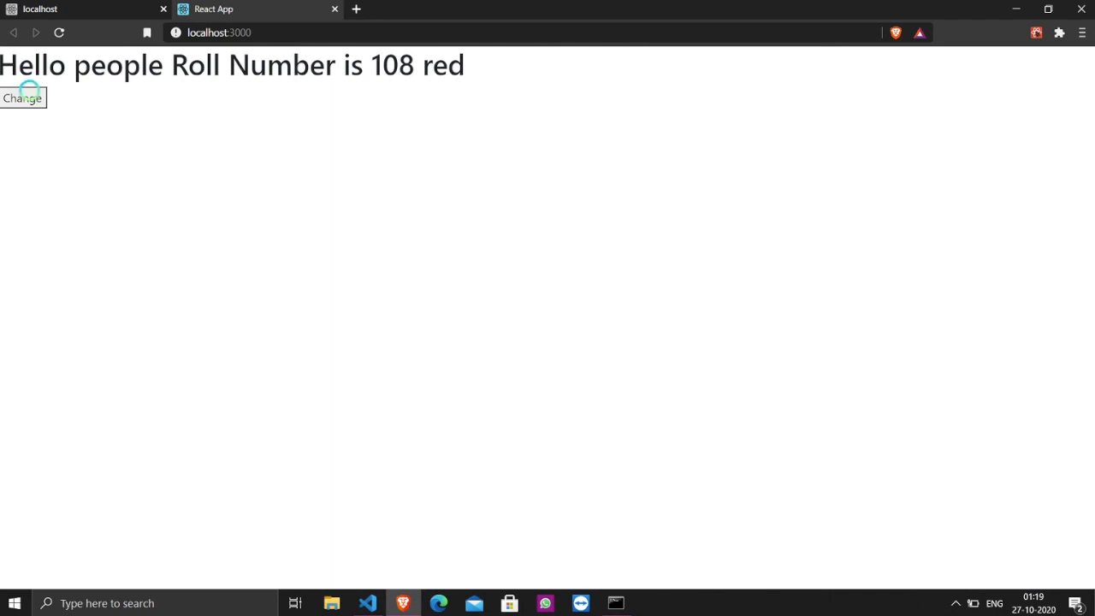
In the browser verify Change turns red into blue, reload to red, and test again
click(24, 97)
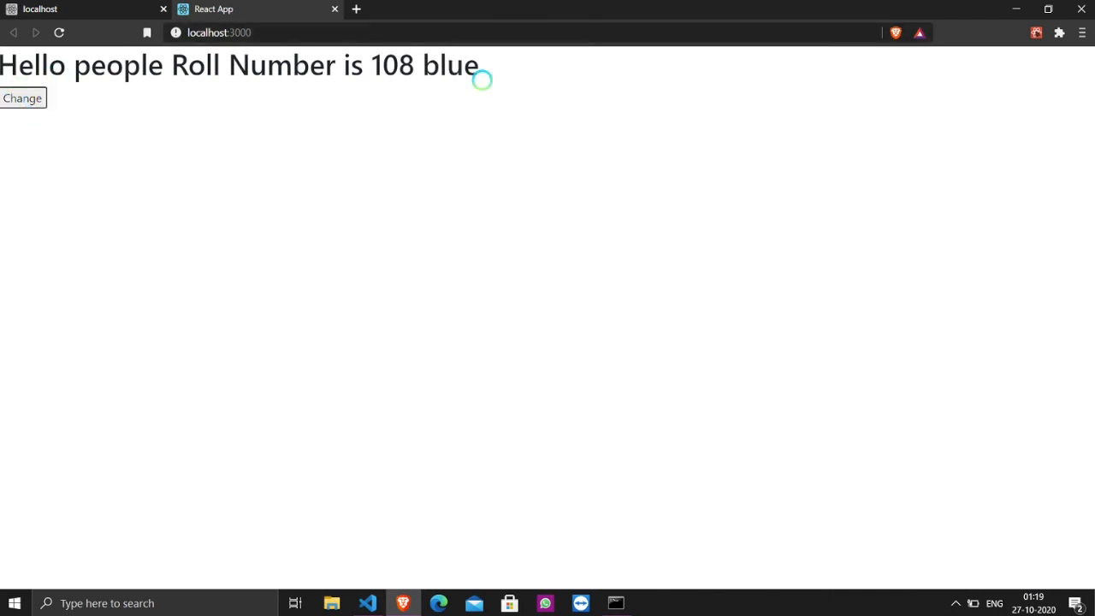
click(58, 33)
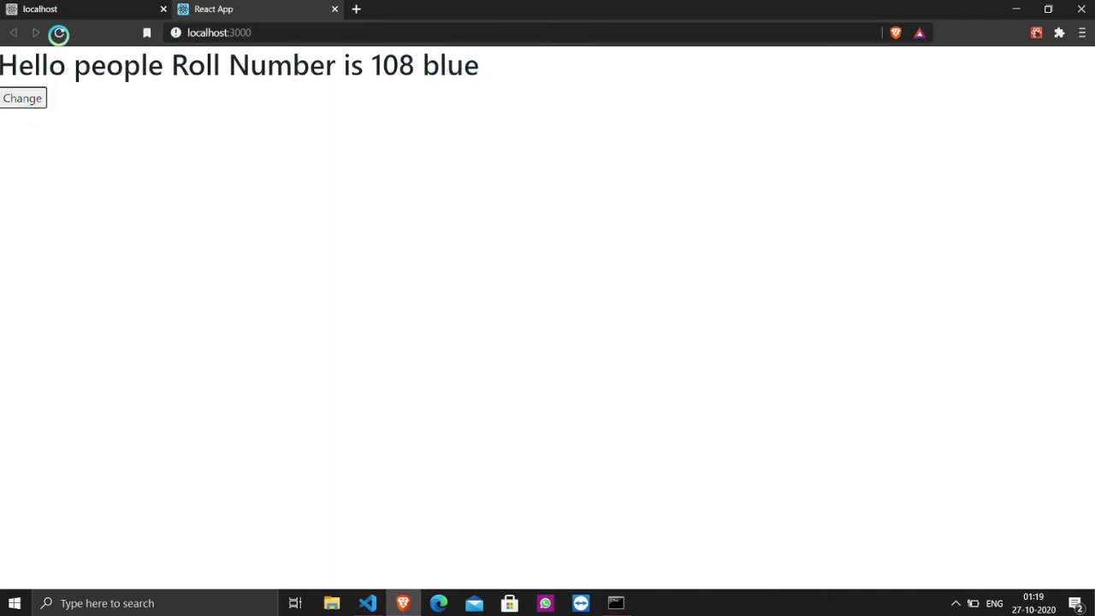
click(22, 98)
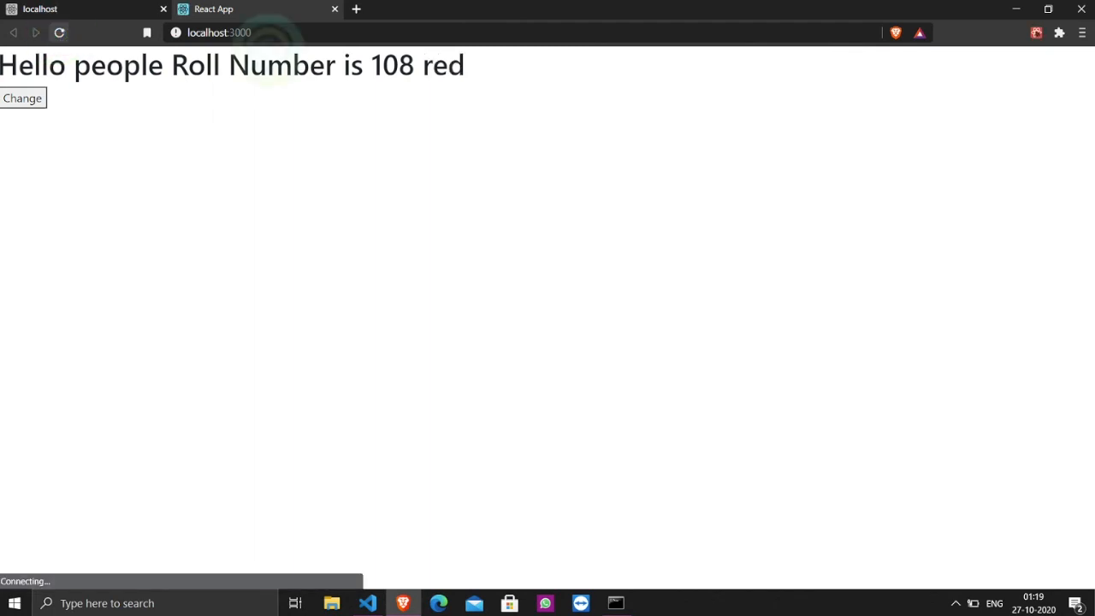
click(24, 98)
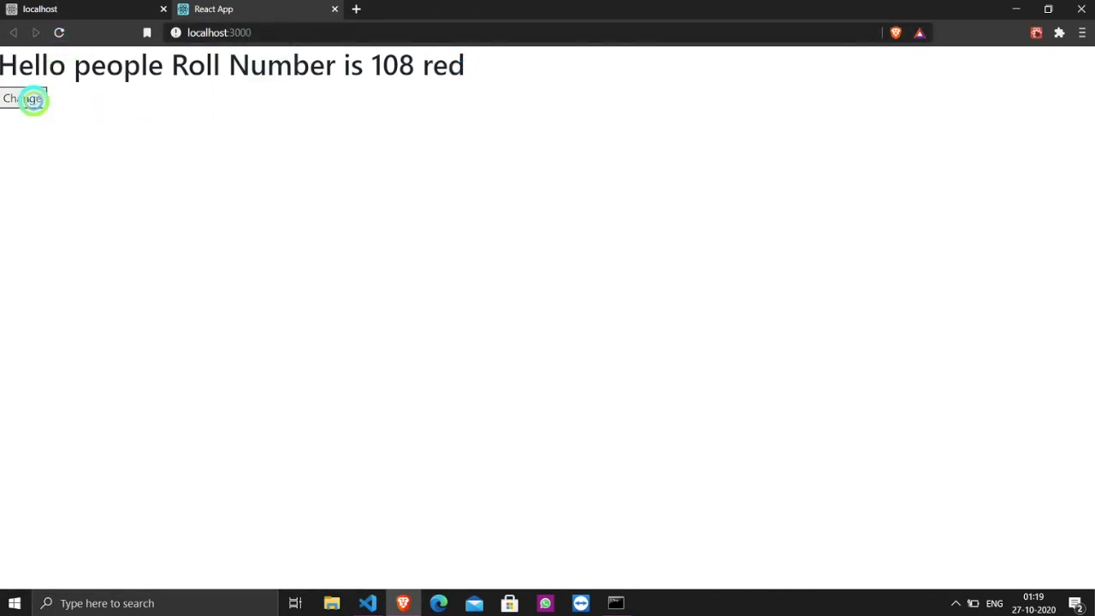
click(24, 97)
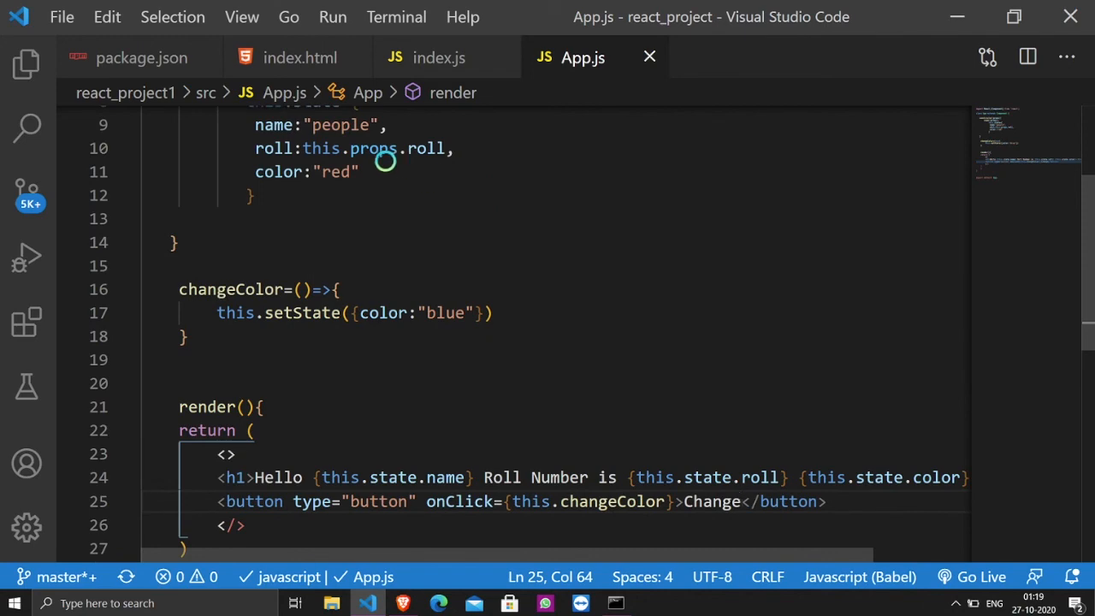
mouse_move(759, 361)
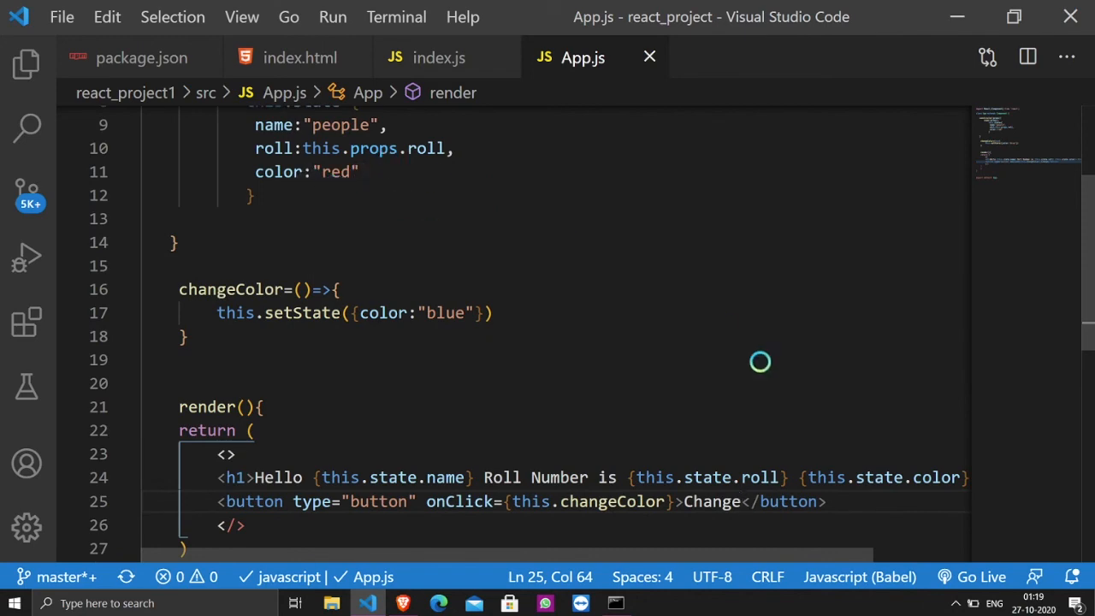